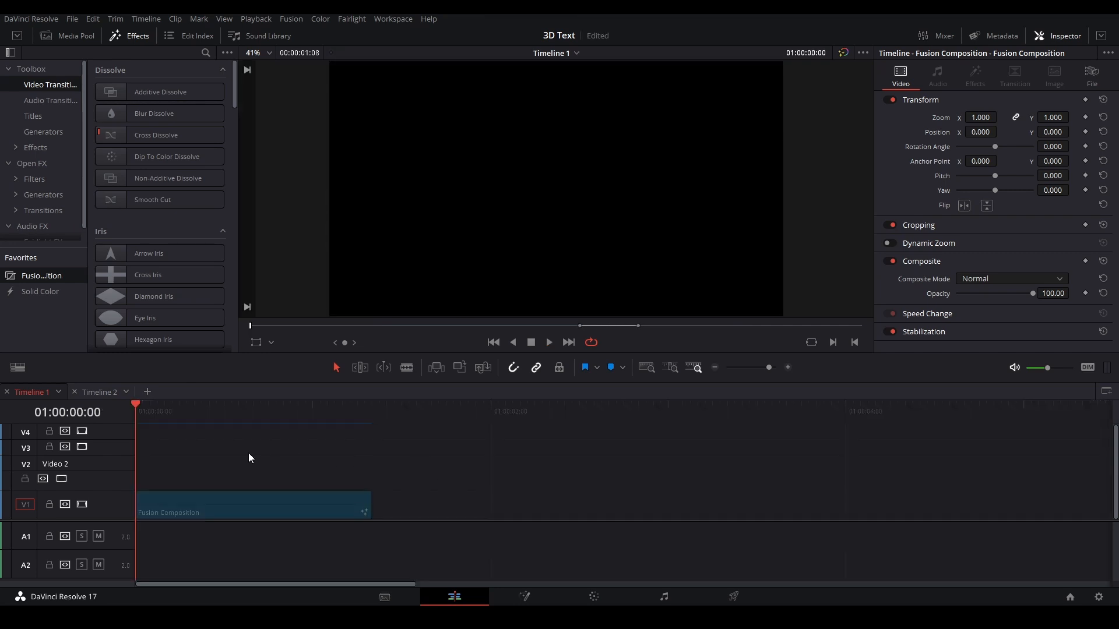
Select the Fusion Composition clip and open it on the Fusion page for node editing
left_click(371, 411)
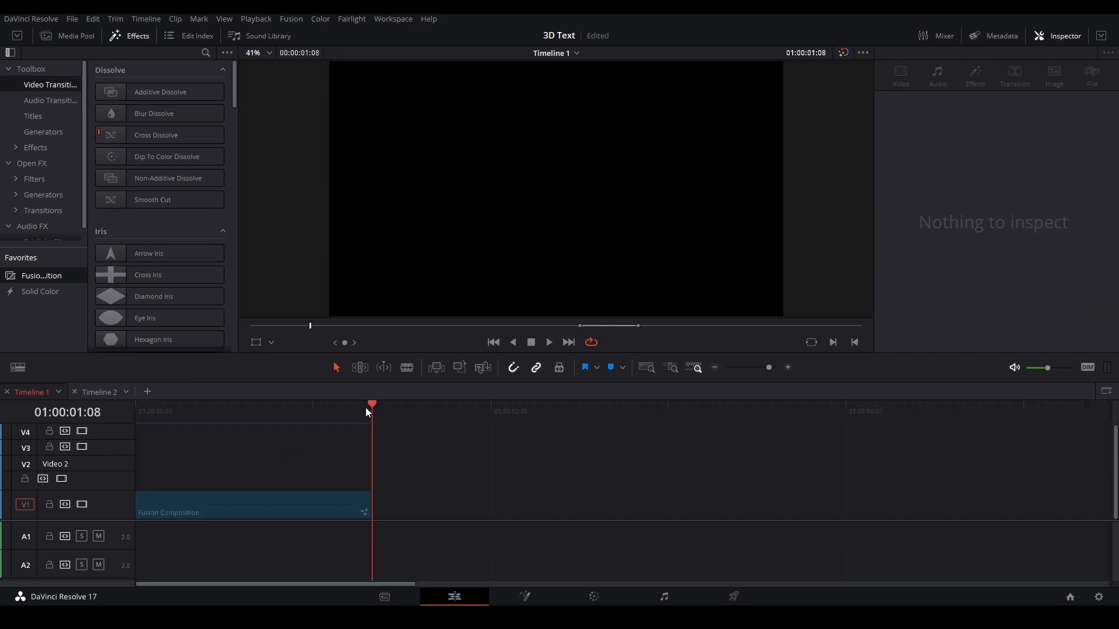
left_click(252, 505)
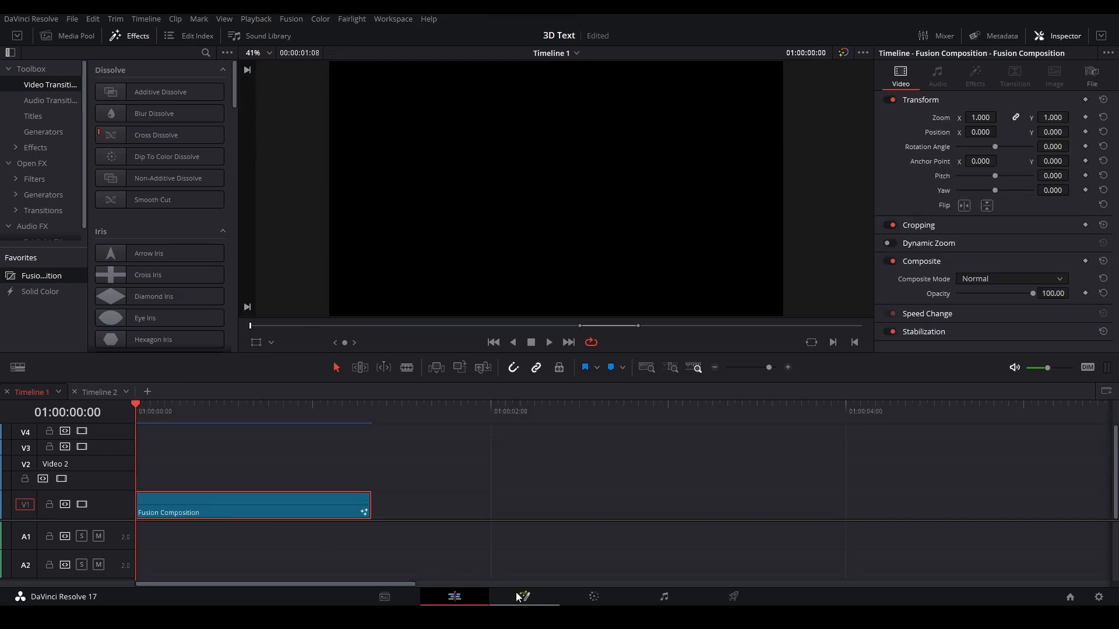
left_click(524, 597)
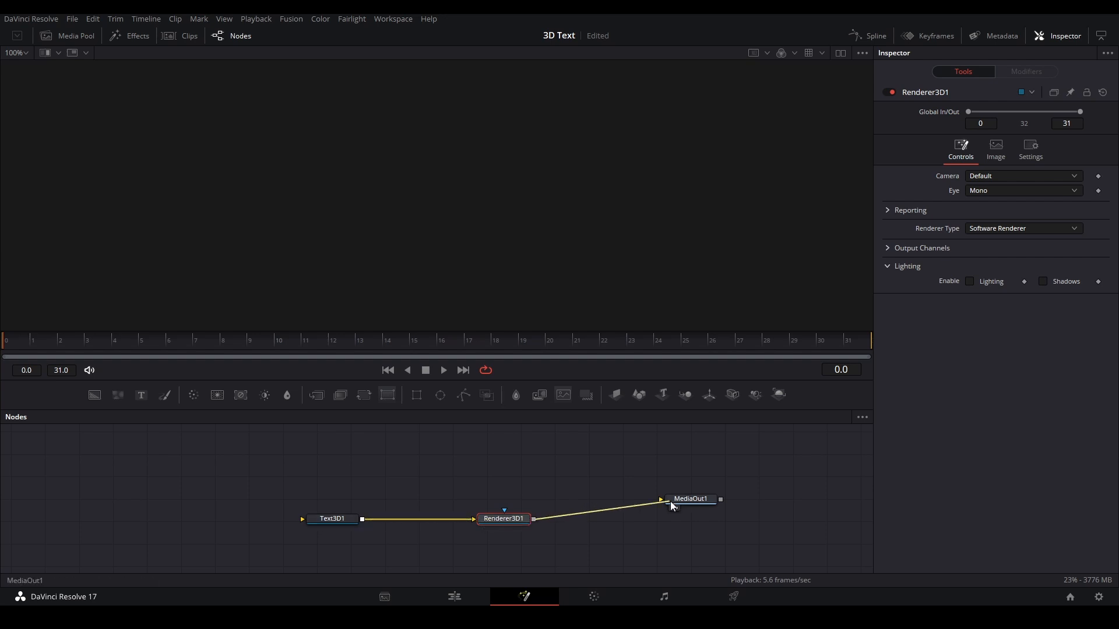
Make Text3D1 read SEE YOU and add a Transform 3D node after it
left_click(331, 518)
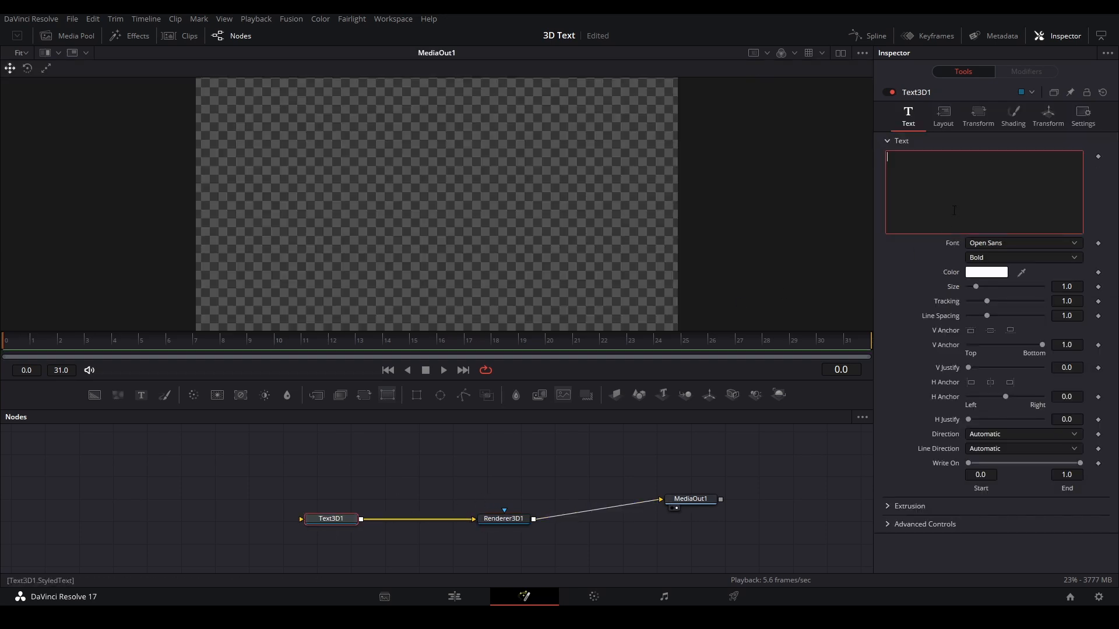
type("SEE")
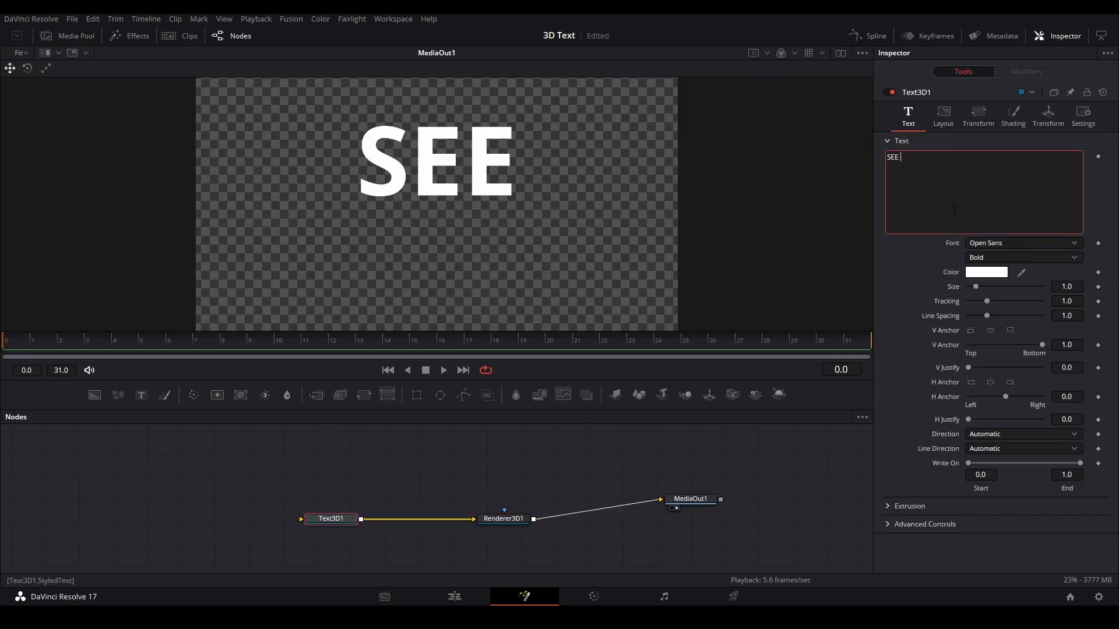
type("YOU")
type("bender")
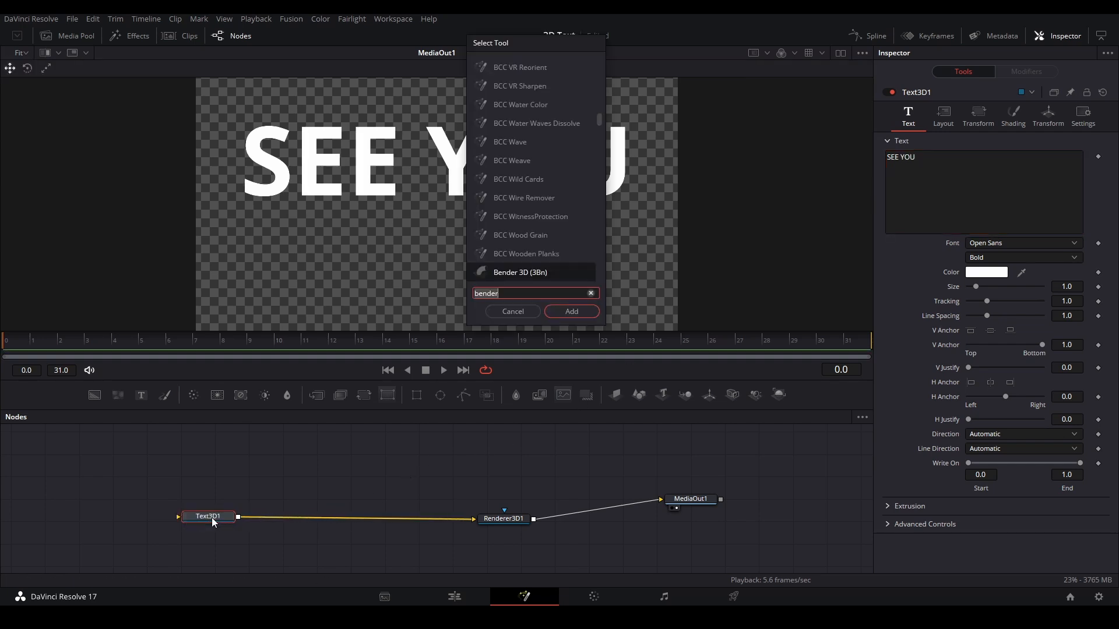
type("3")
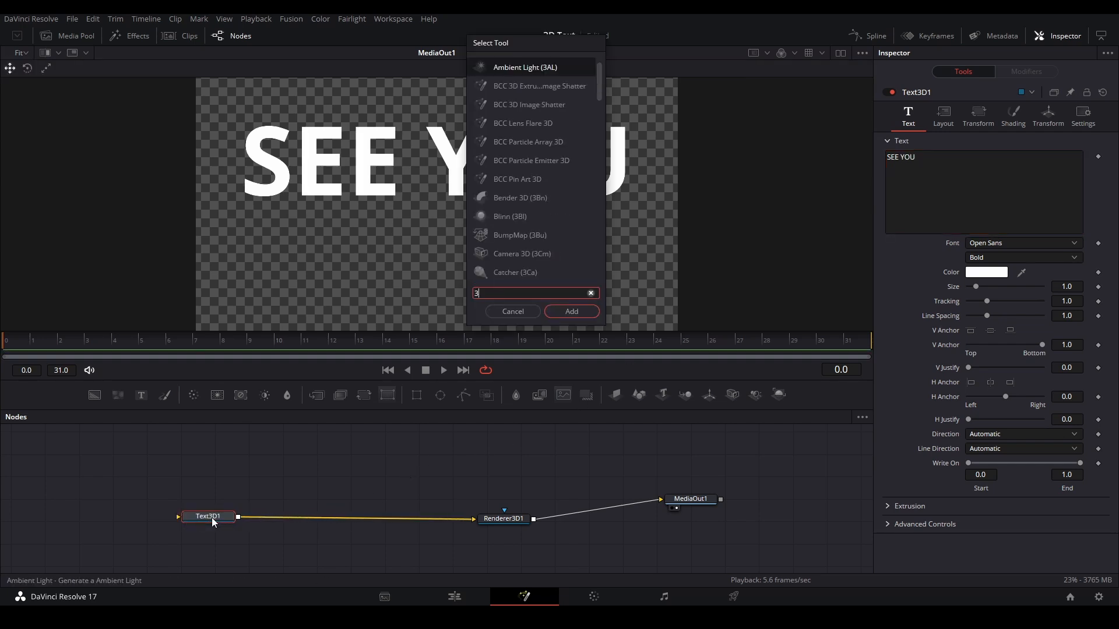
left_click(570, 311)
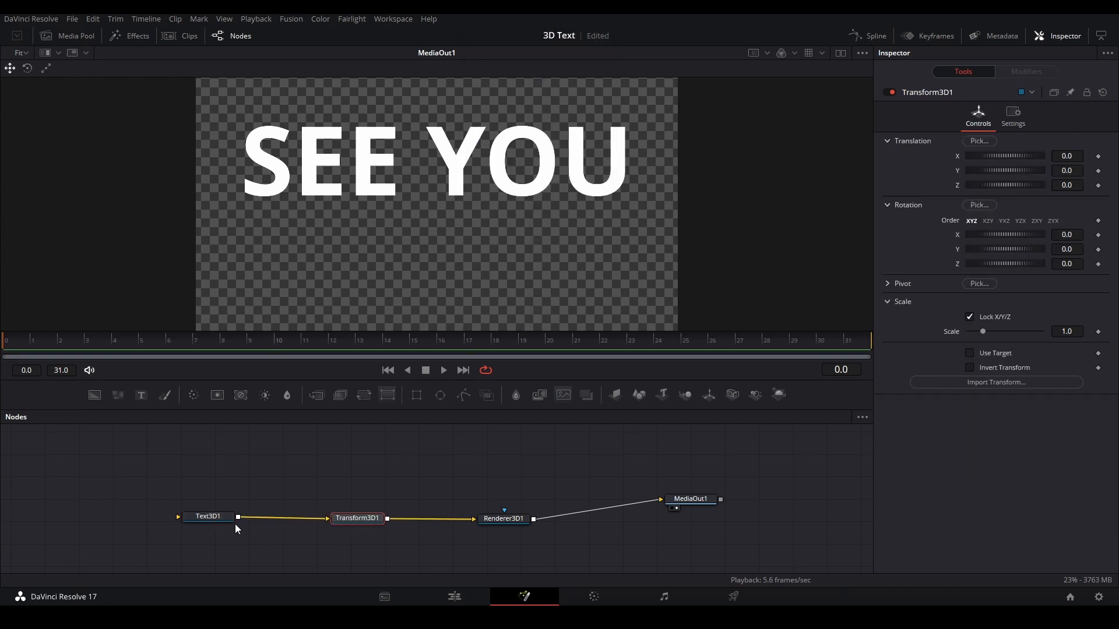
Set the text font to Creato Display ExtraBold and add a second Transform 3D node
left_click(207, 516)
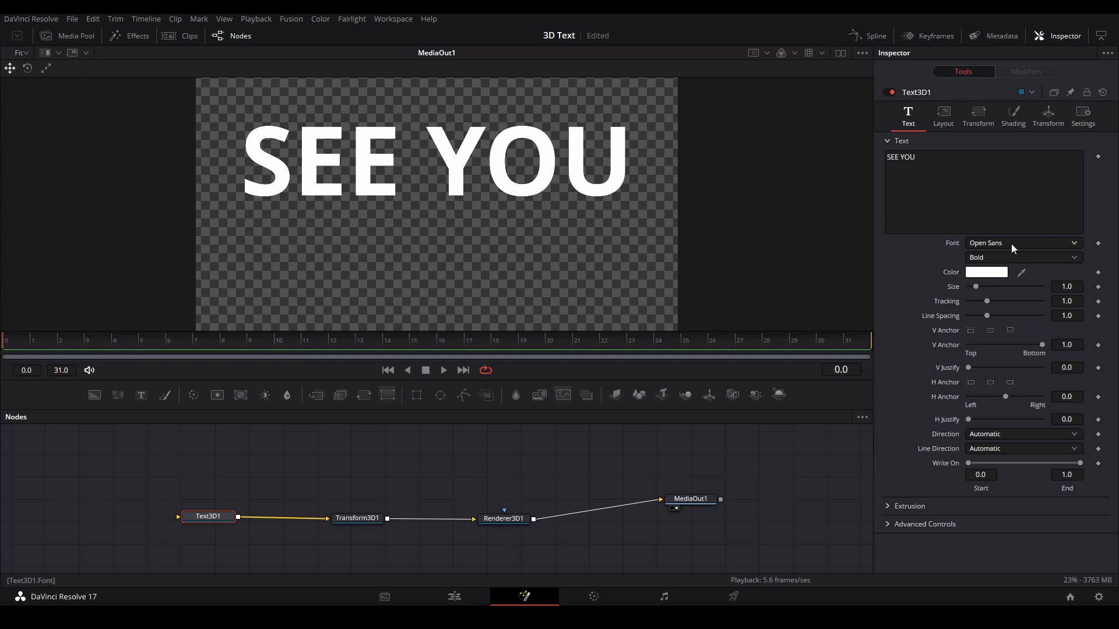
left_click(1022, 243)
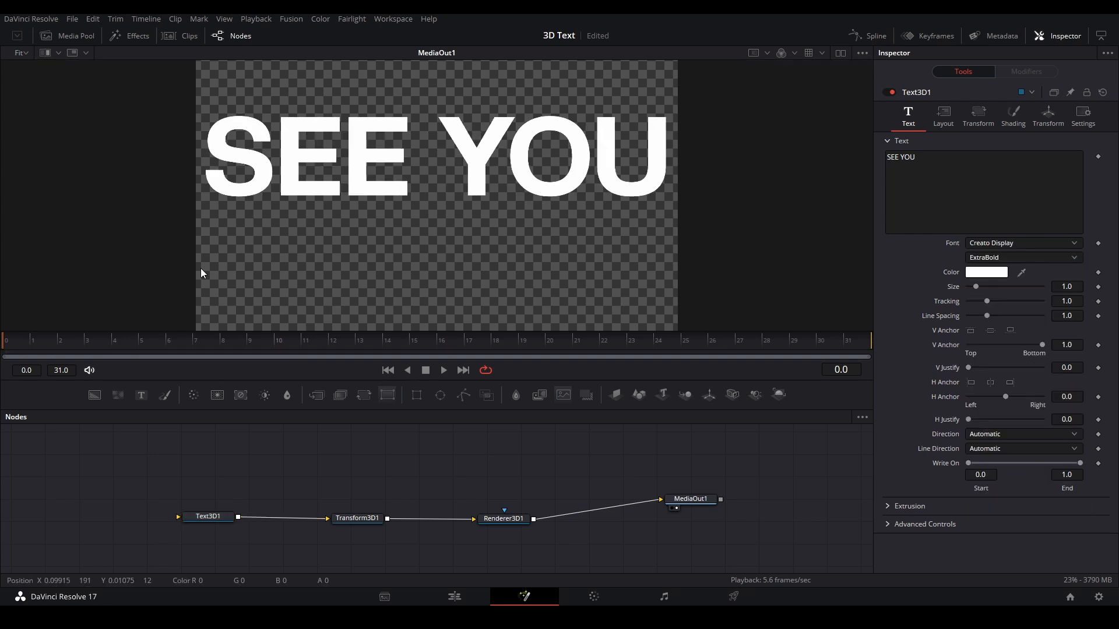
mouse_move(359, 517)
type("3XF")
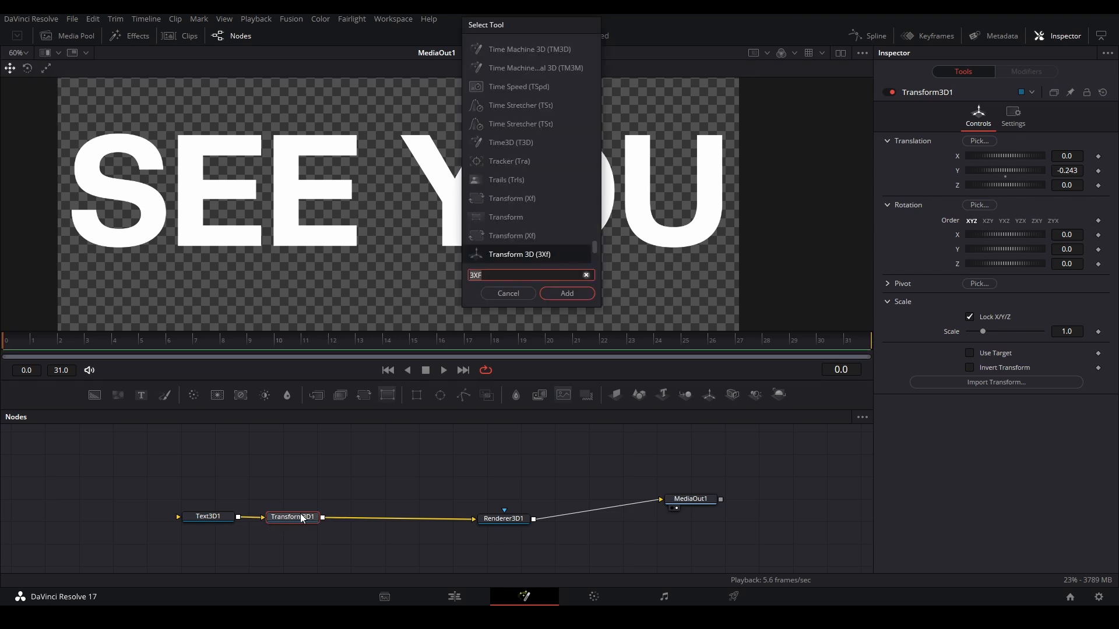
left_click(566, 293)
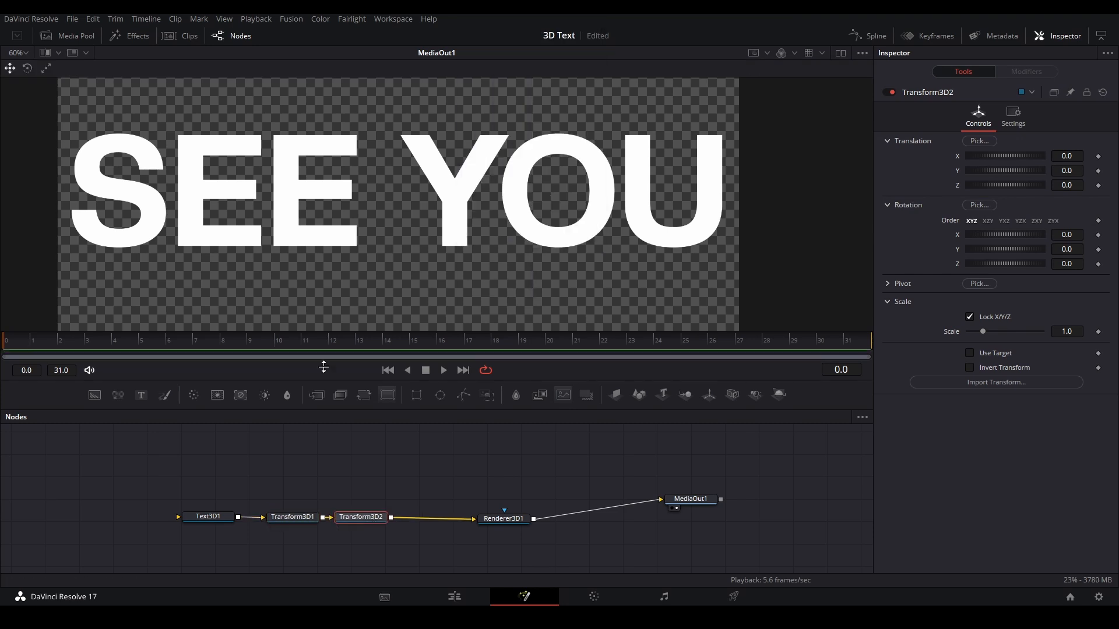
left_click(207, 516)
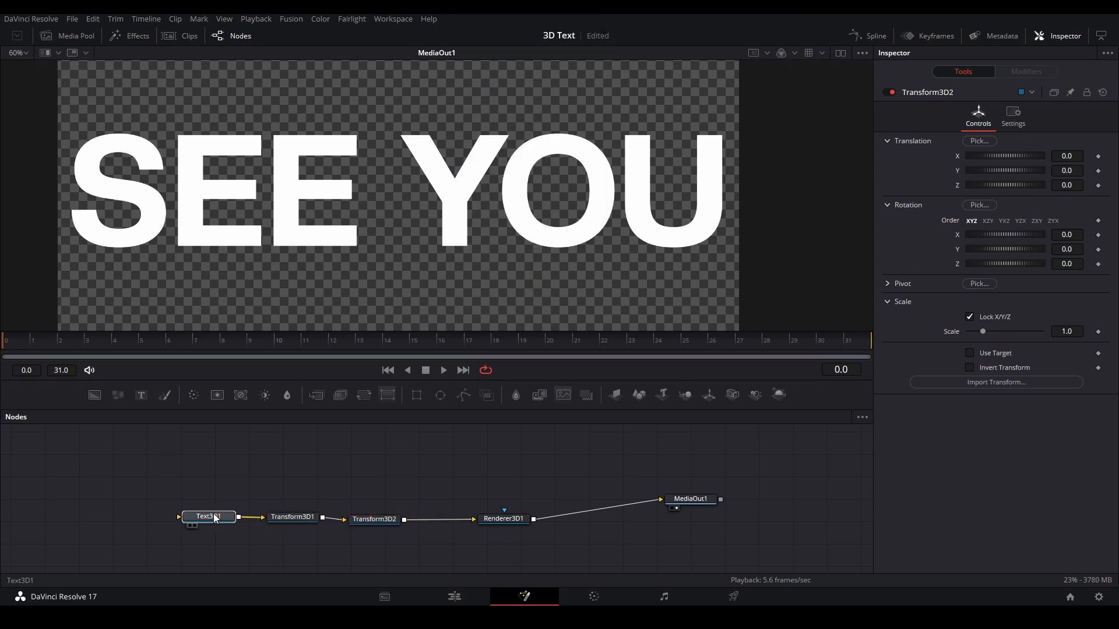
Give the text extrusion depth 0.148 with a Custom extrusion style and reshaped profile curve
left_click(207, 517)
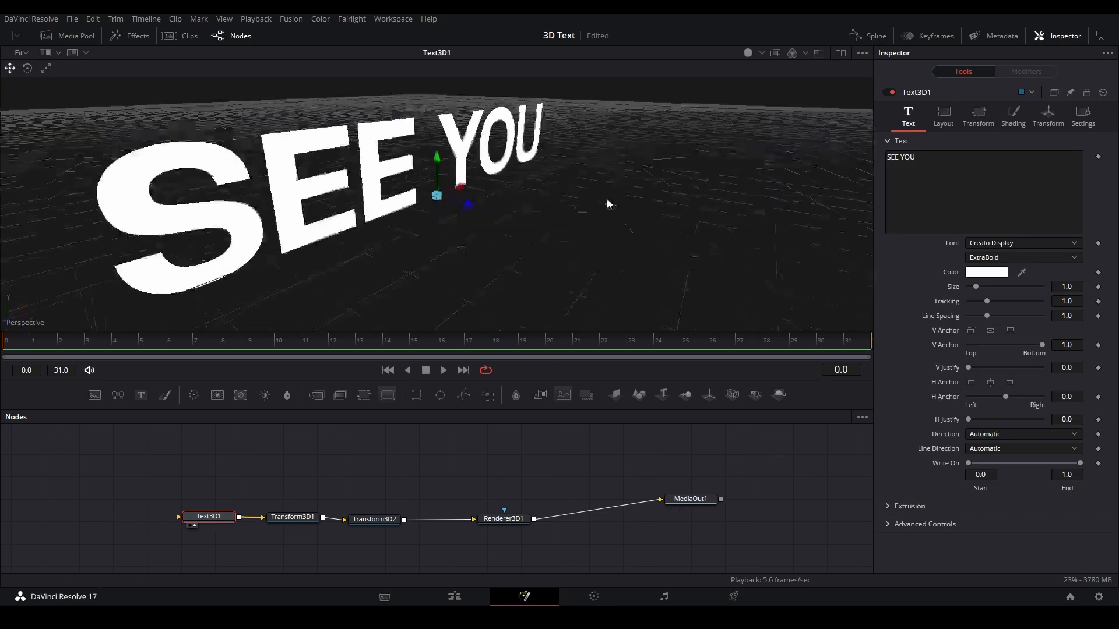
left_click_drag(606, 205, 659, 231)
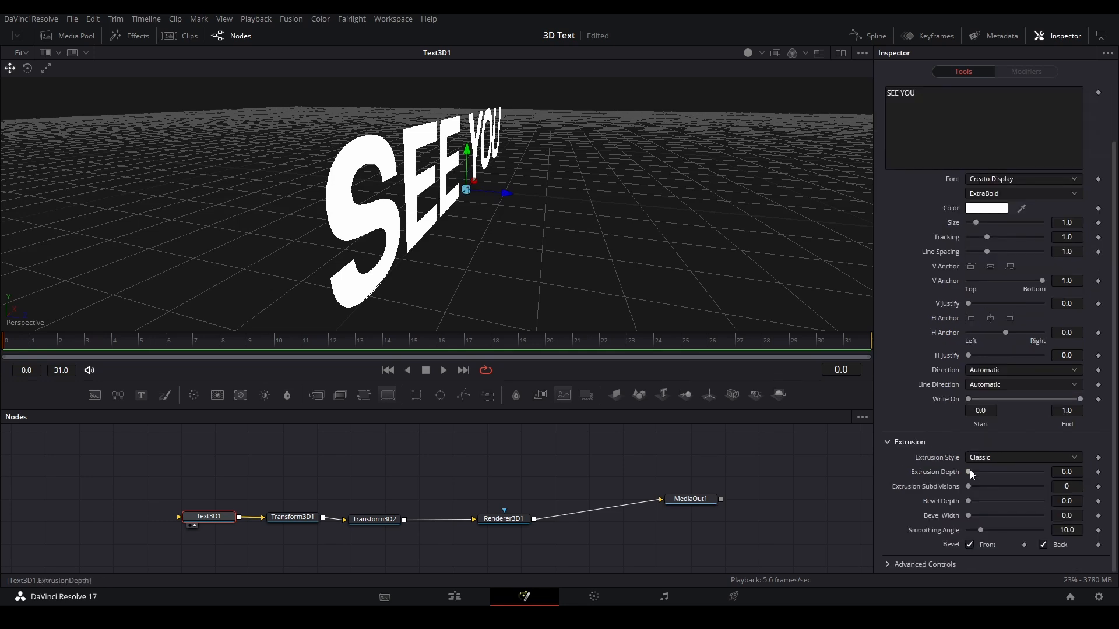
left_click_drag(968, 472, 1022, 472)
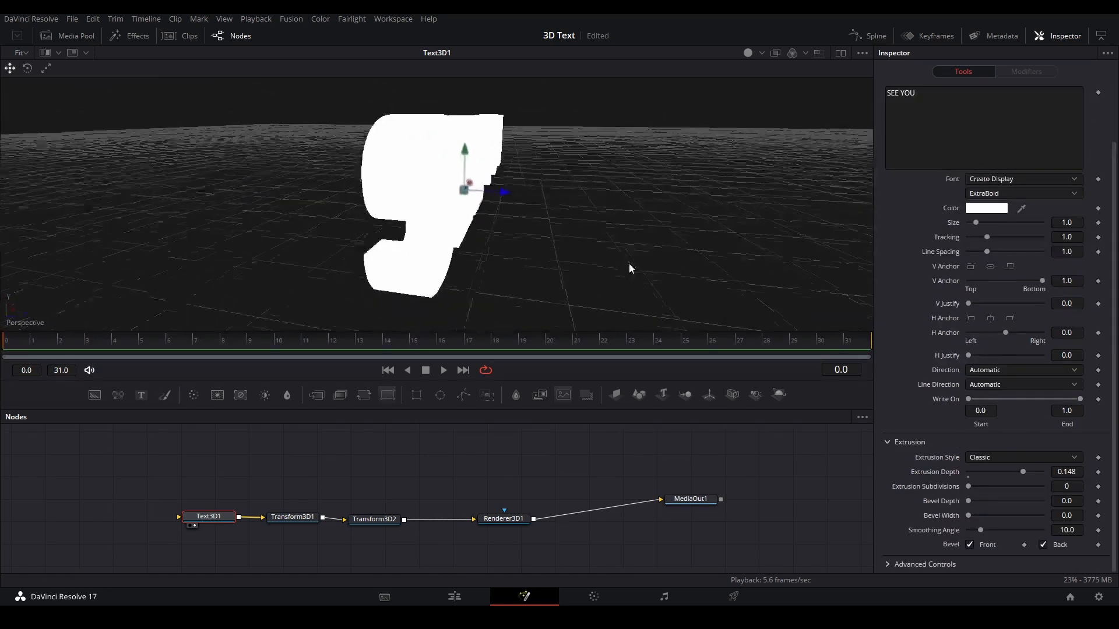
left_click(1022, 456)
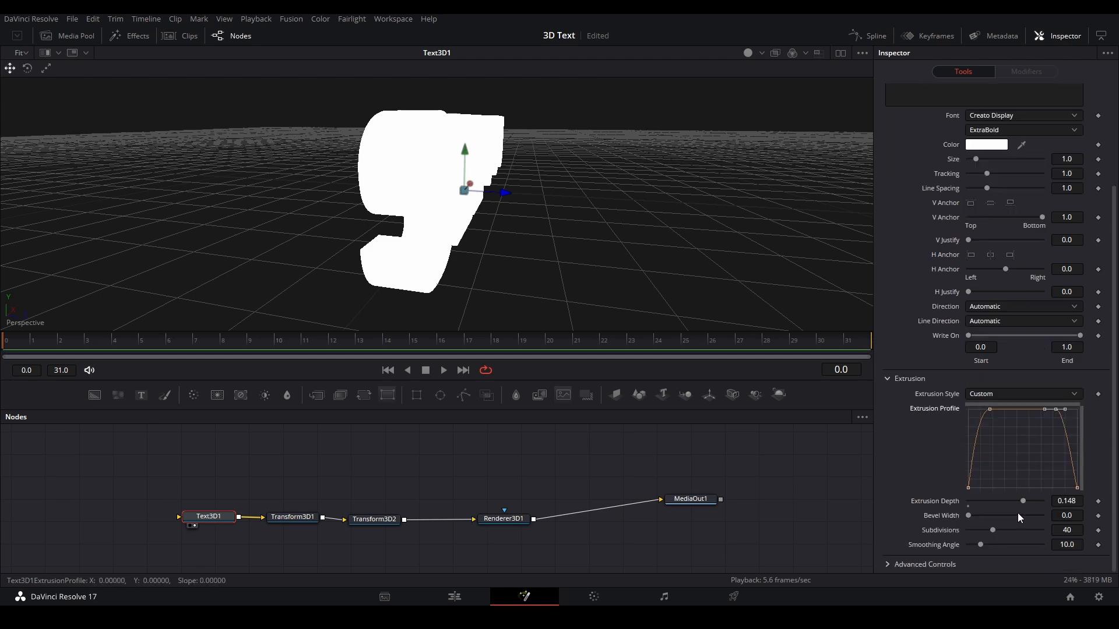
left_click_drag(968, 515, 970, 515)
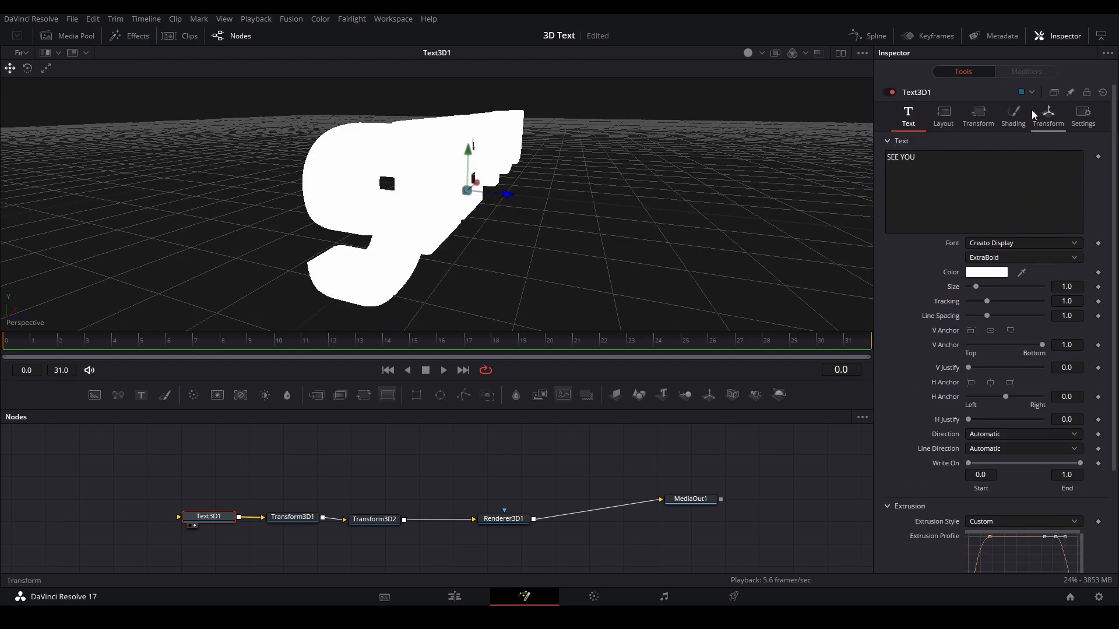
Set the bevel material colour to dark grey 0.197 and bevel width to about 0.011
left_click(1013, 114)
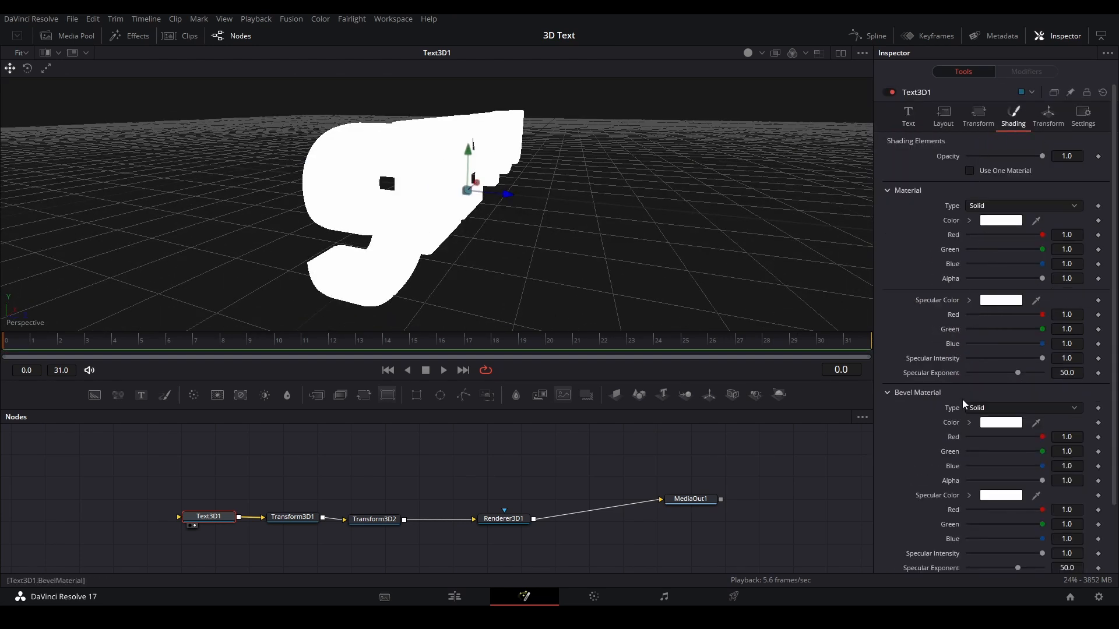
left_click(1000, 422)
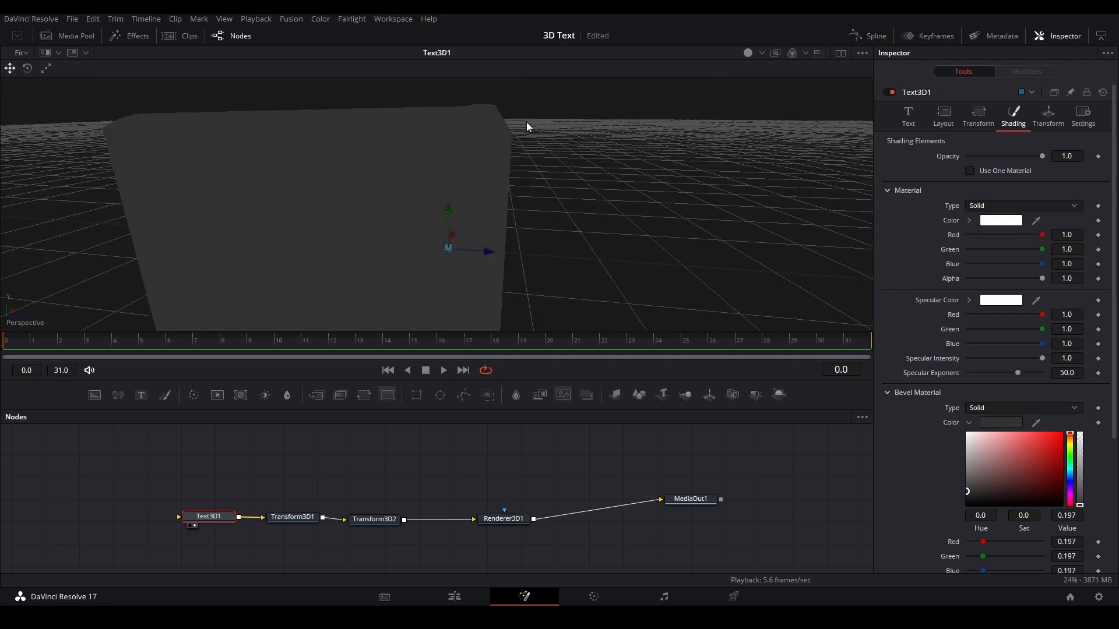
left_click(908, 116)
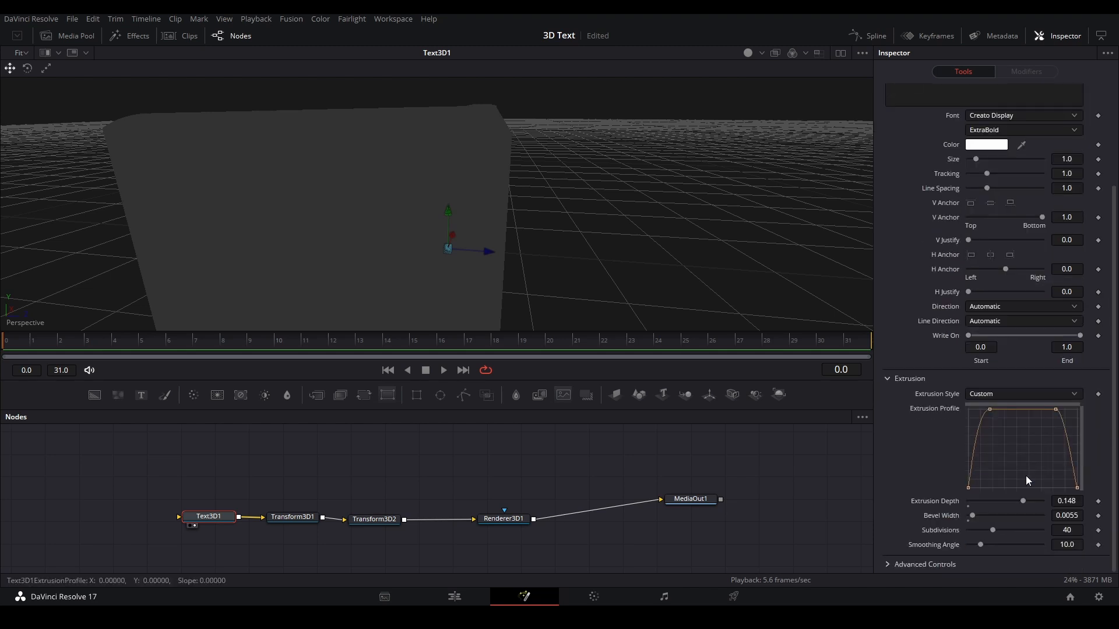
left_click_drag(971, 515, 974, 515)
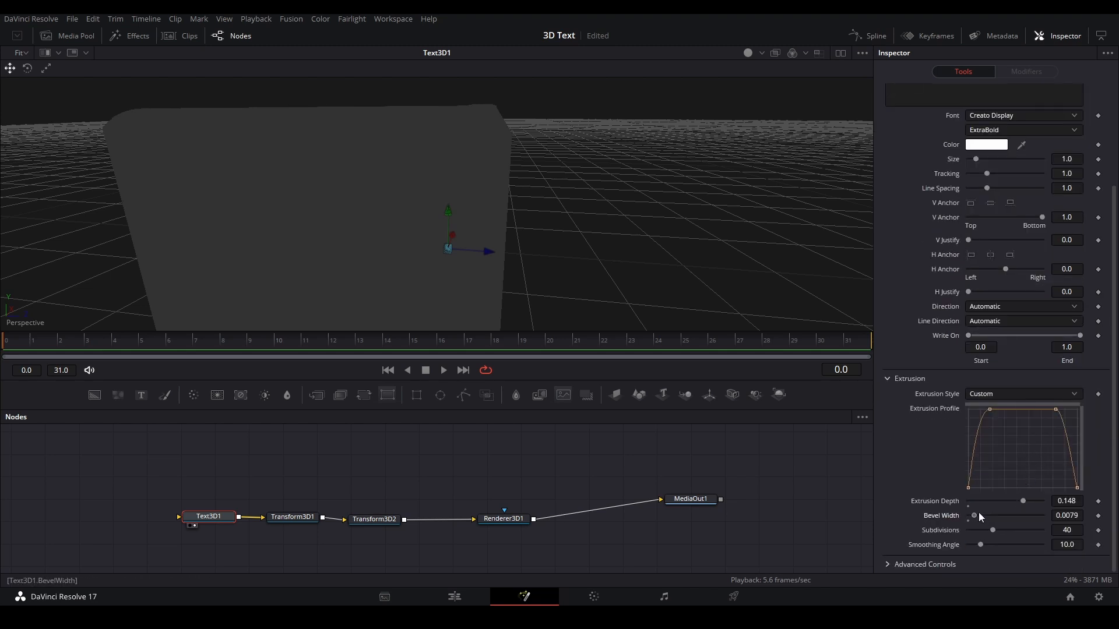
left_click_drag(973, 515, 977, 515)
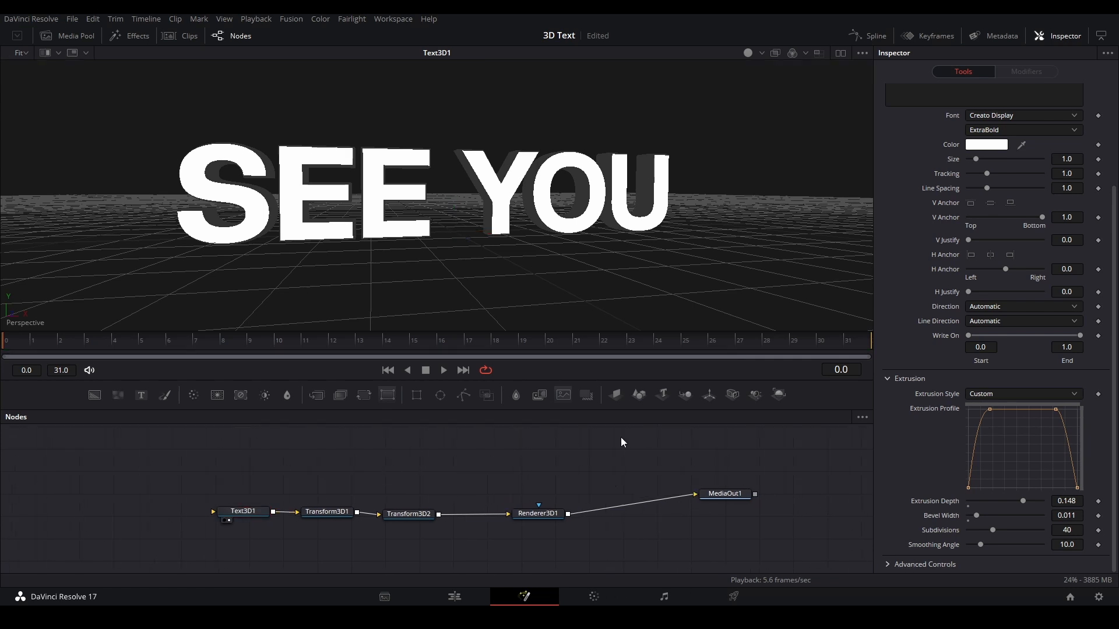
mouse_move(408, 514)
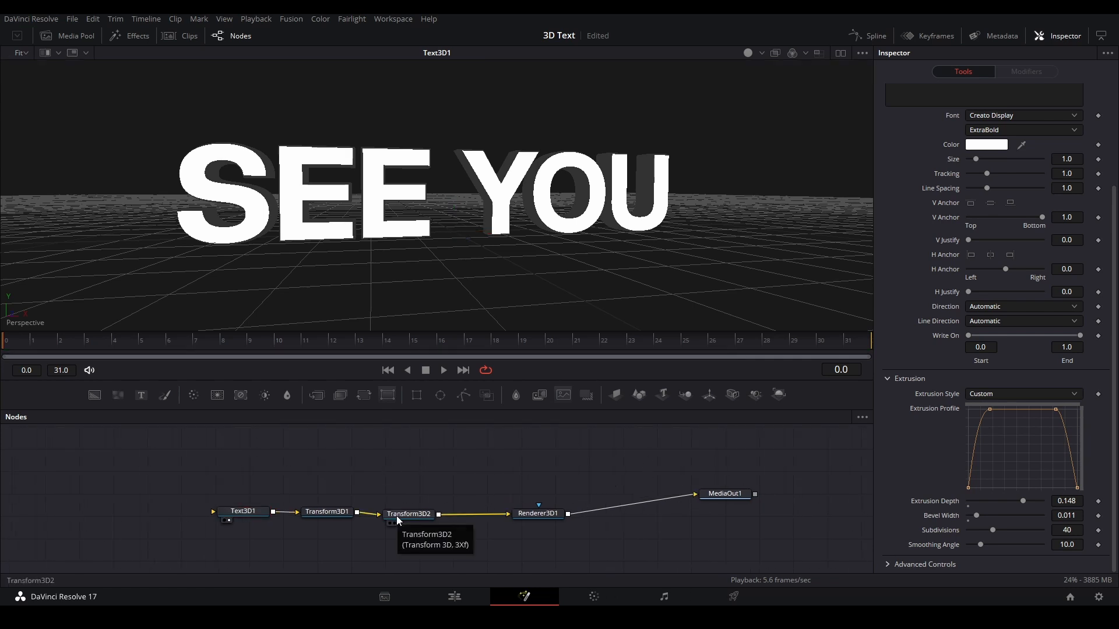
mouse_move(480, 491)
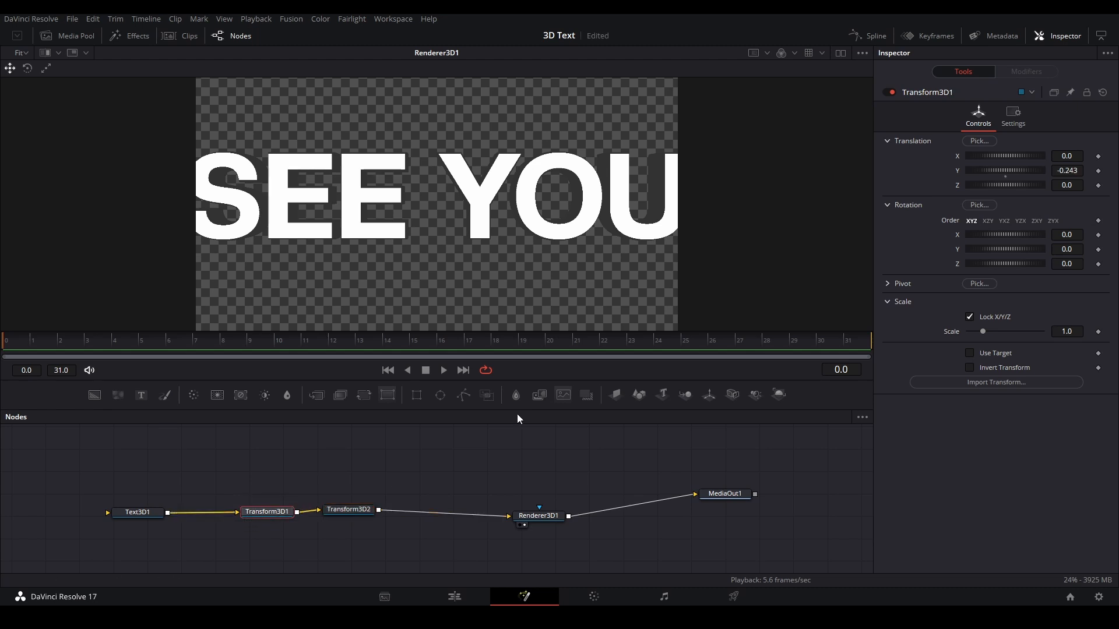
mouse_move(630, 448)
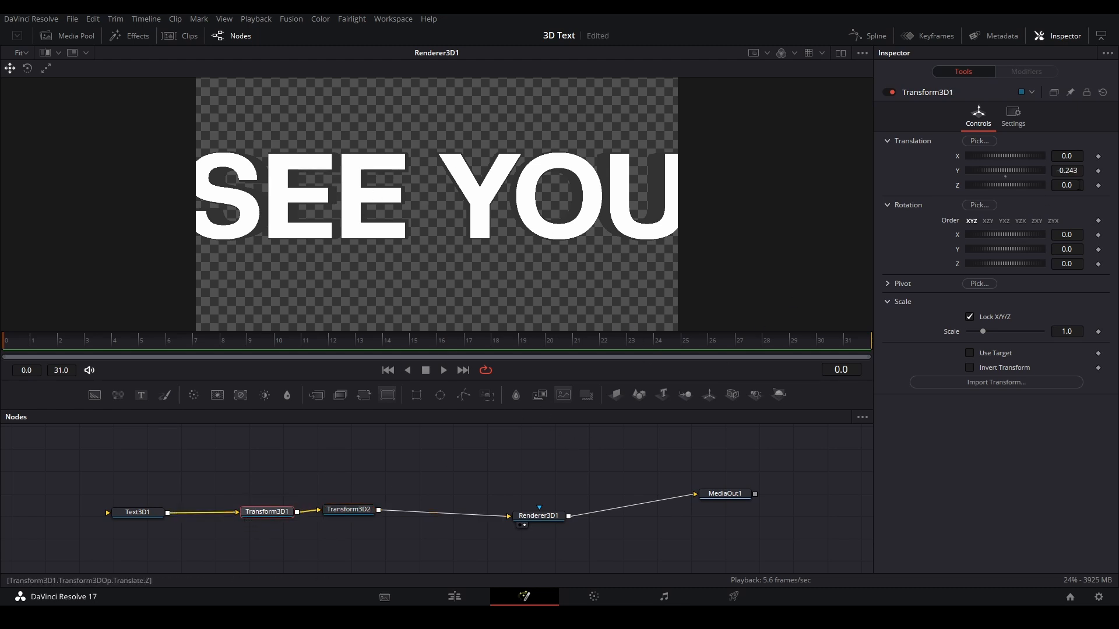
Set Transform3D1's Translation Z to -1.6 so SEE YOU sits back in the frame
type("-1.13")
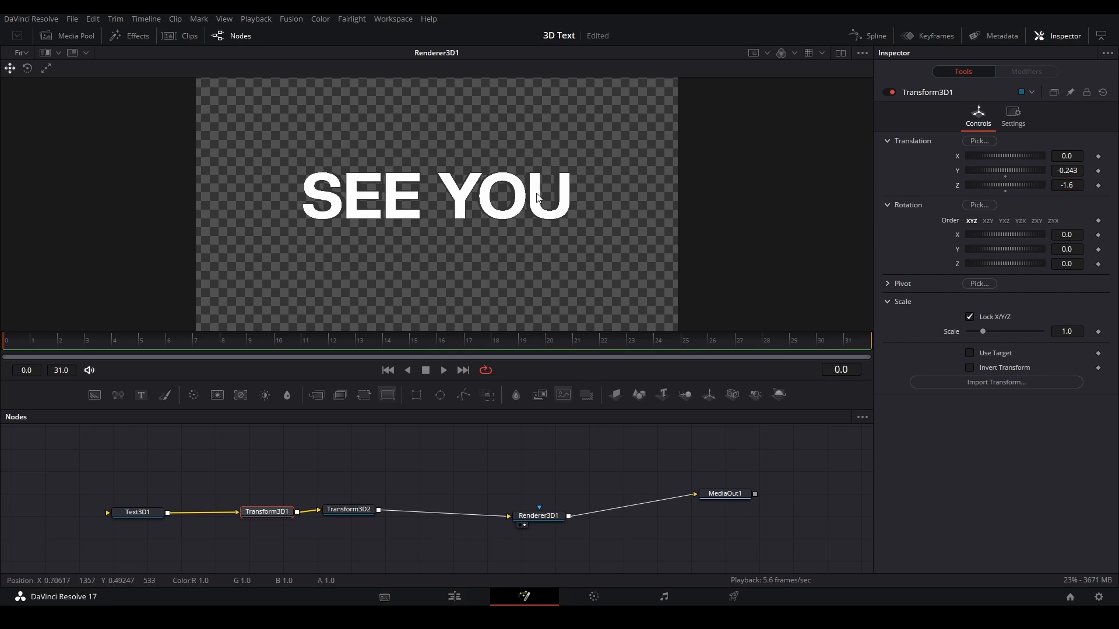
left_click(349, 510)
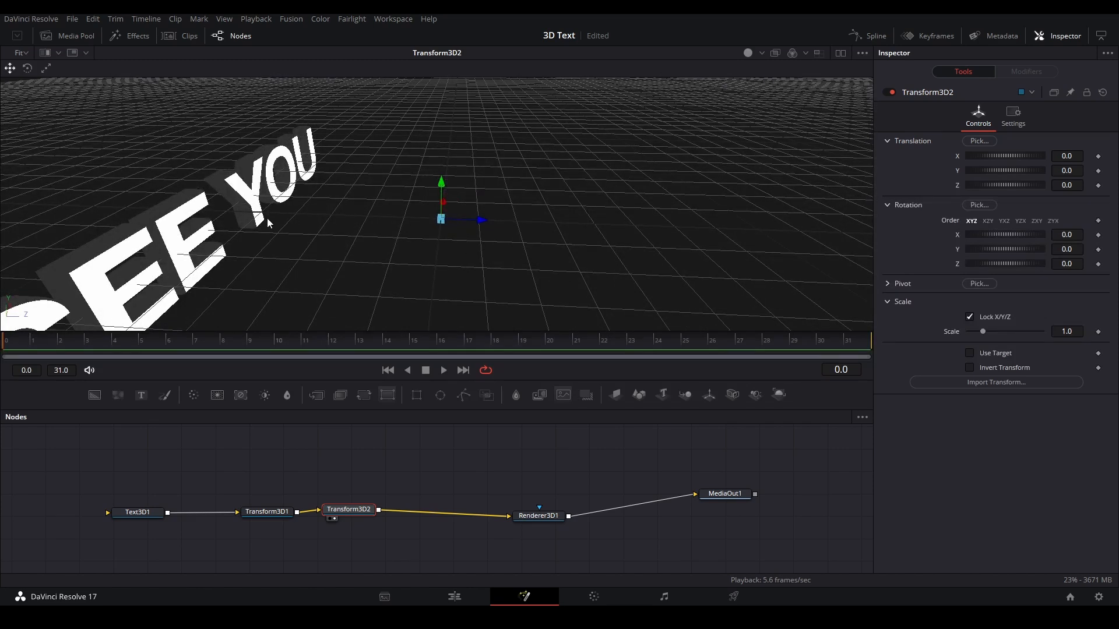
Set Transform3D2's Pivot Z to about -1.518 so the text turns around its middle
left_click(267, 512)
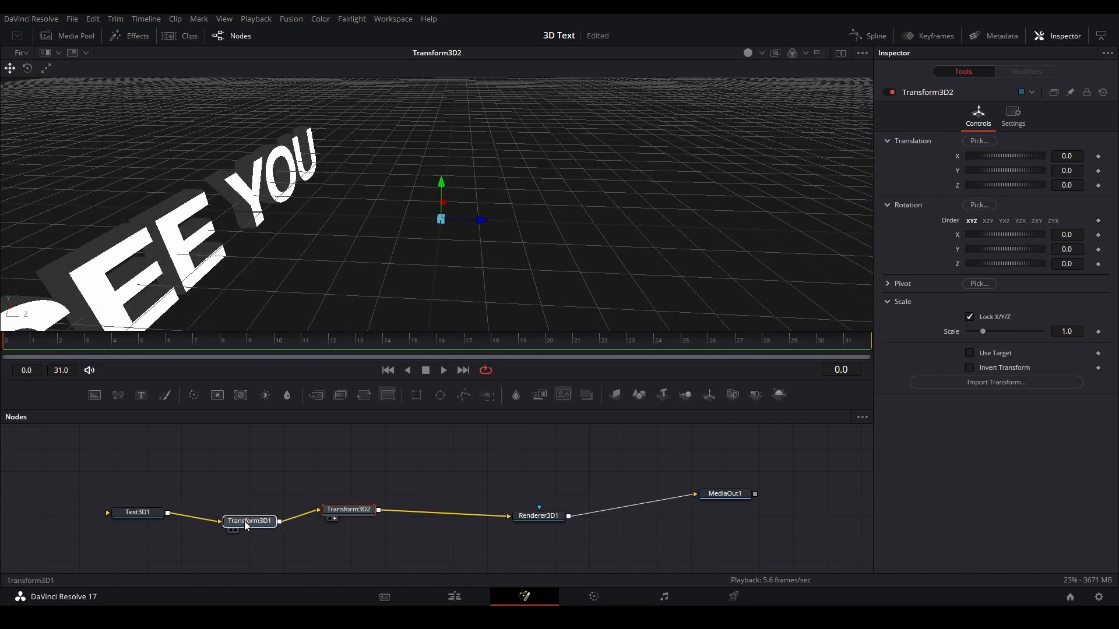
left_click(253, 512)
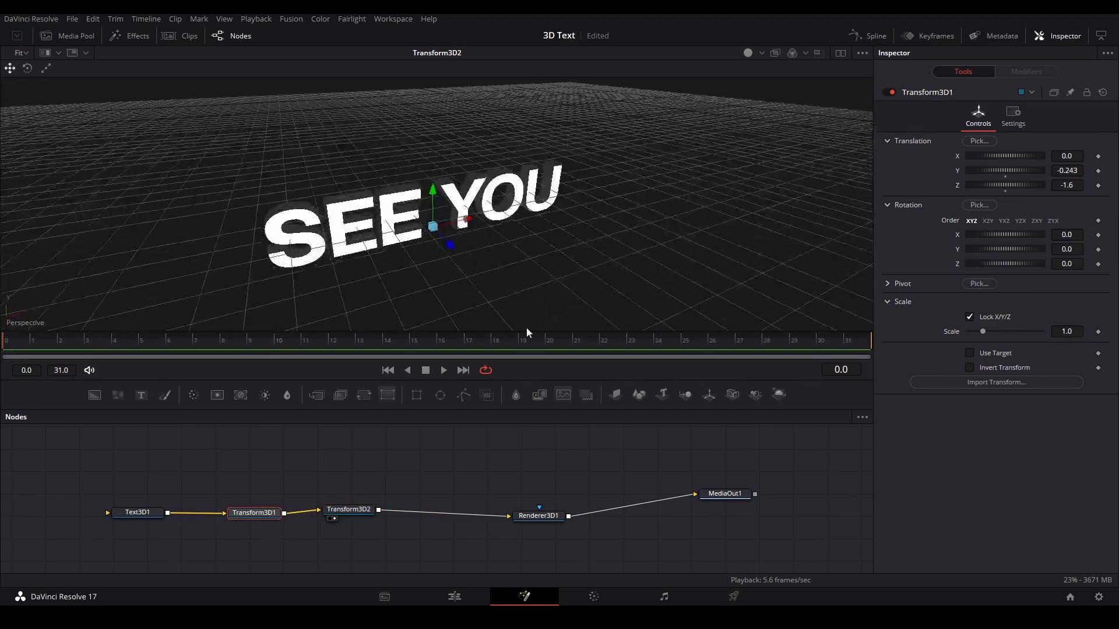
left_click(348, 509)
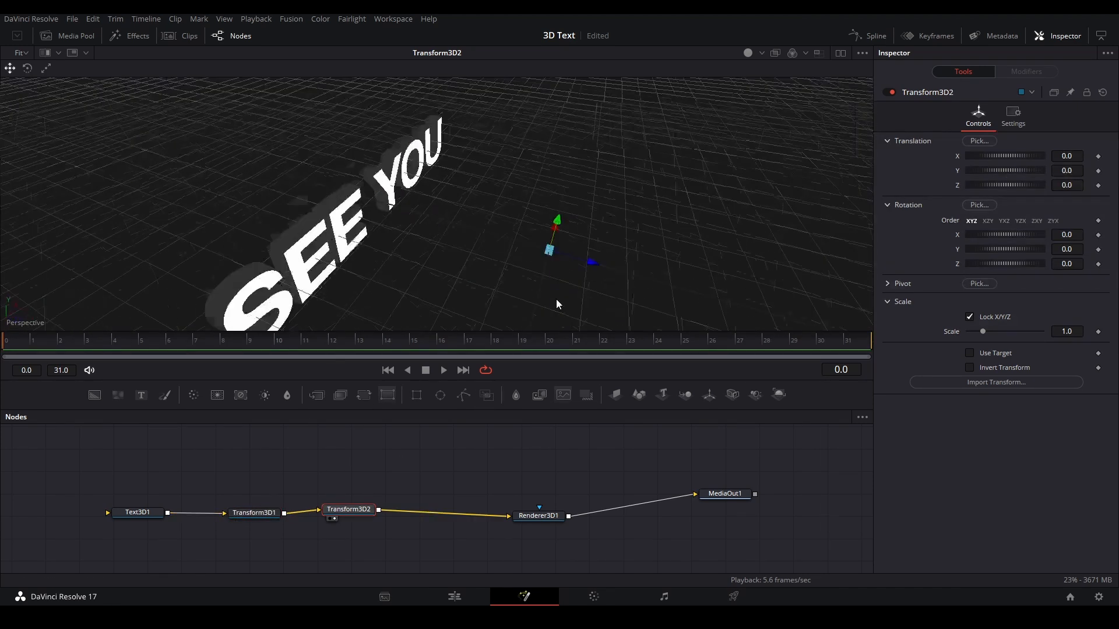
left_click(889, 283)
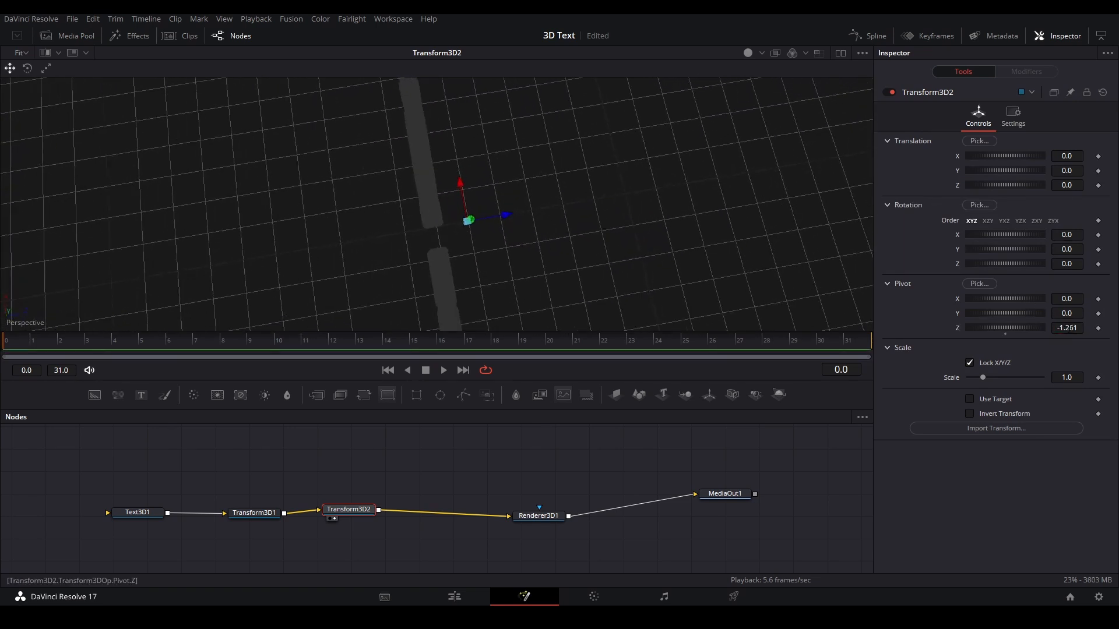
left_click_drag(1005, 328, 995, 327)
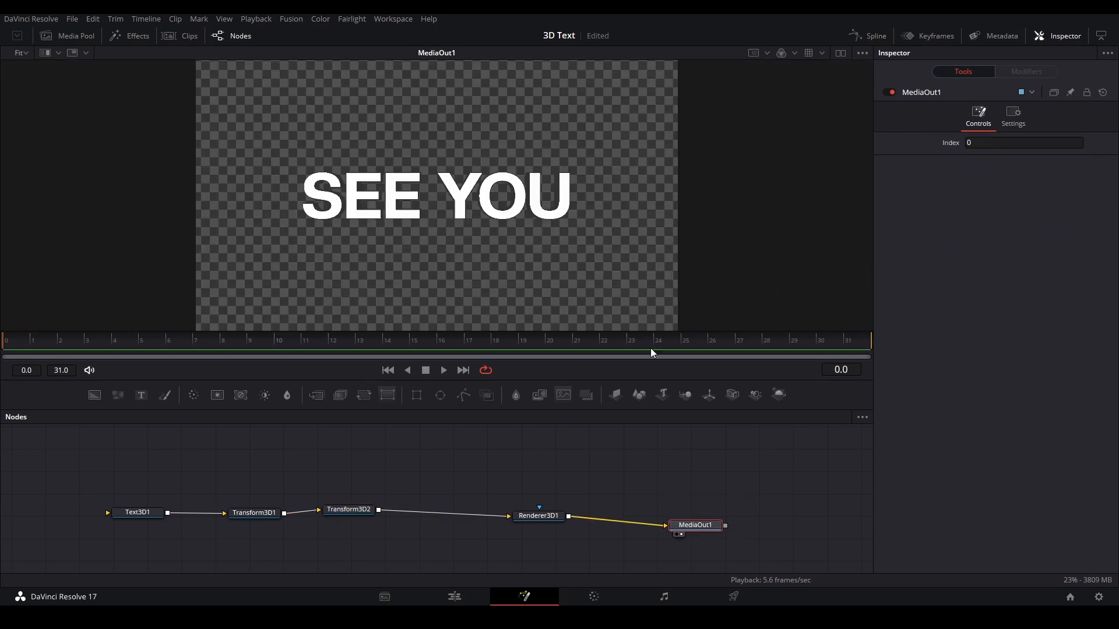
left_click(348, 512)
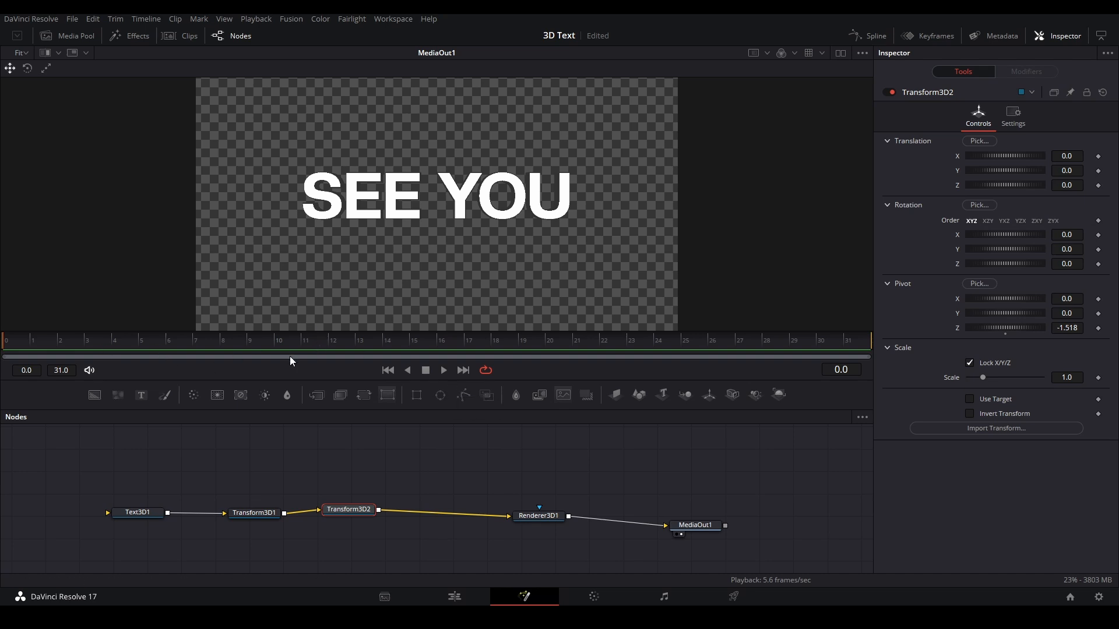
mouse_move(346, 348)
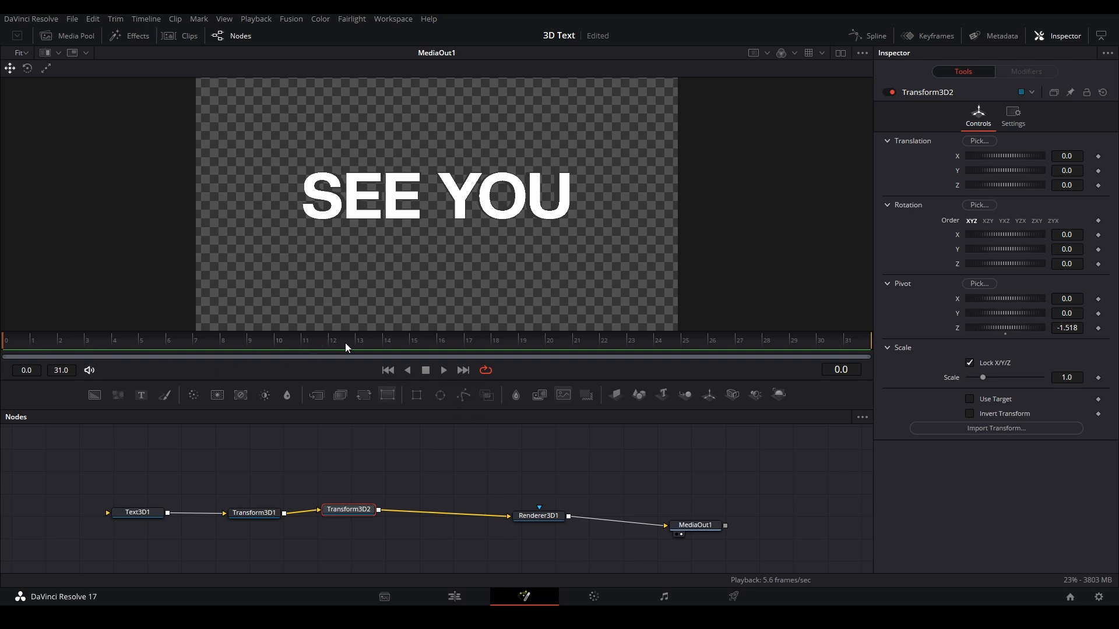
mouse_move(535, 219)
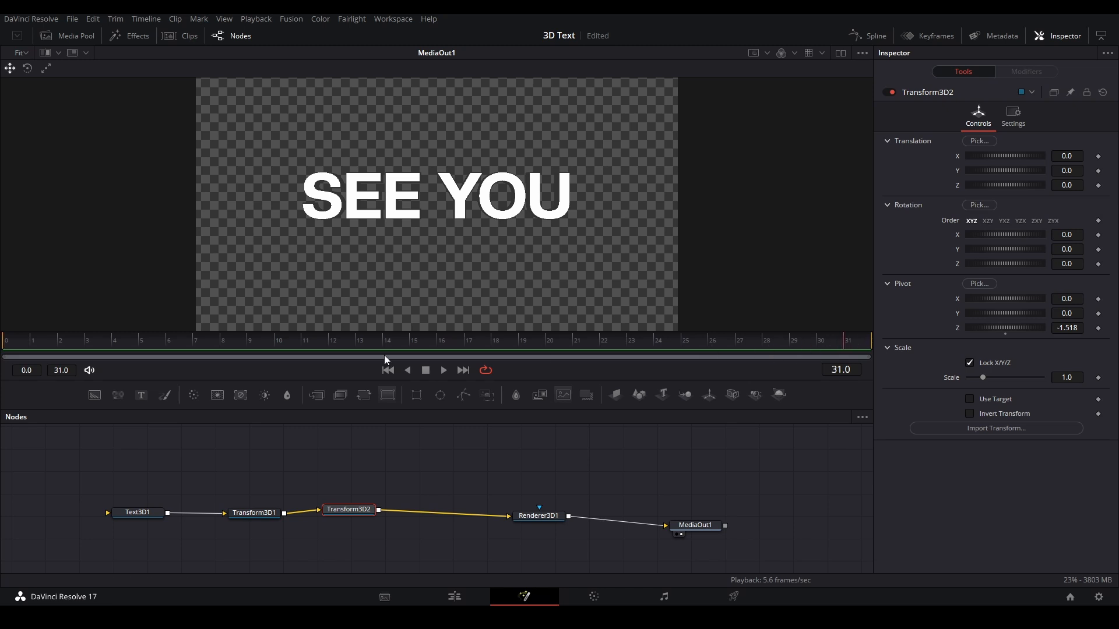
Keyframe Transform3D2's Translation Z at 2.48 at frame 0
left_click(387, 369)
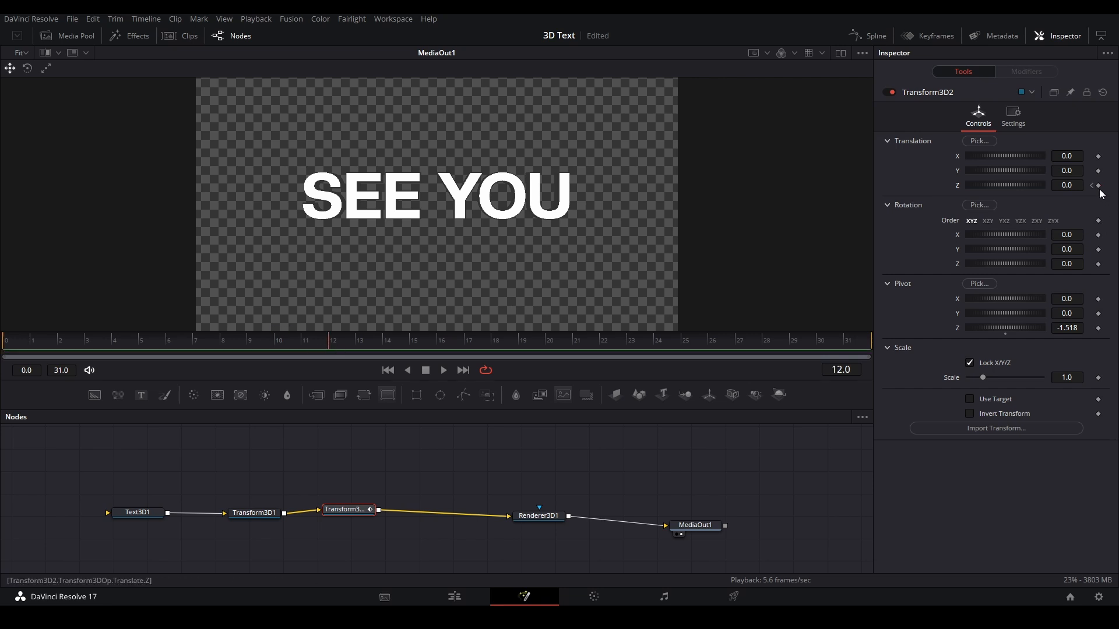
left_click(463, 370)
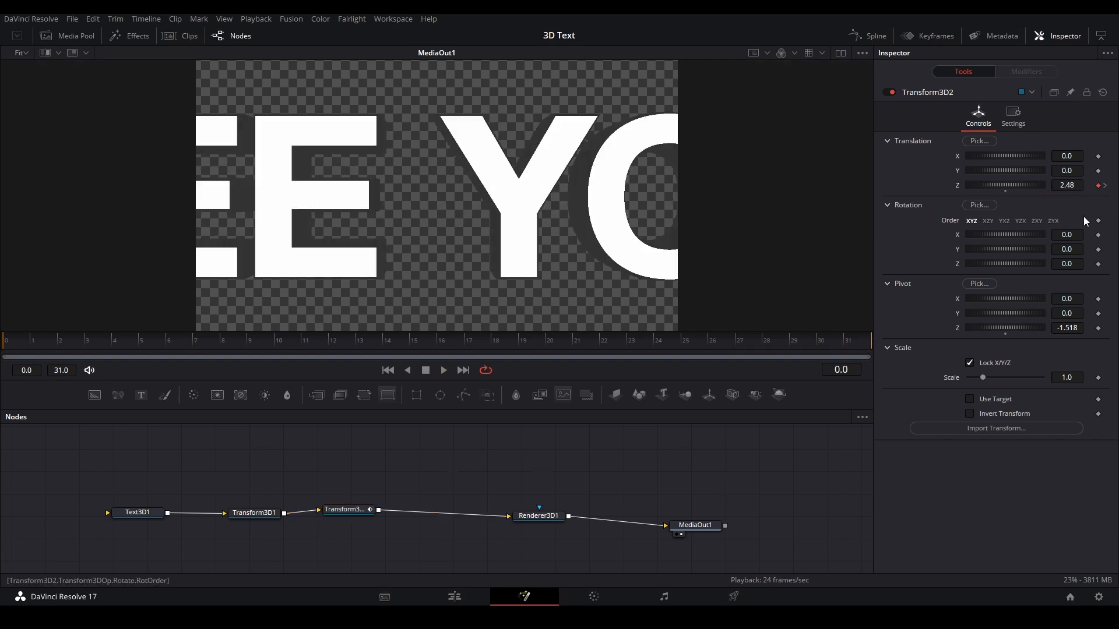
Keyframe Rotation X and Y, spinning from Y 185.6 at frame 0 to -360 with Z 0.98 at frame 31
left_click(888, 283)
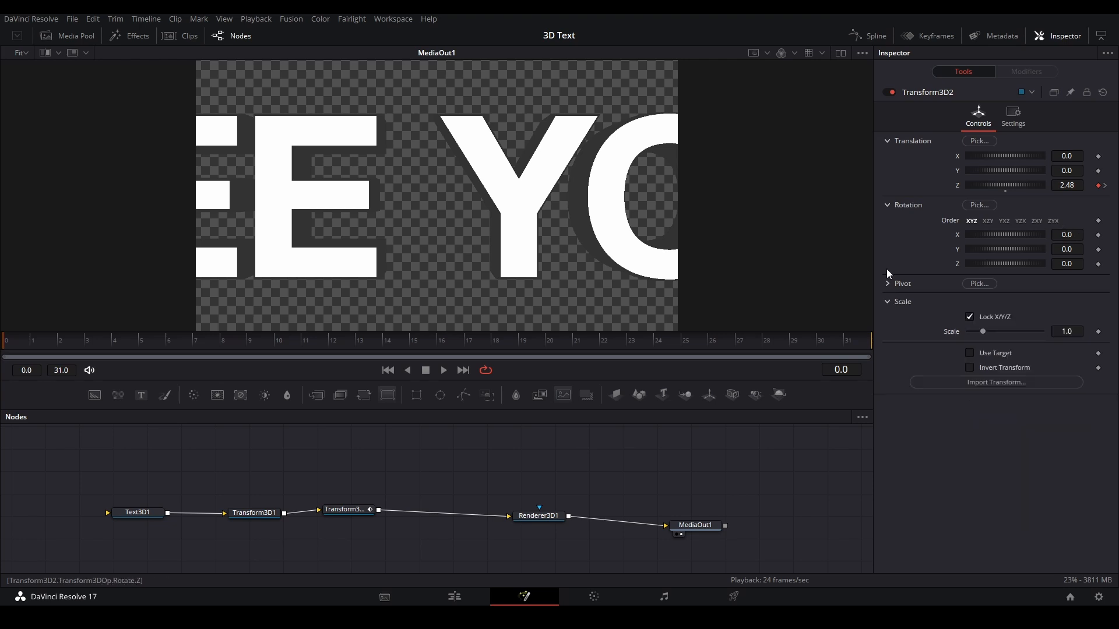
left_click(350, 512)
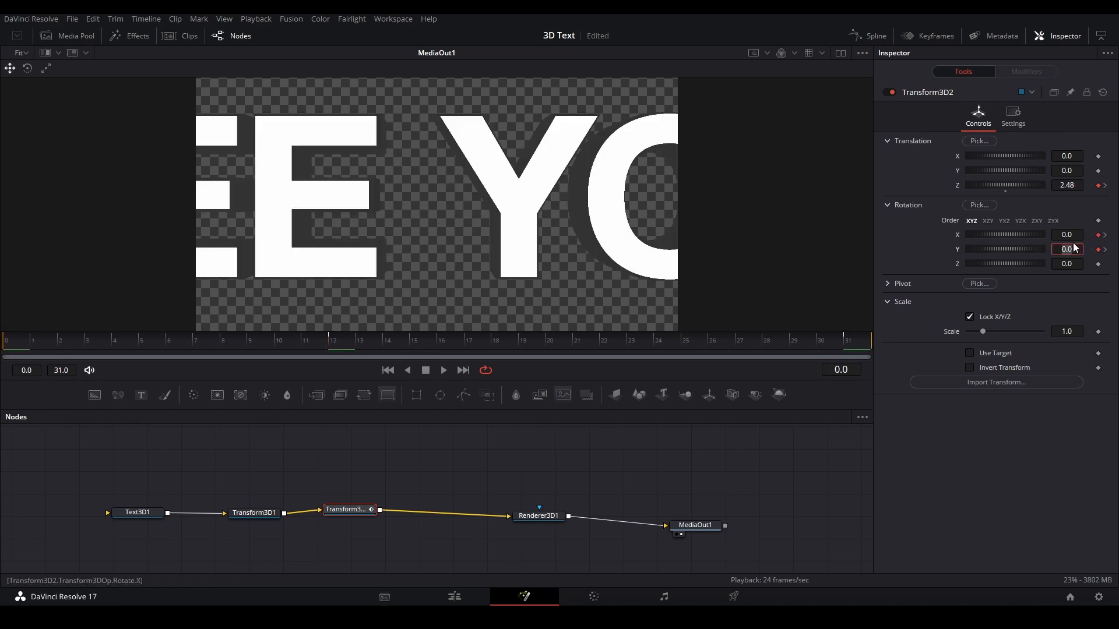
left_click(1066, 263)
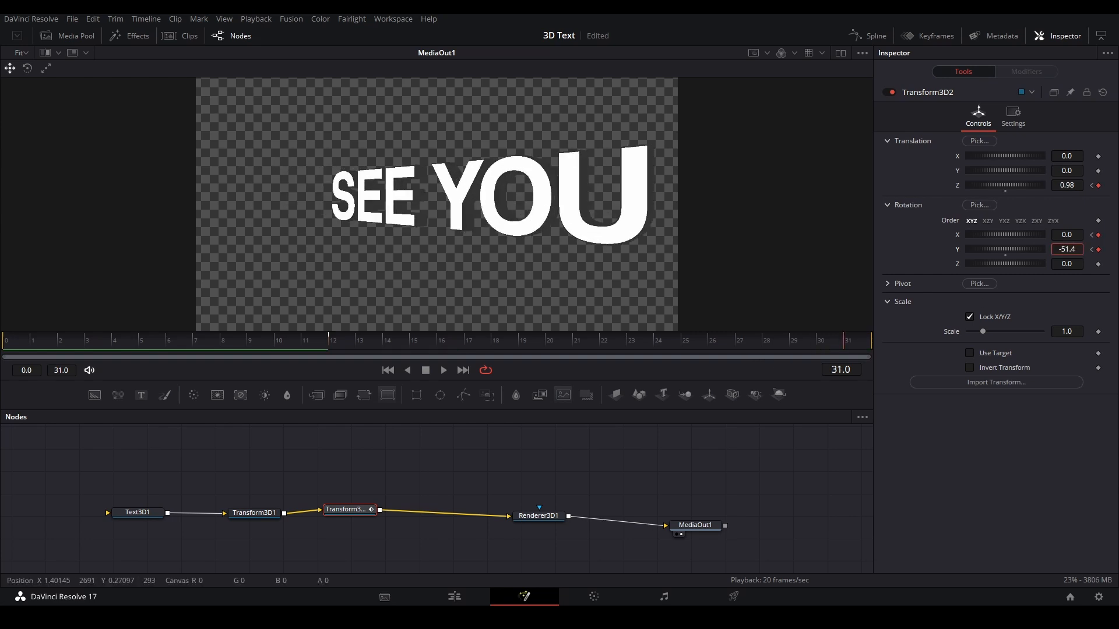
type("-359.8")
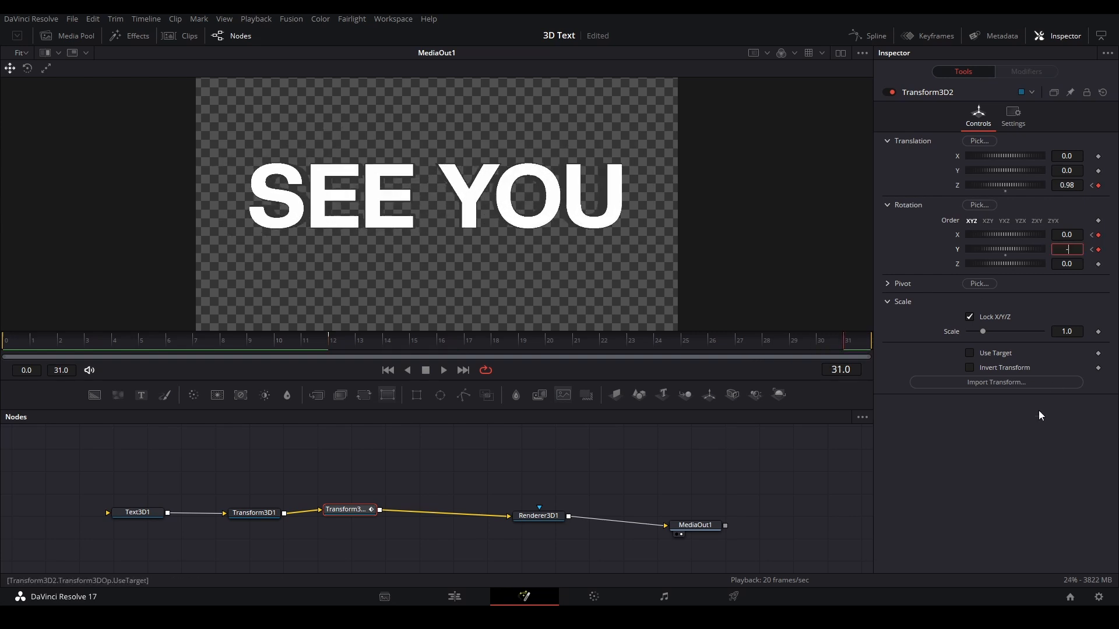
type("-360")
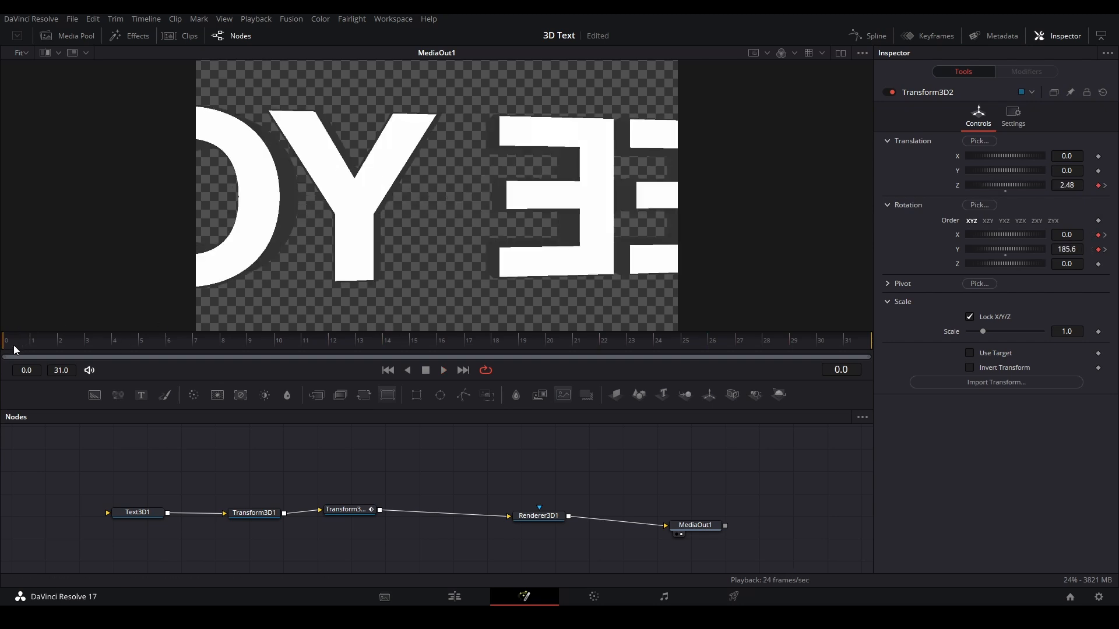
mouse_move(1031, 242)
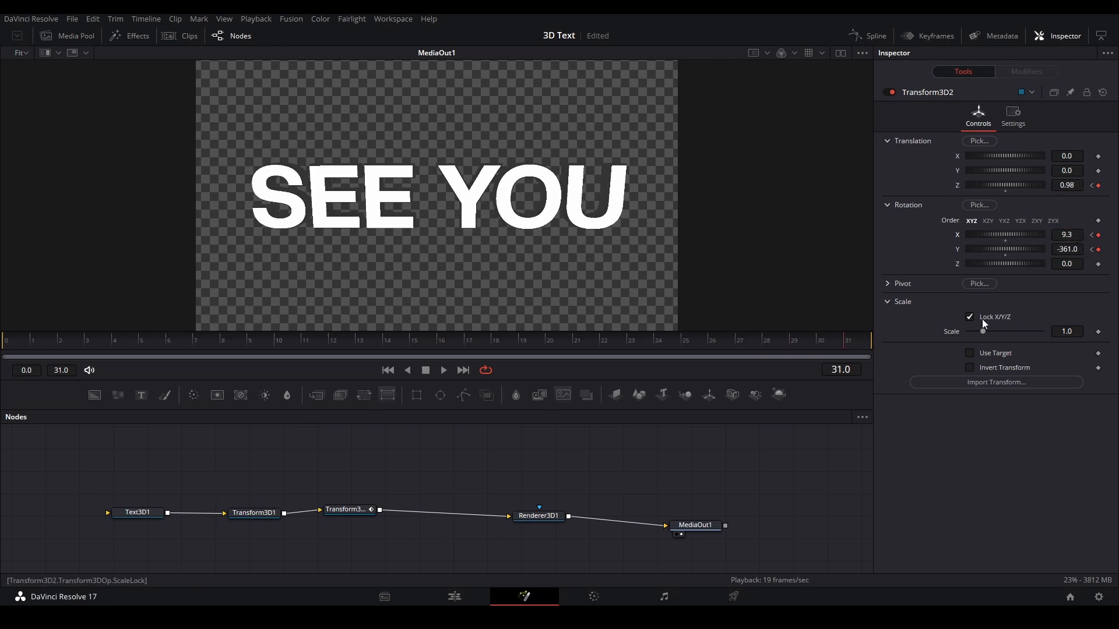
left_click(1066, 234)
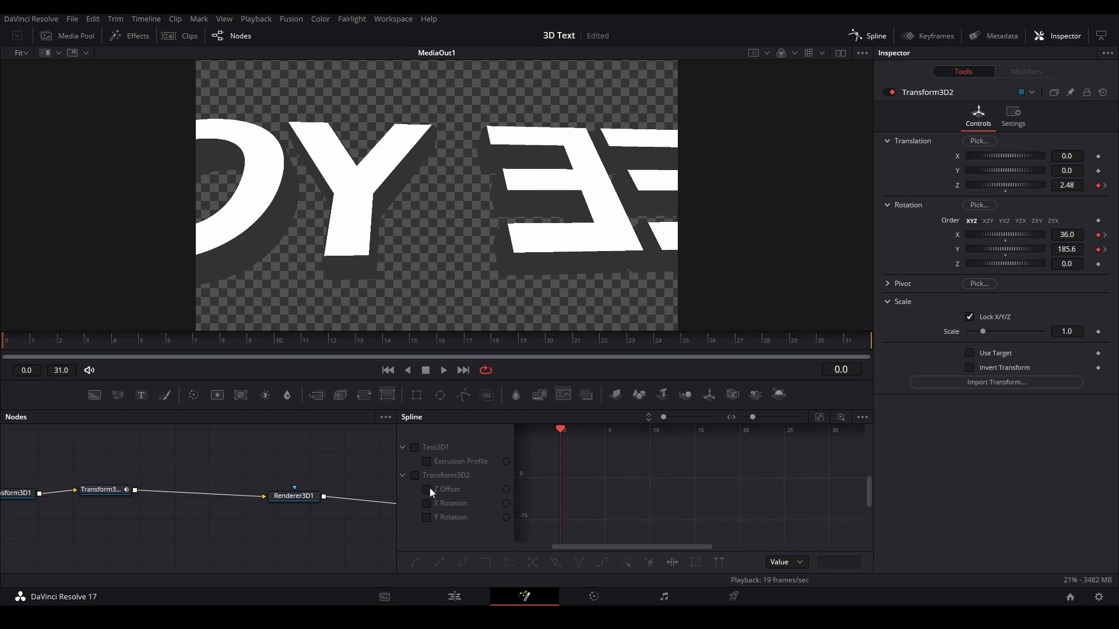
Reshape the Z Offset and X Rotation curves in the Spline editor for smooth easing
left_click(426, 489)
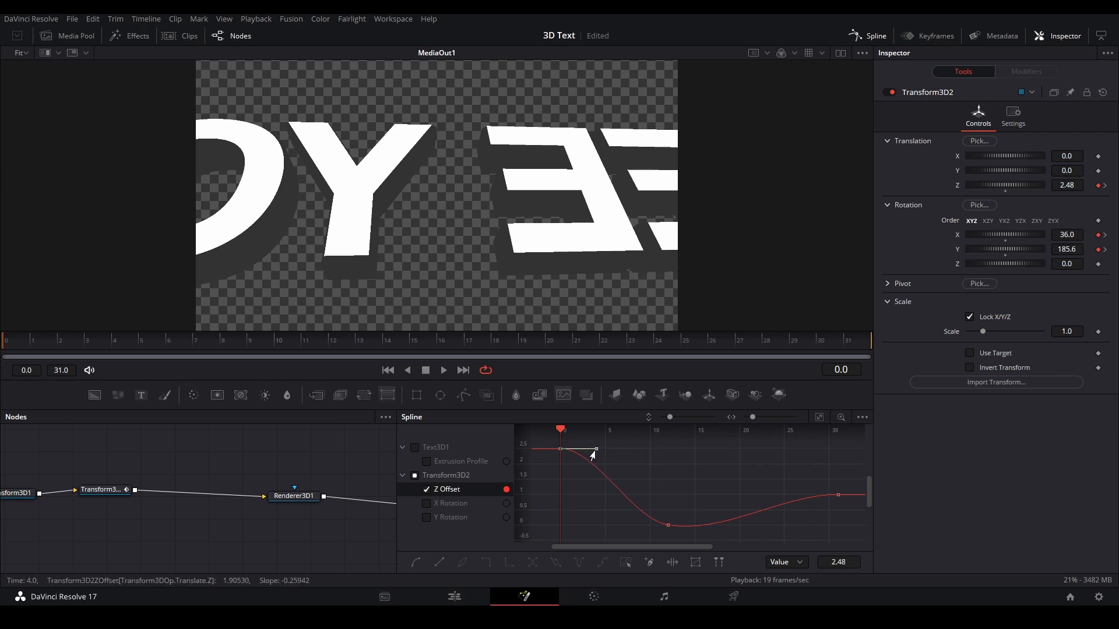
left_click_drag(593, 455, 570, 533)
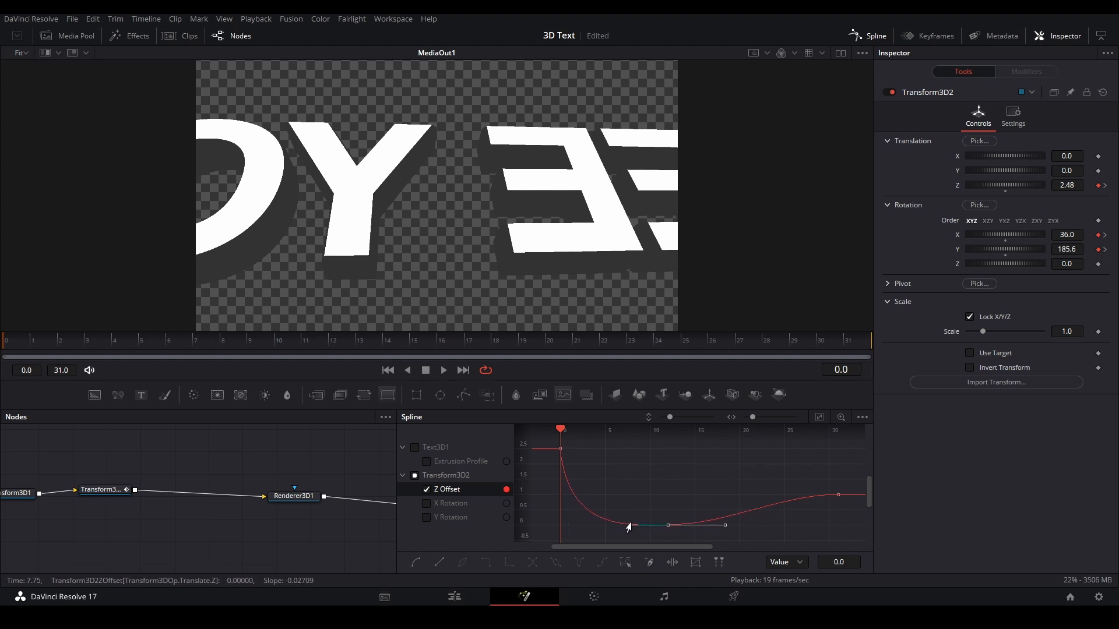
left_click_drag(628, 527, 780, 495)
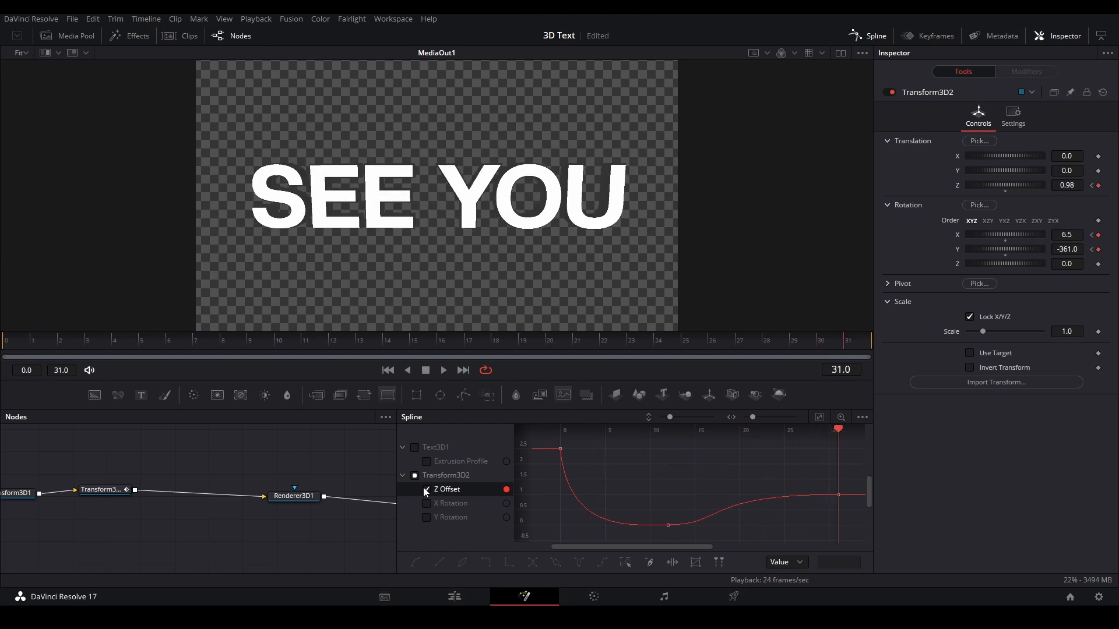
left_click(426, 503)
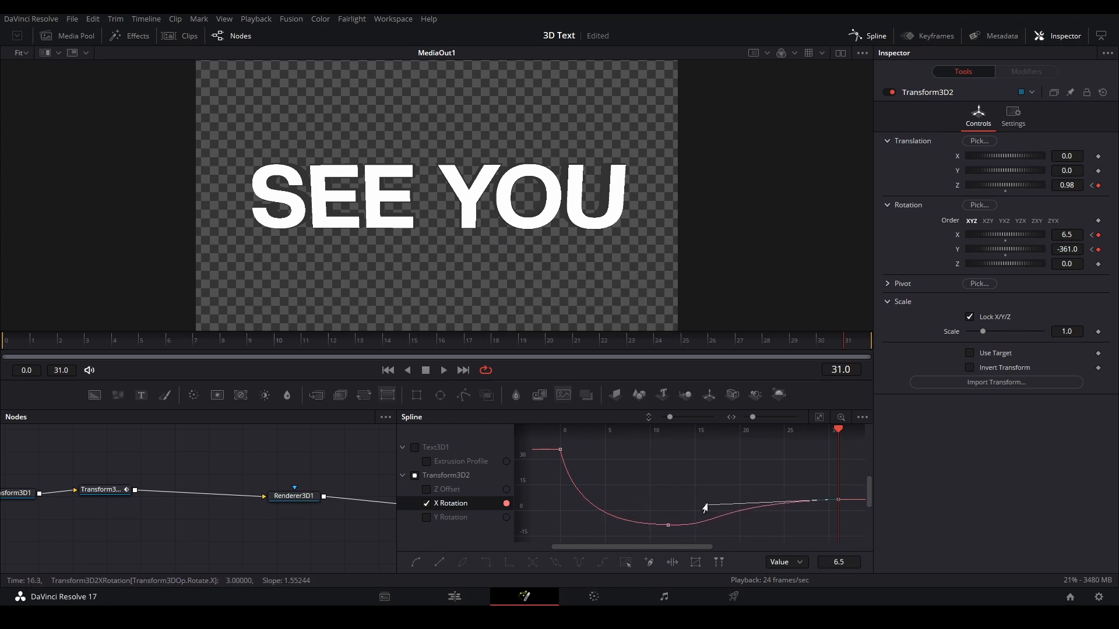
left_click(451, 517)
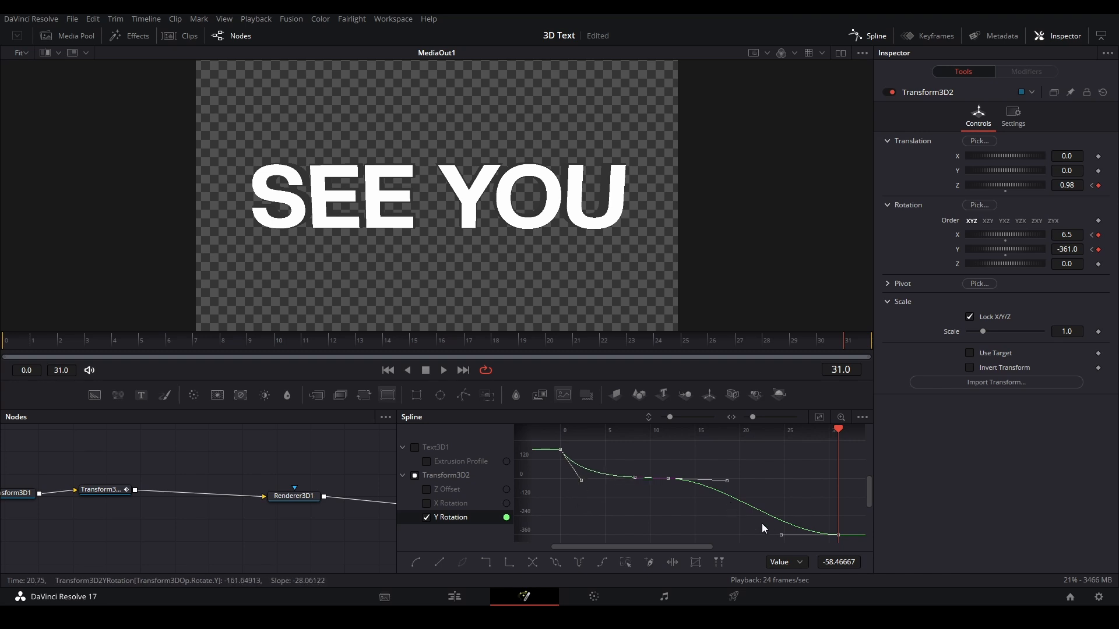
Adjust a Y Rotation keyframe and play back the motion with the curve view stretched
left_click(42, 347)
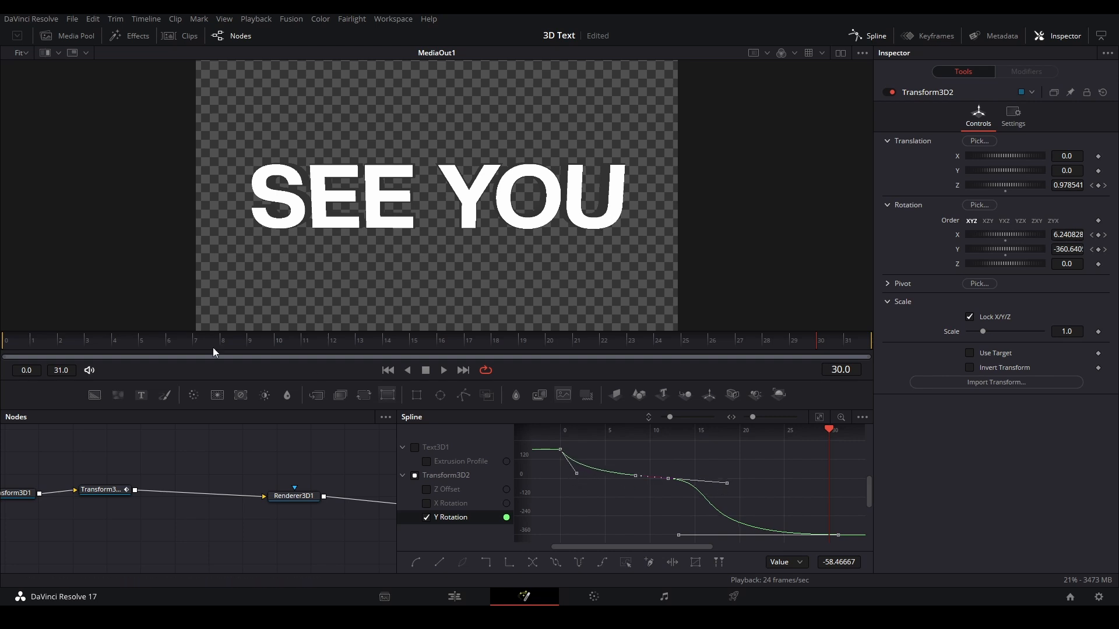
left_click(443, 369)
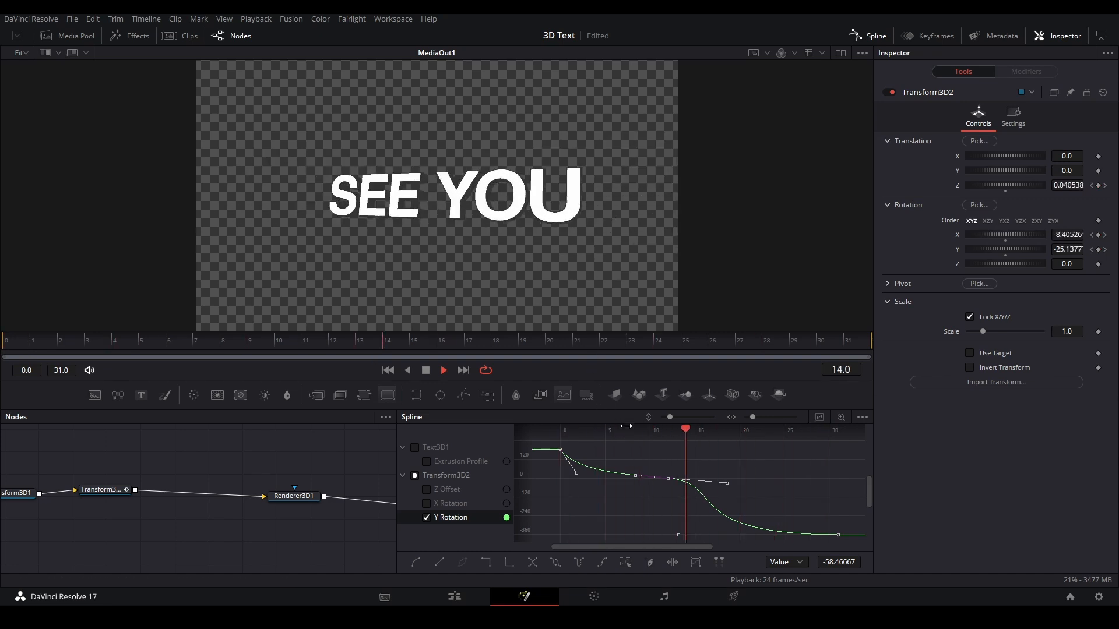
left_click_drag(684, 430, 820, 430)
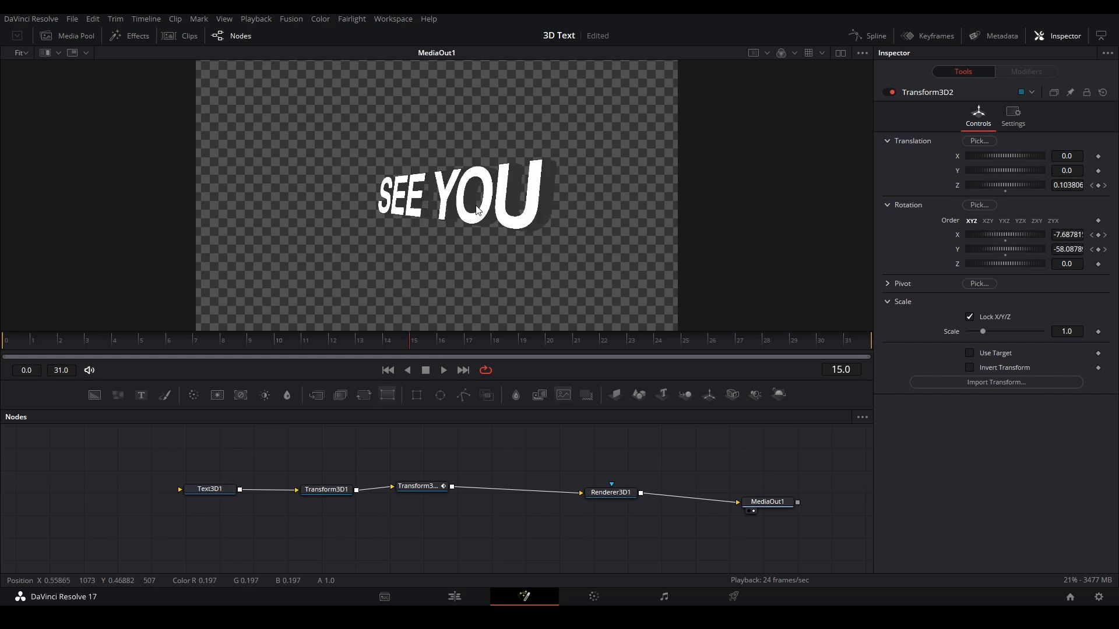
Change the Styled Text to GIRL at the later text keyframe so the words switch mid-spin
left_click(873, 36)
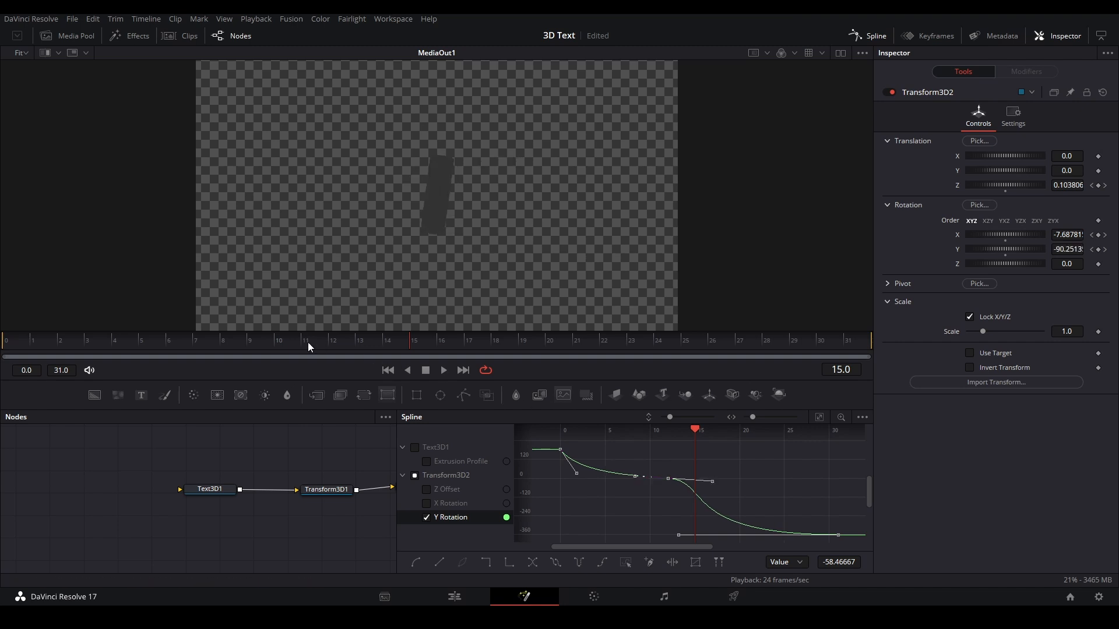
left_click(442, 369)
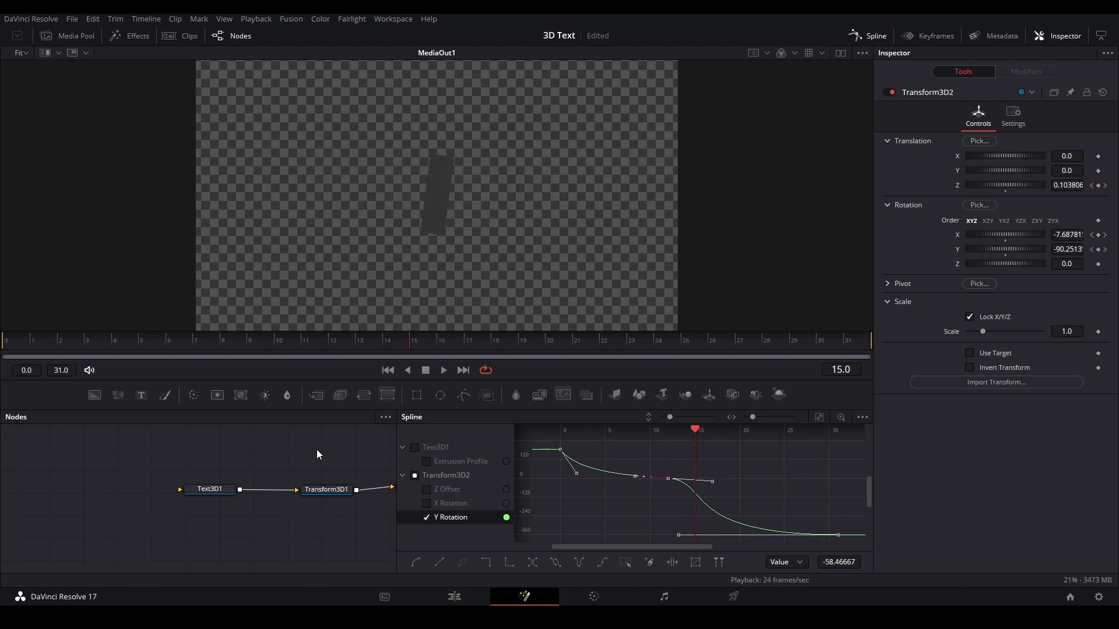
left_click(209, 488)
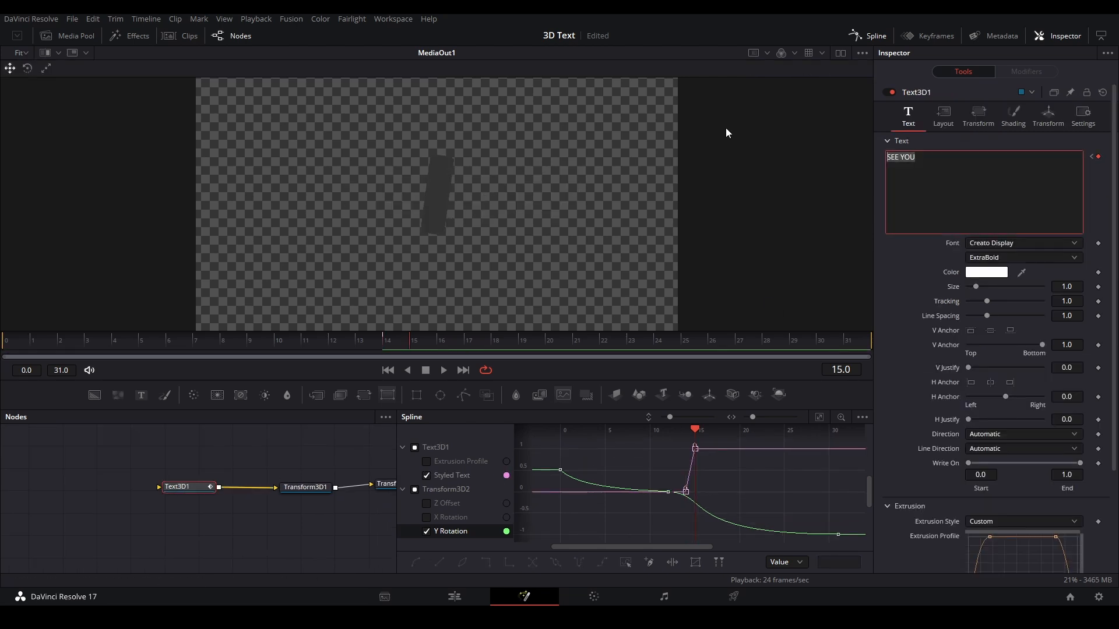
type("GIRL")
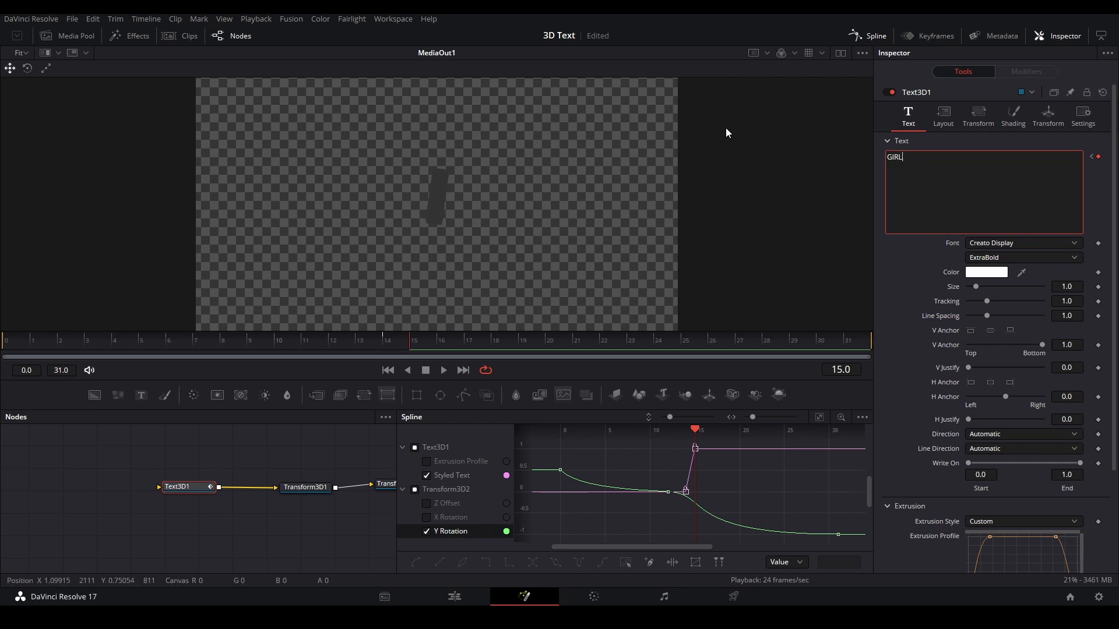
left_click(443, 369)
type("B")
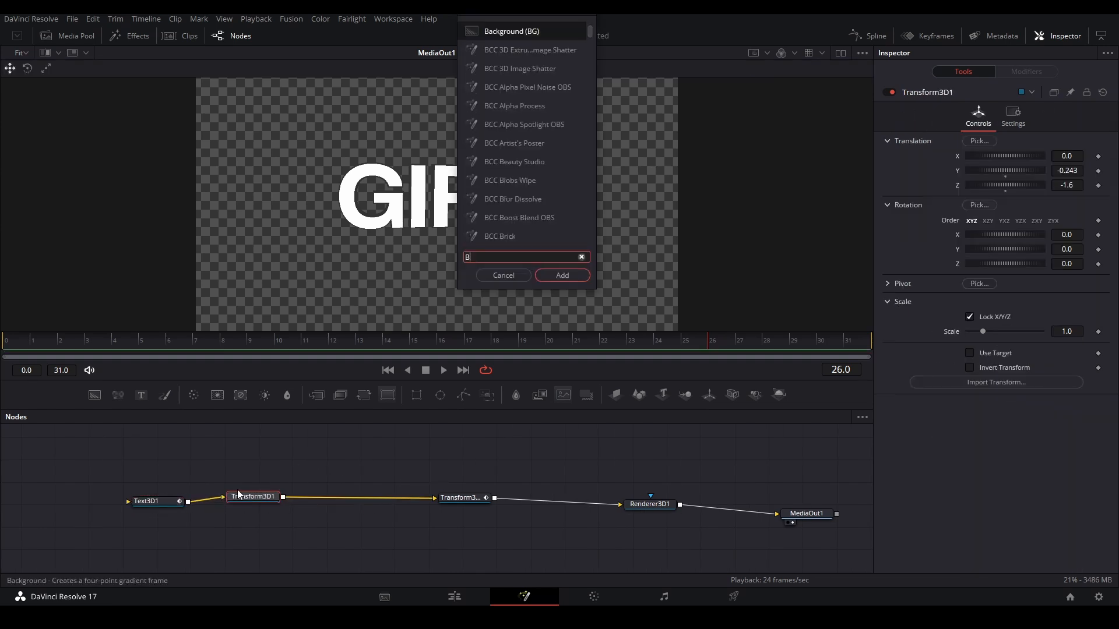
Insert a Bender 3D after Transform3D1 with Amount 0.22 keyframed at frame 0
left_click(561, 275)
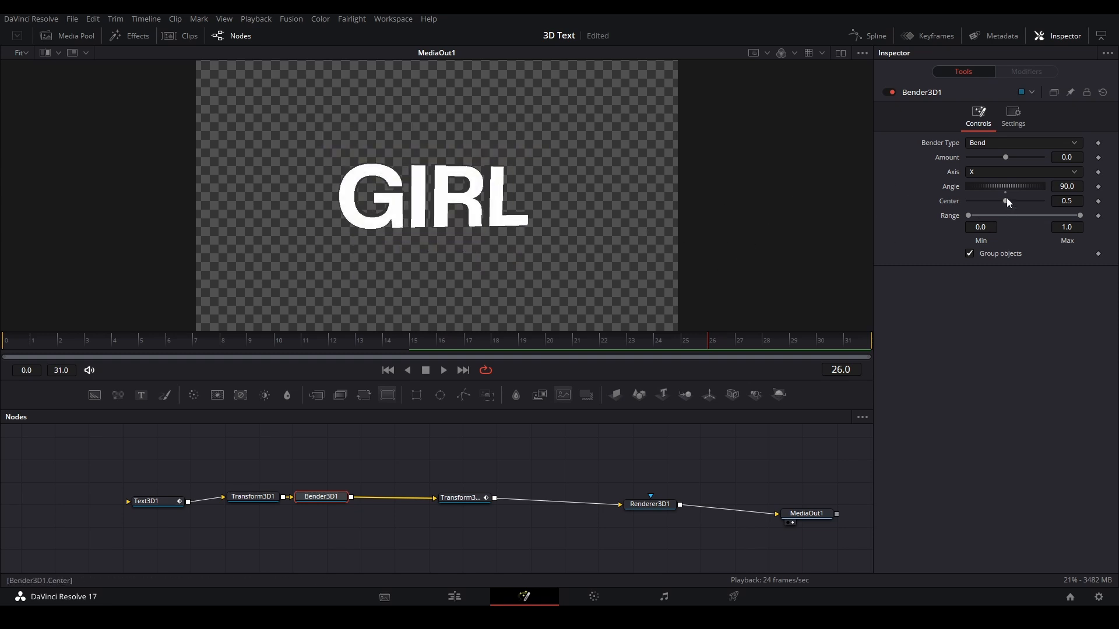
left_click_drag(1006, 158, 1011, 157)
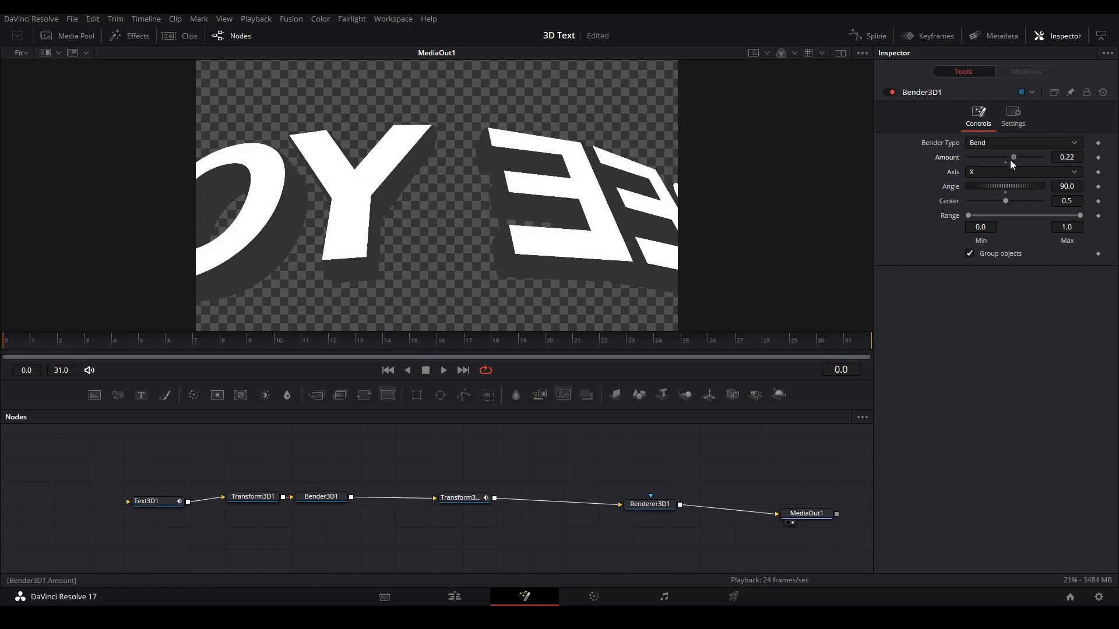
mouse_move(1101, 163)
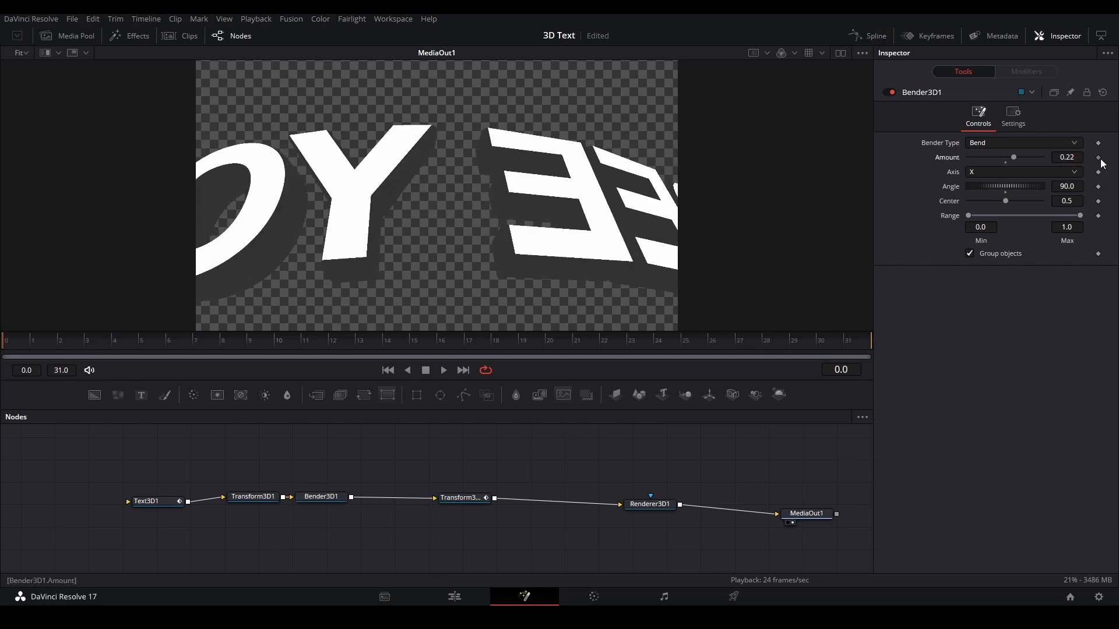
left_click(332, 341)
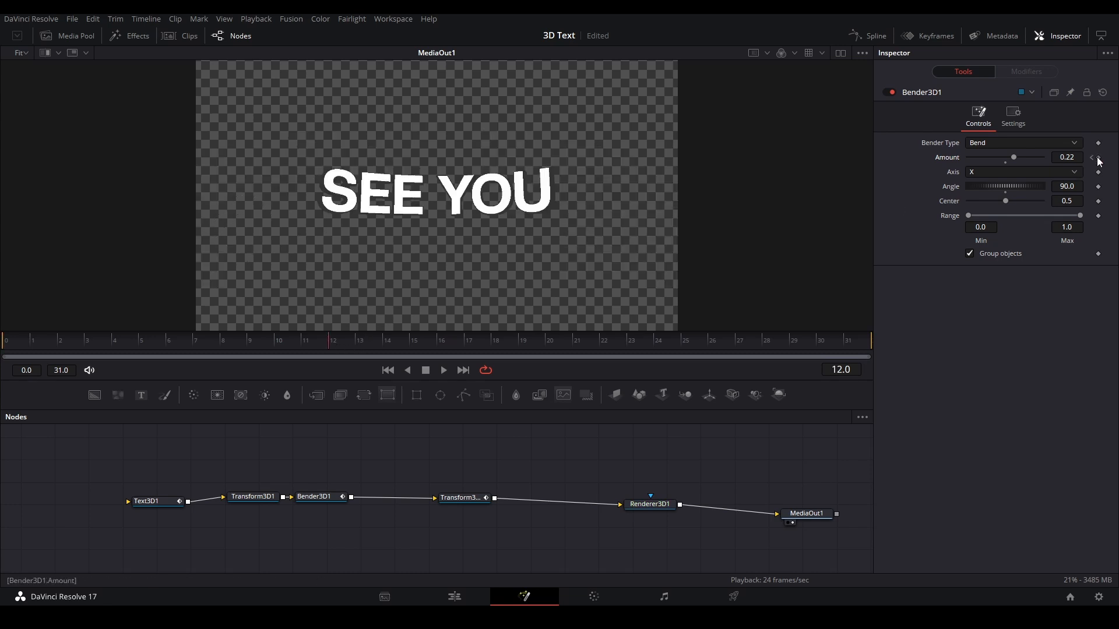
Keyframe the bend amount lower and then to 0.19 at later frames of the clip
left_click(749, 340)
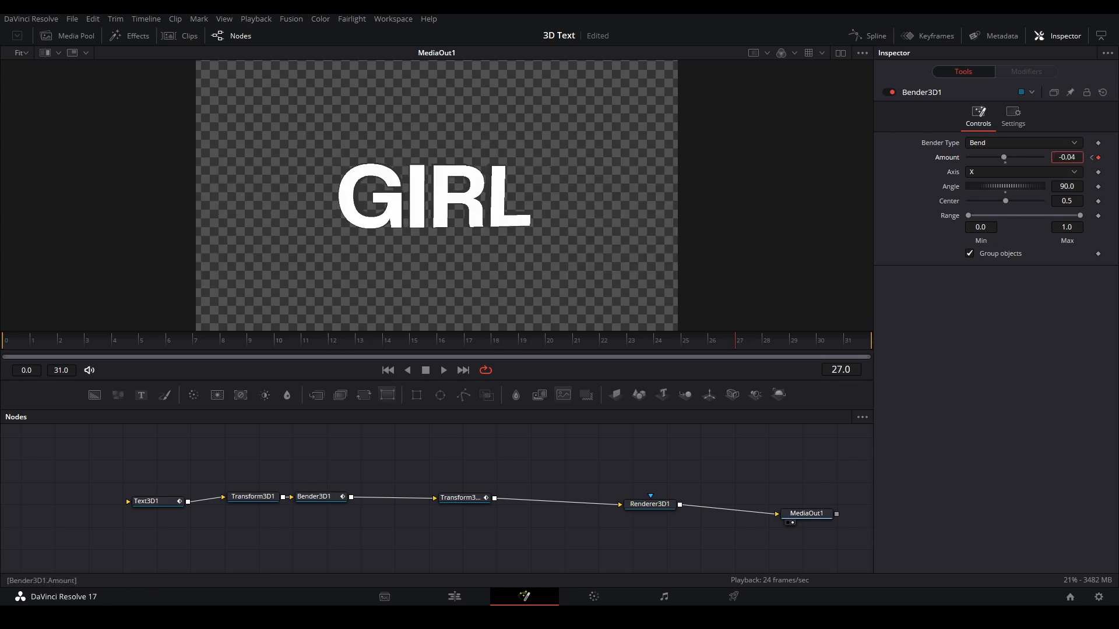
left_click_drag(1002, 157, 997, 157)
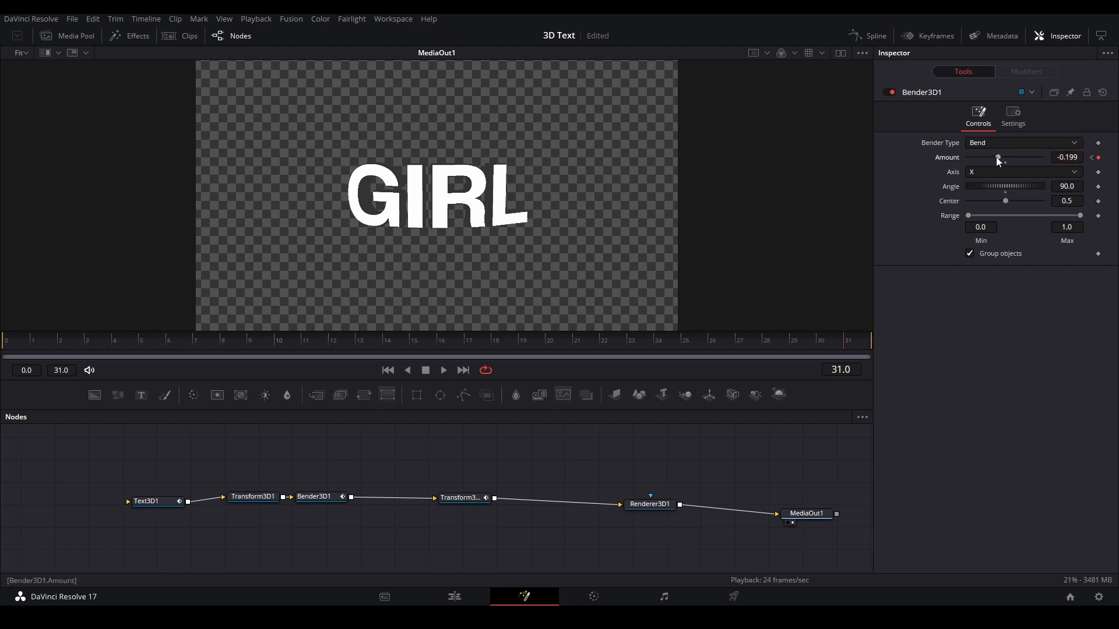
left_click_drag(998, 157, 1011, 157)
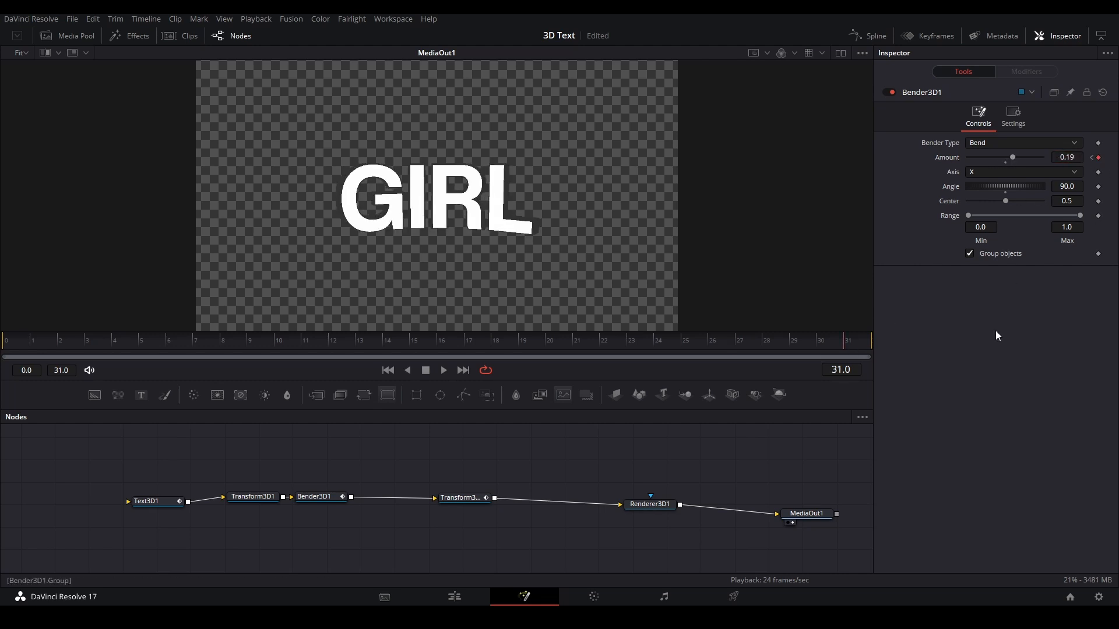
left_click(866, 36)
type("RE")
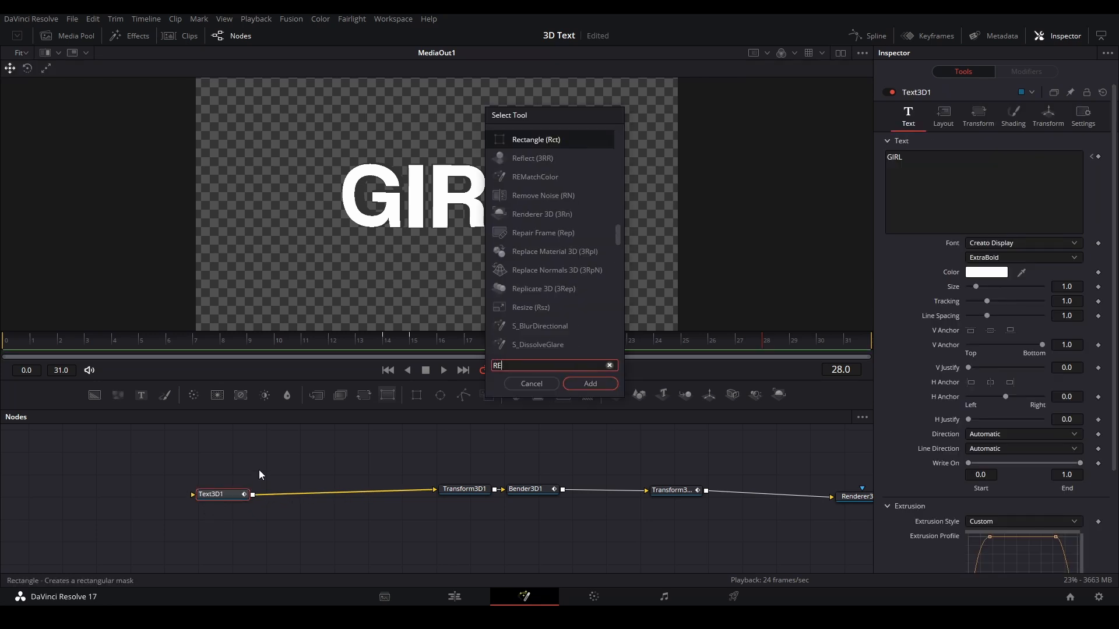
Add Replace Material 3D after Text3D1 and feed it the kas_Chrome macro as the material
left_click(588, 384)
type("k")
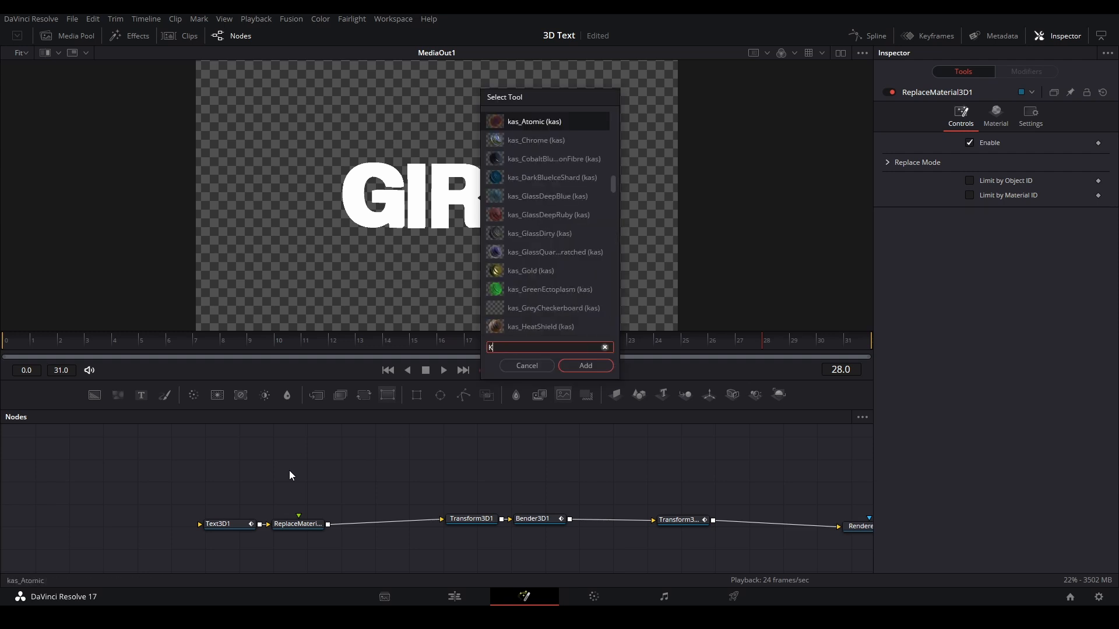
type("AS")
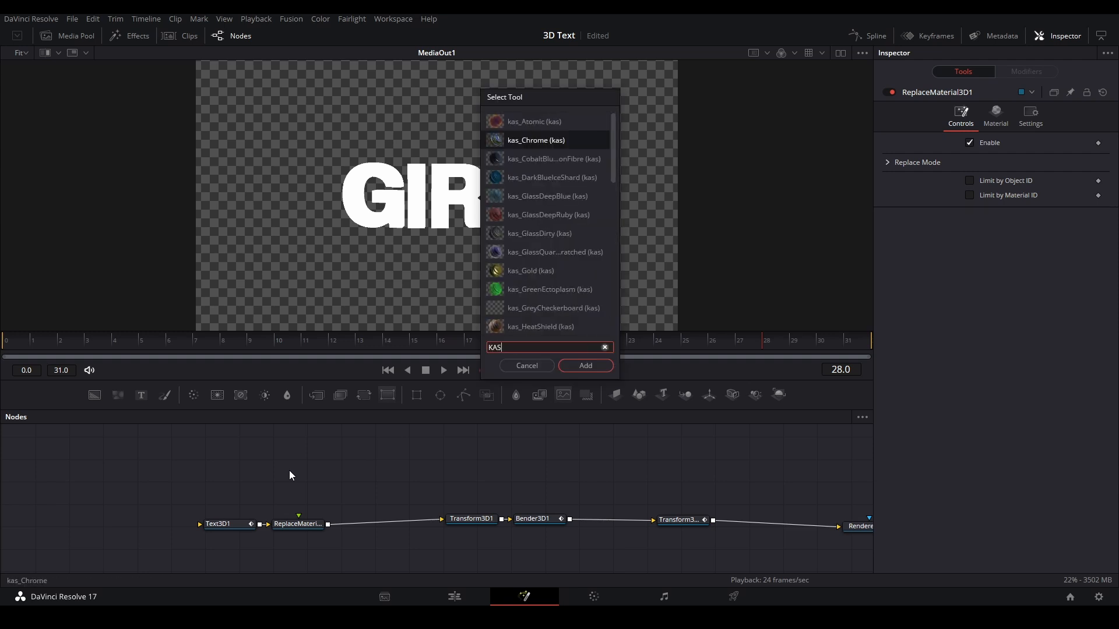
left_click(584, 364)
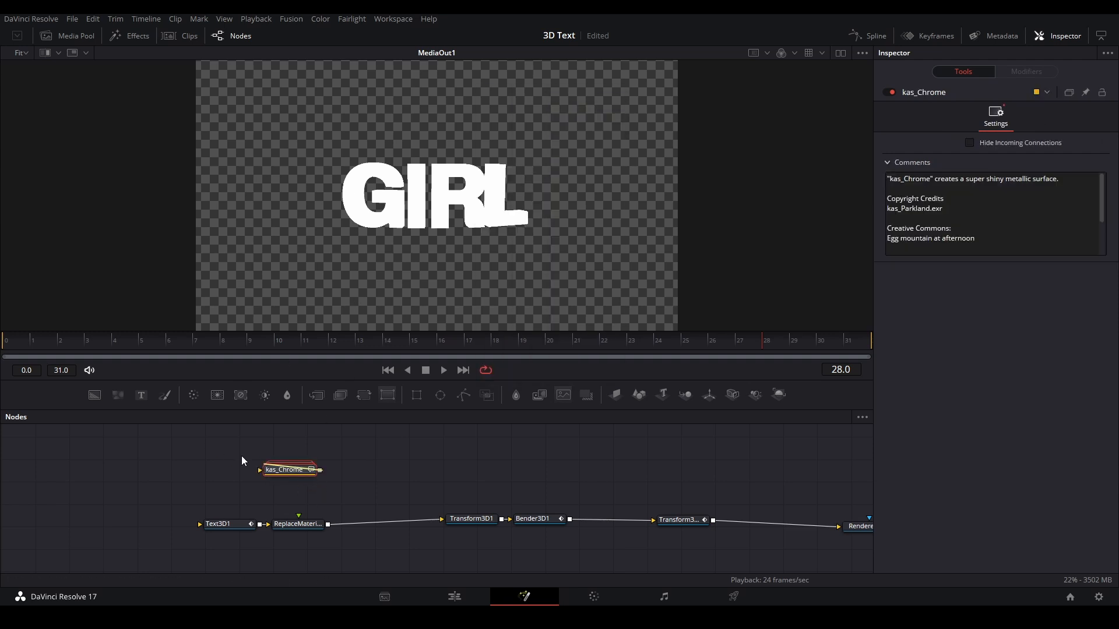
left_click_drag(319, 469, 298, 523)
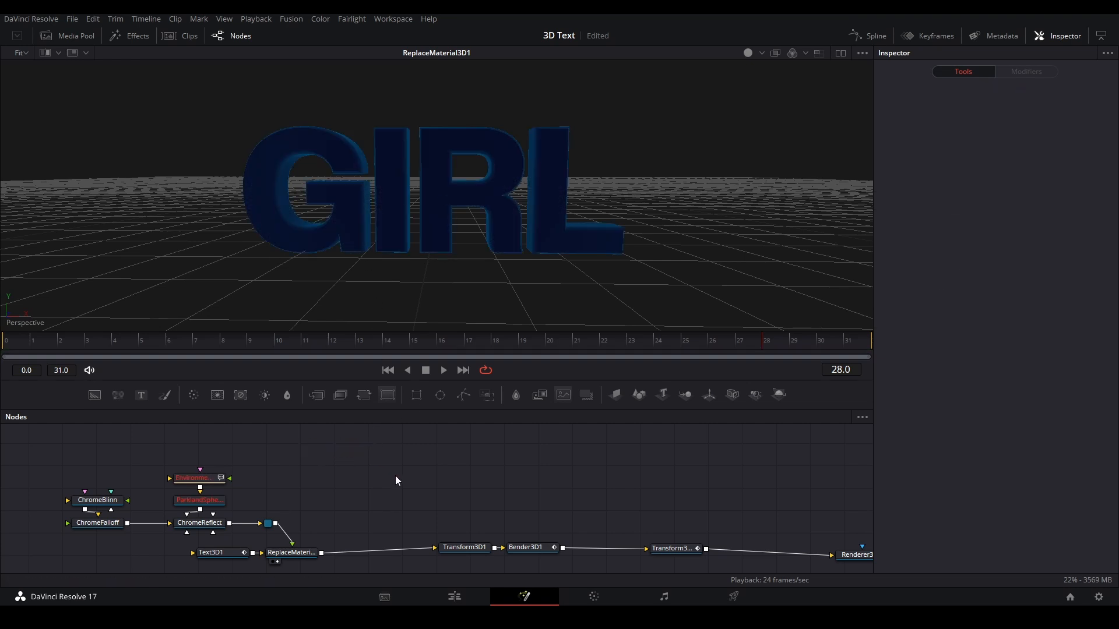
left_click(67, 36)
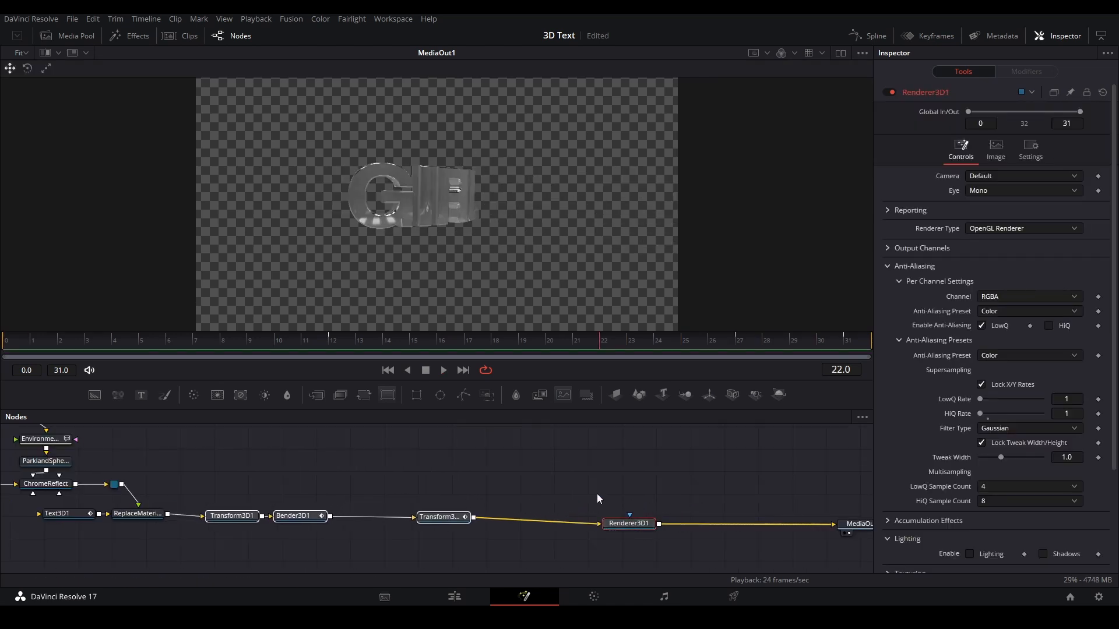
Duplicate the transform and 3D renderer chain into a merged branch for particles
left_click(443, 516)
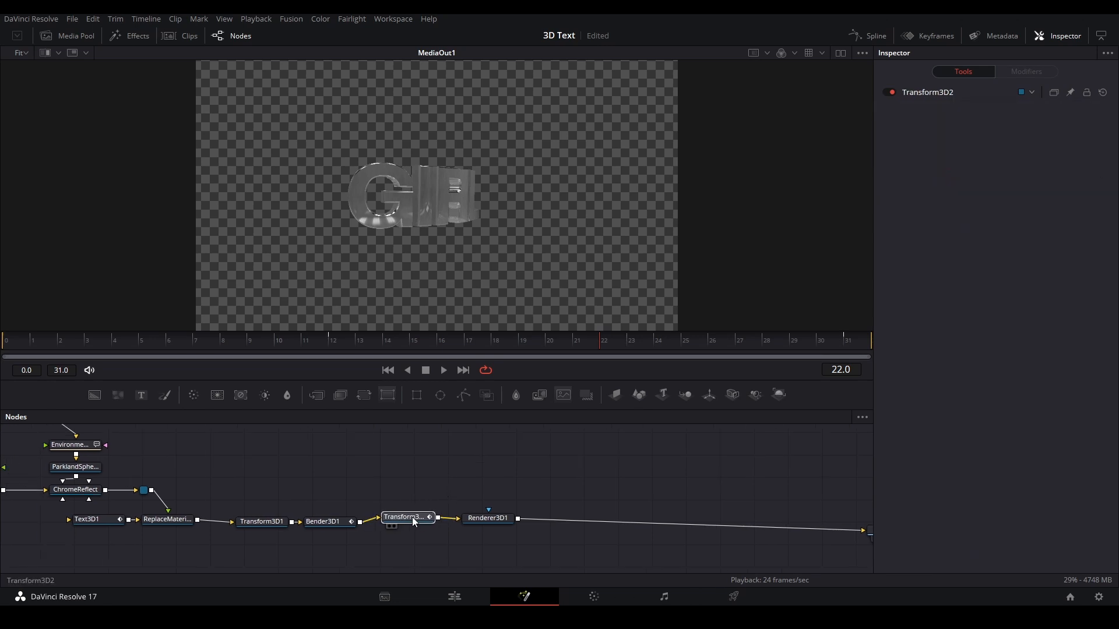
left_click(487, 520)
type("KAS")
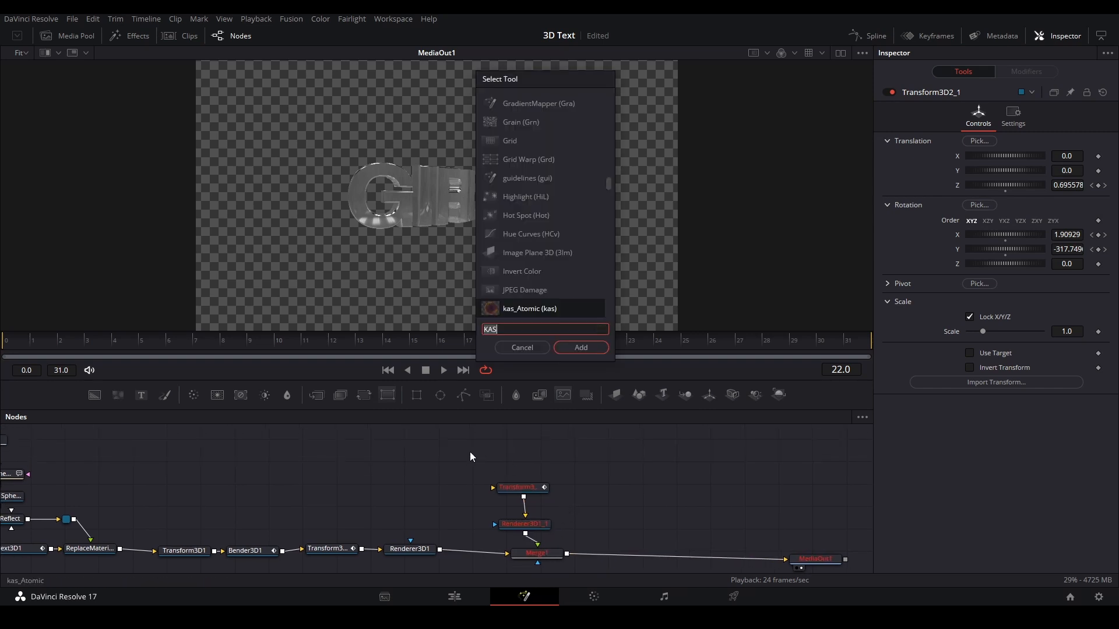
type("PE")
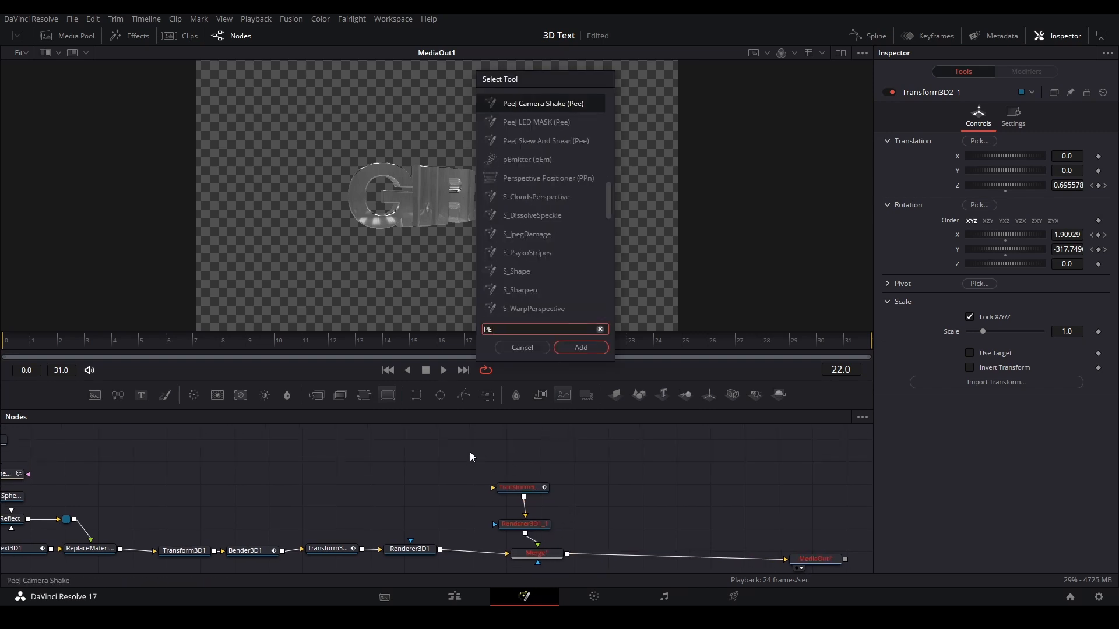
Add a pEmitter feeding a pRender and wire them into the pasted chain
left_click(580, 347)
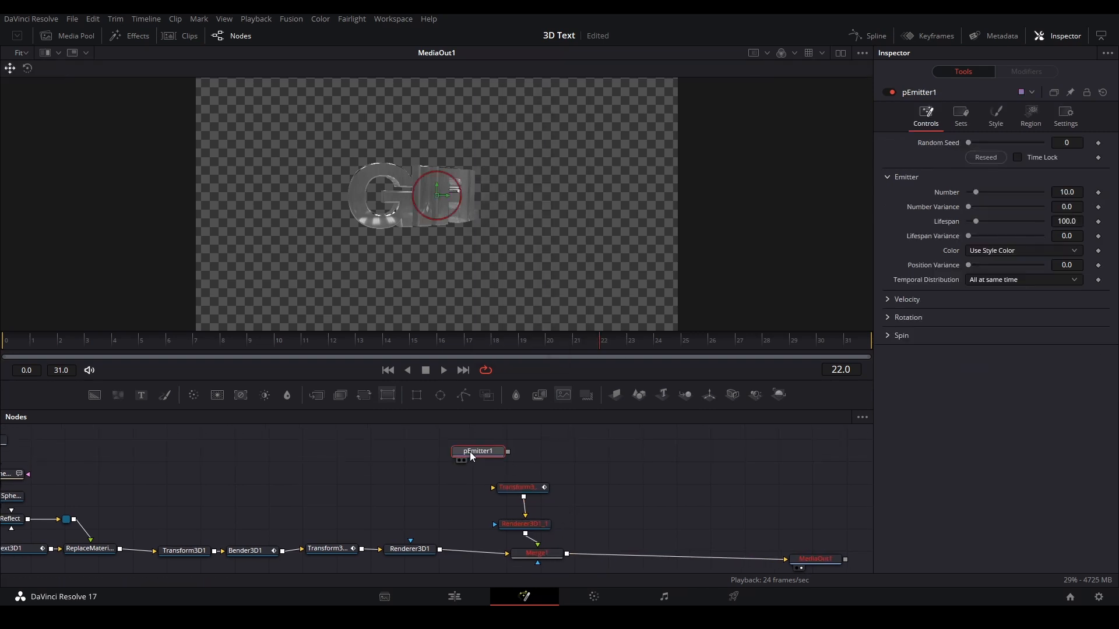
type("PREN")
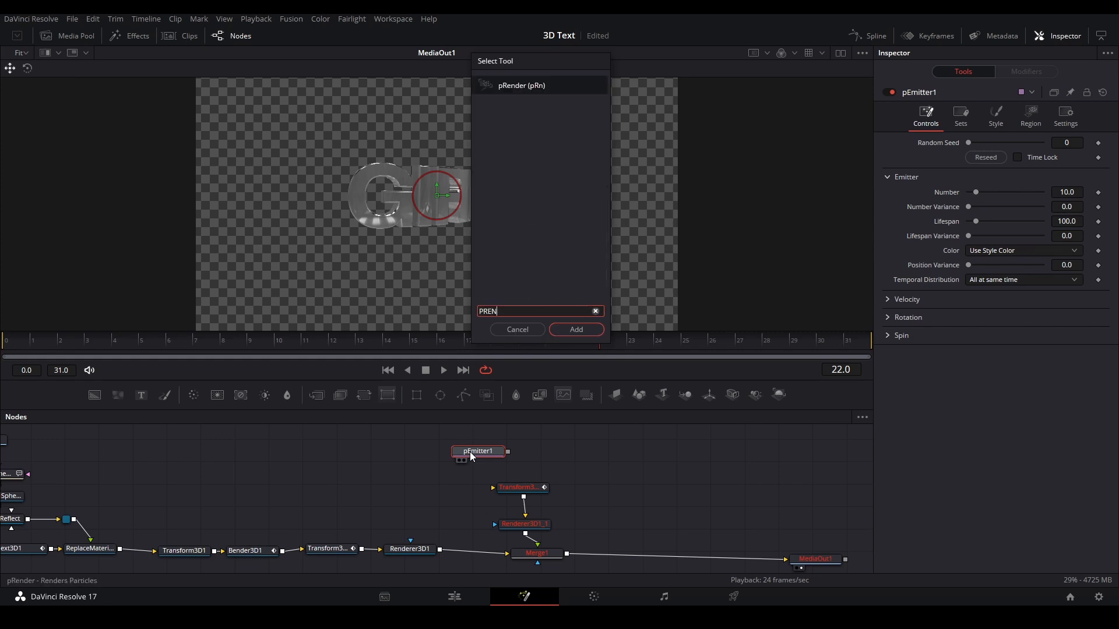
left_click(574, 328)
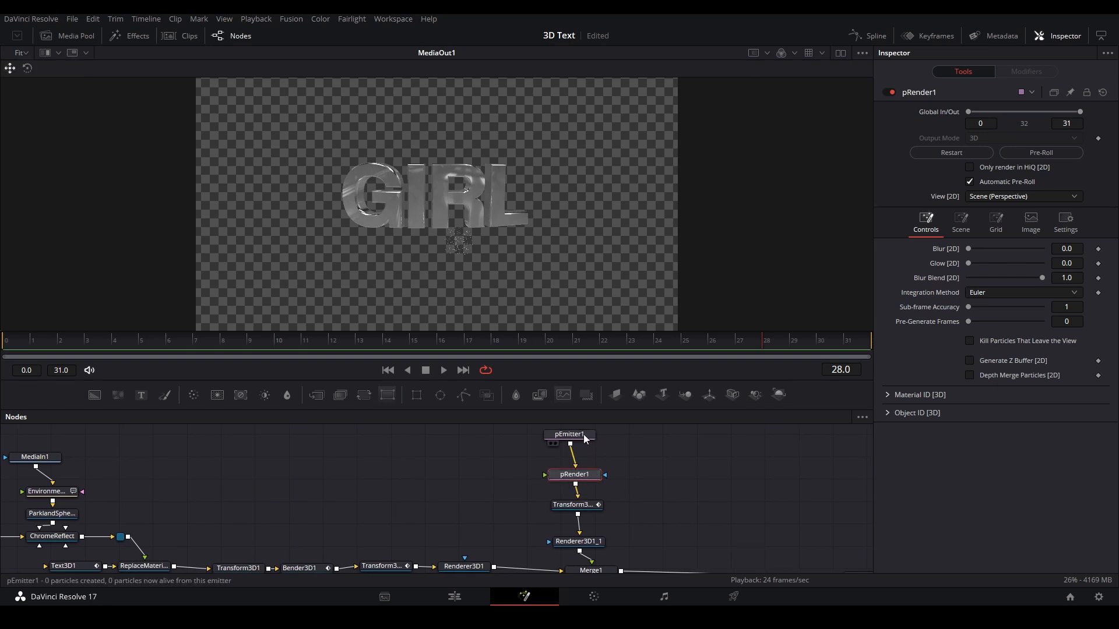
Set pEmitter1's particle style to small NGon star-like polygons
left_click(569, 435)
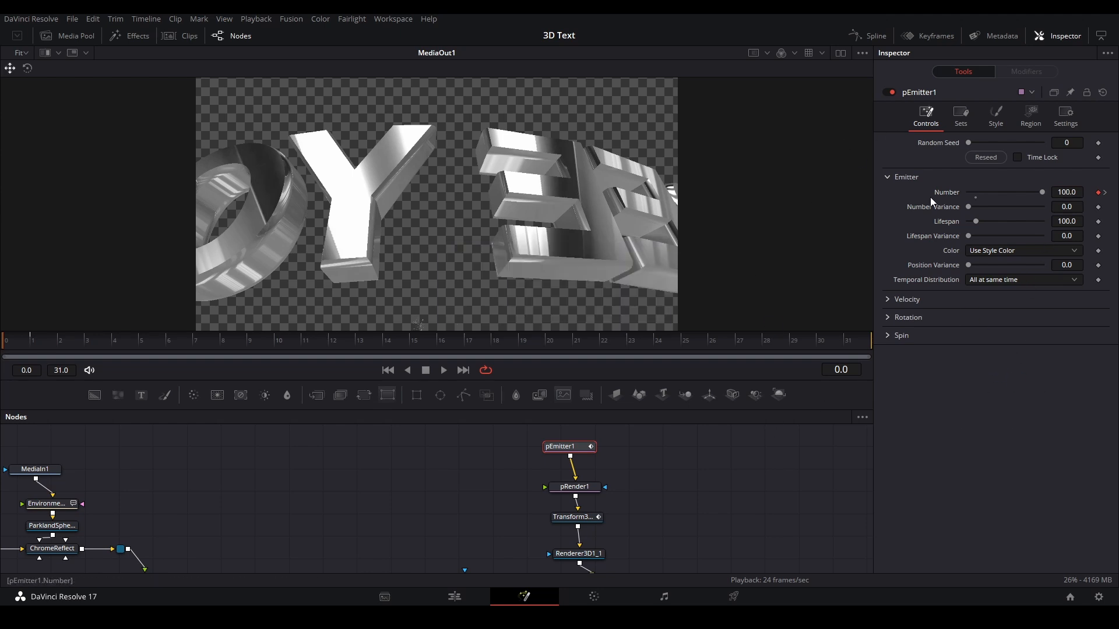
left_click(994, 116)
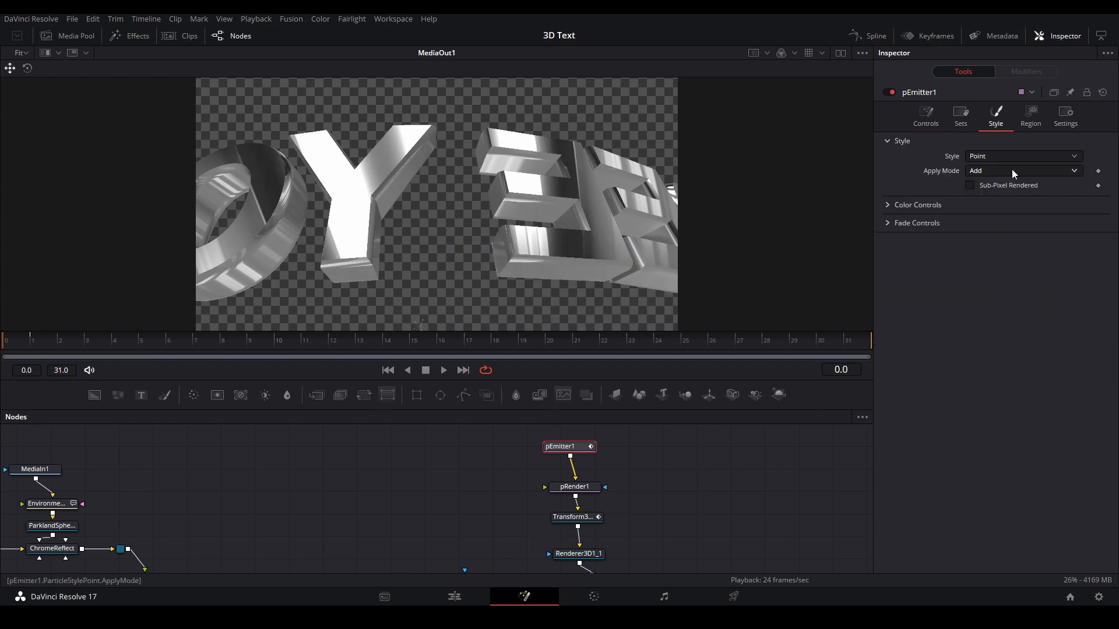
left_click(1022, 155)
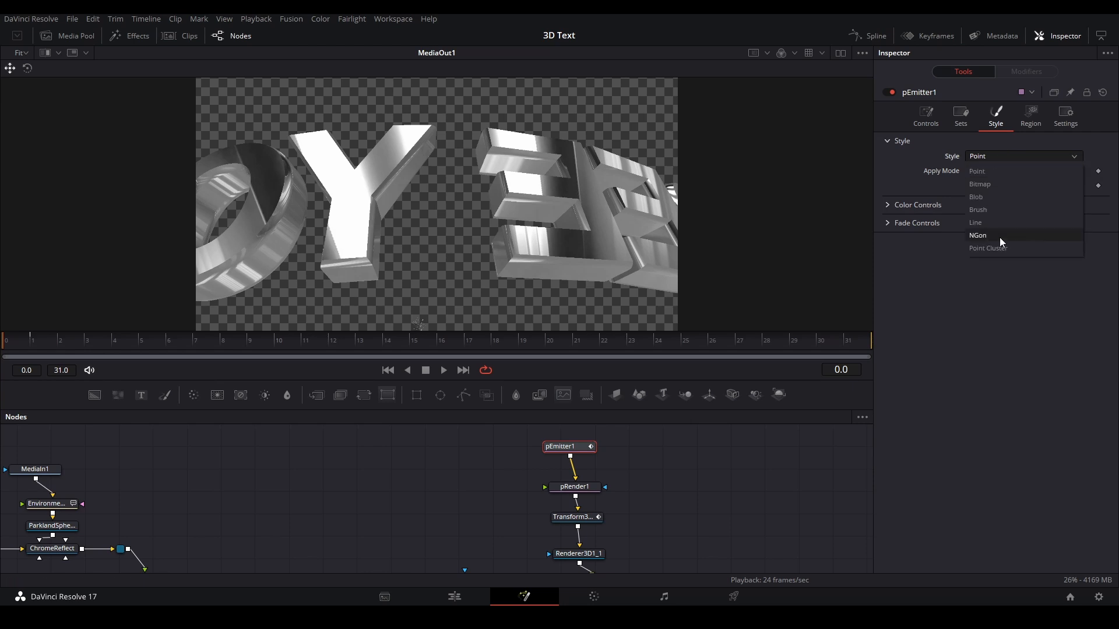
left_click(978, 235)
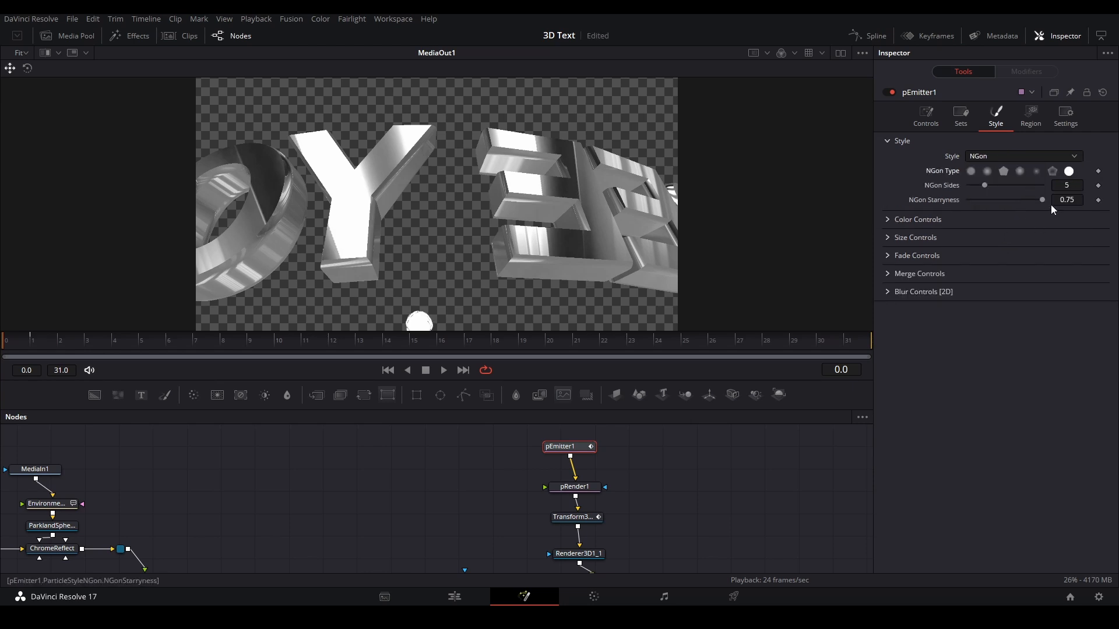
left_click(916, 237)
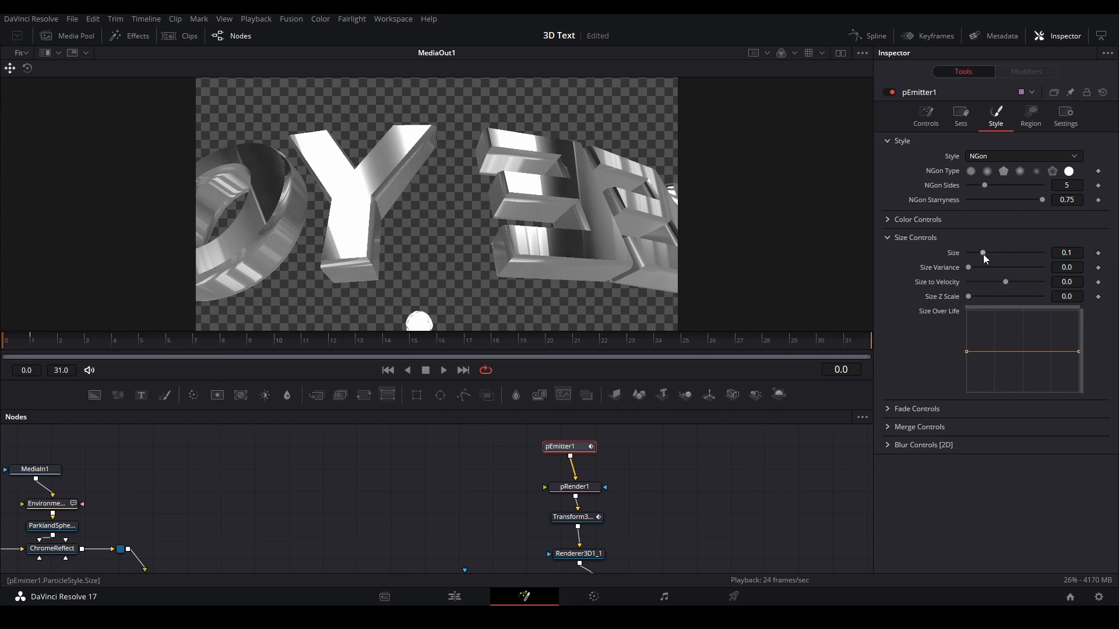
left_click_drag(983, 253, 979, 253)
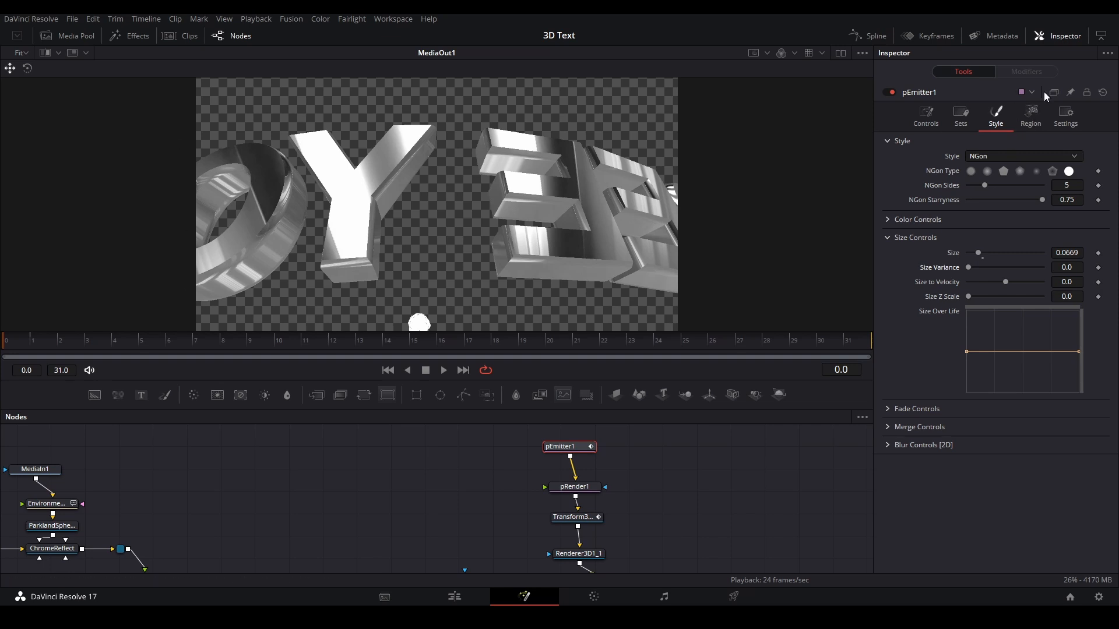
Change the emitter region from Sphere to Cube and view the result through Transform3D2_1
left_click(1029, 116)
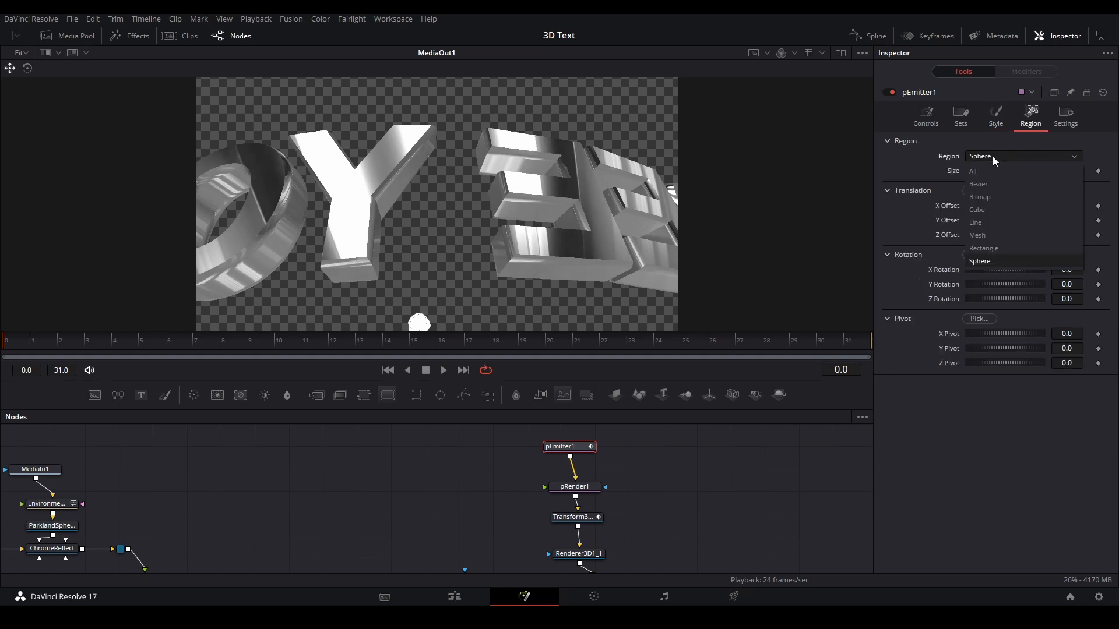
mouse_move(1002, 223)
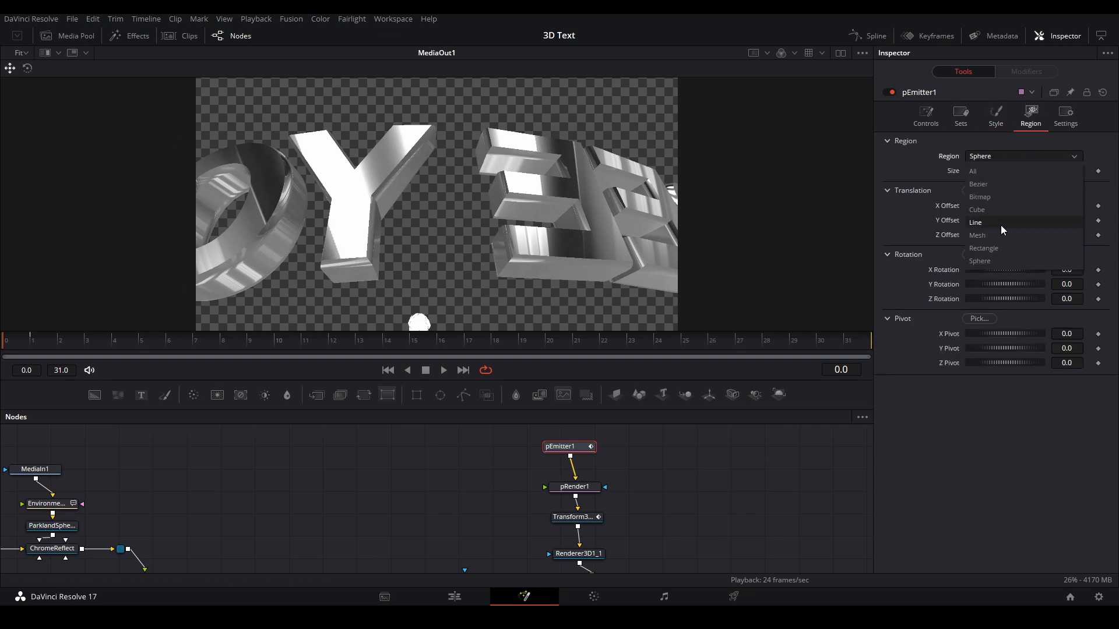
left_click(977, 209)
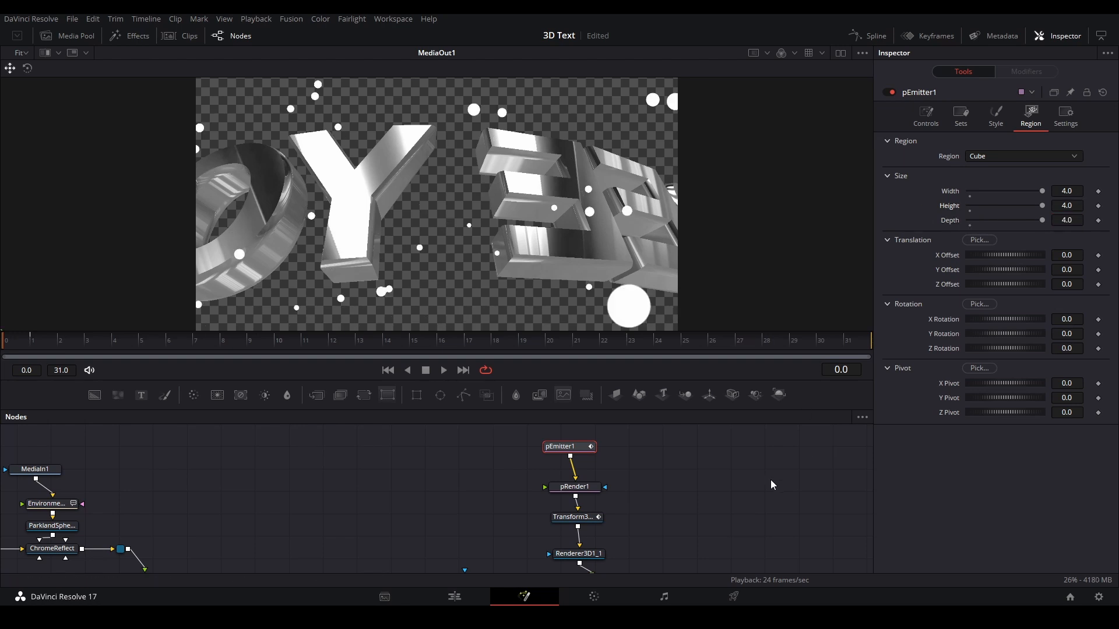
left_click(443, 370)
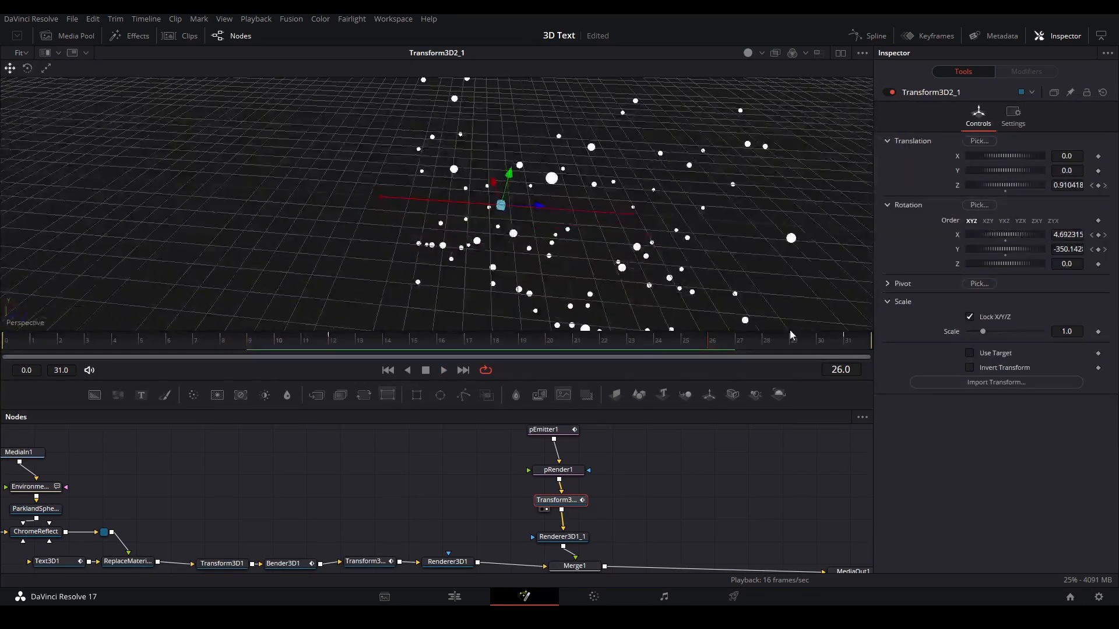
With the output on MediaOut1, trim pEmitter1's particle Size to about 0.059
left_click(888, 283)
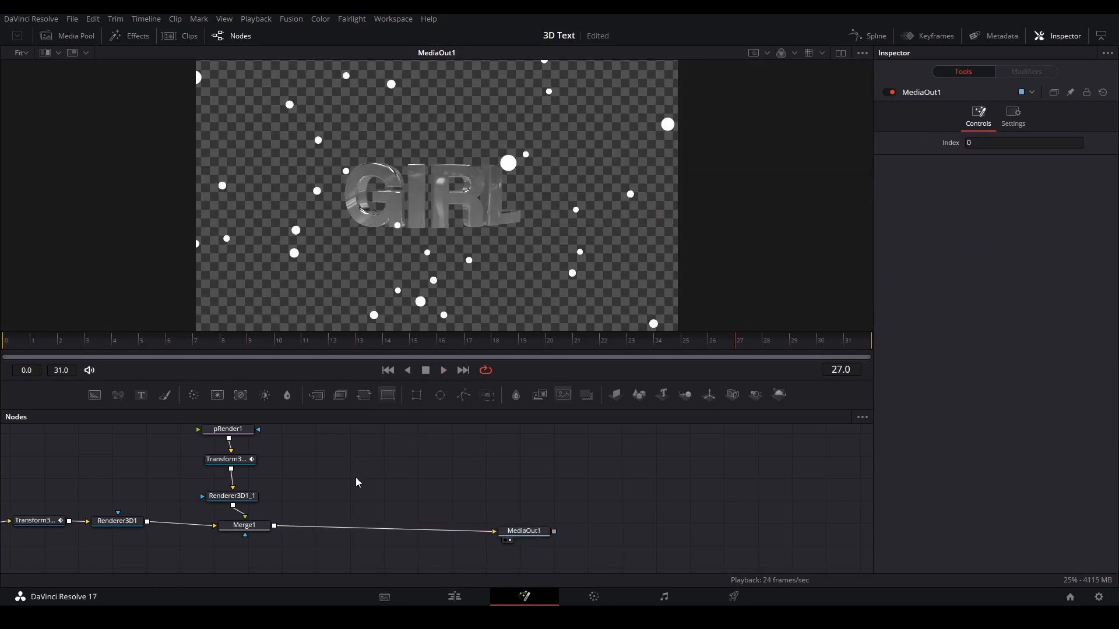
left_click(244, 524)
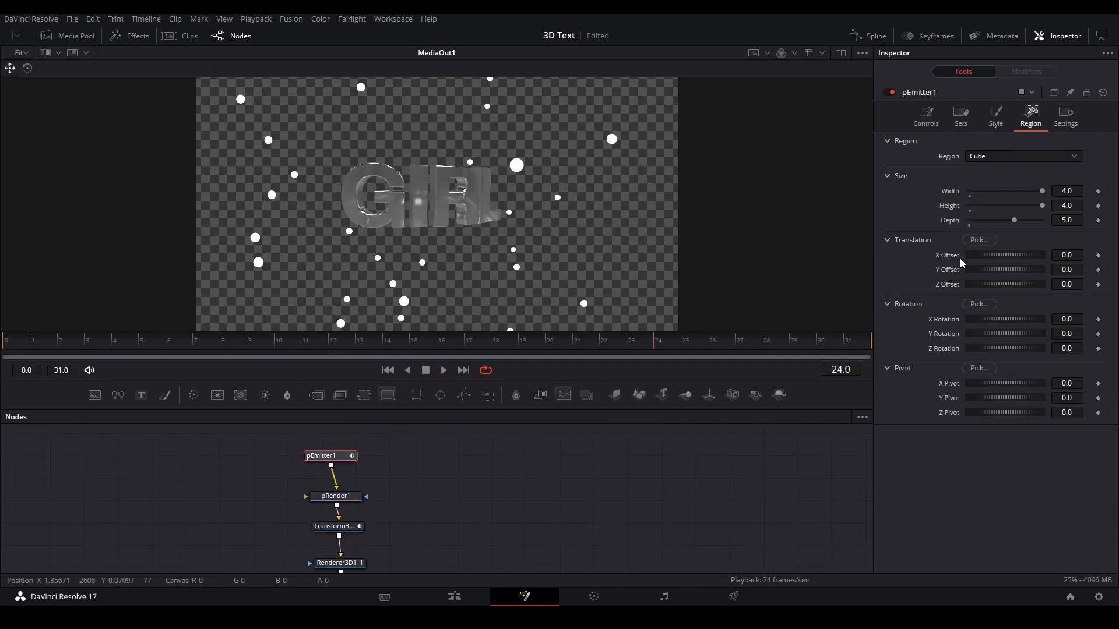
left_click(994, 114)
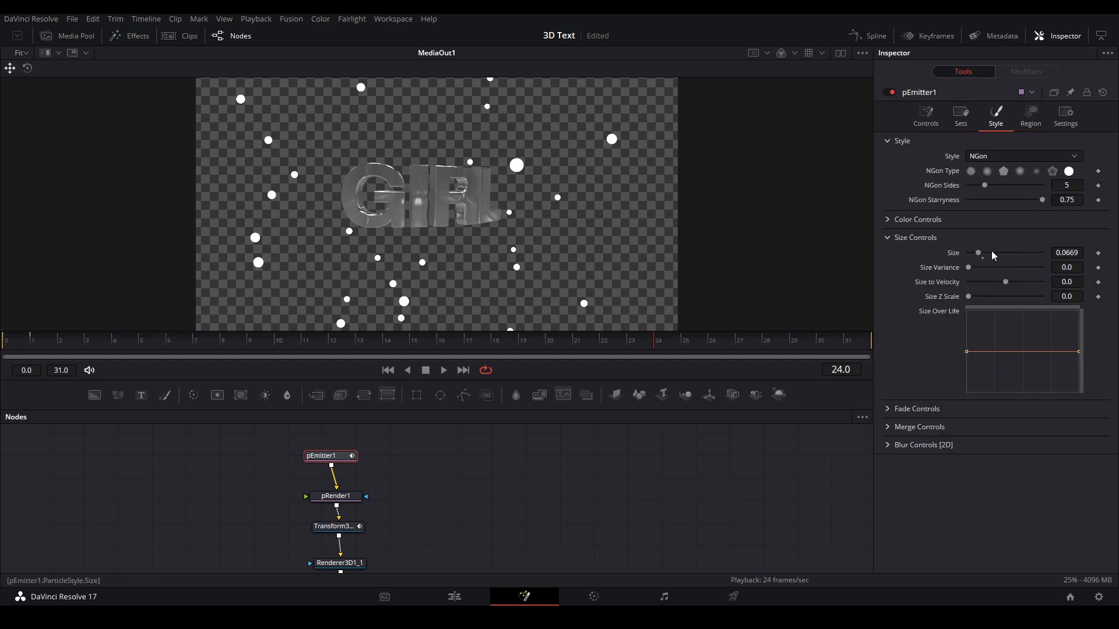
left_click_drag(979, 253, 977, 253)
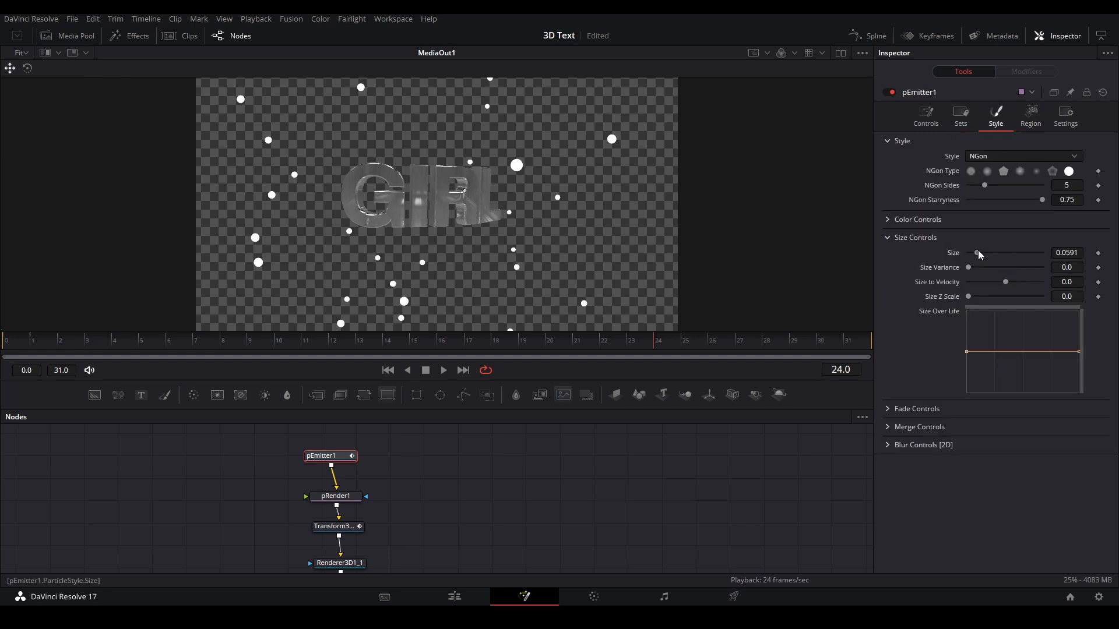
left_click_drag(977, 253, 978, 253)
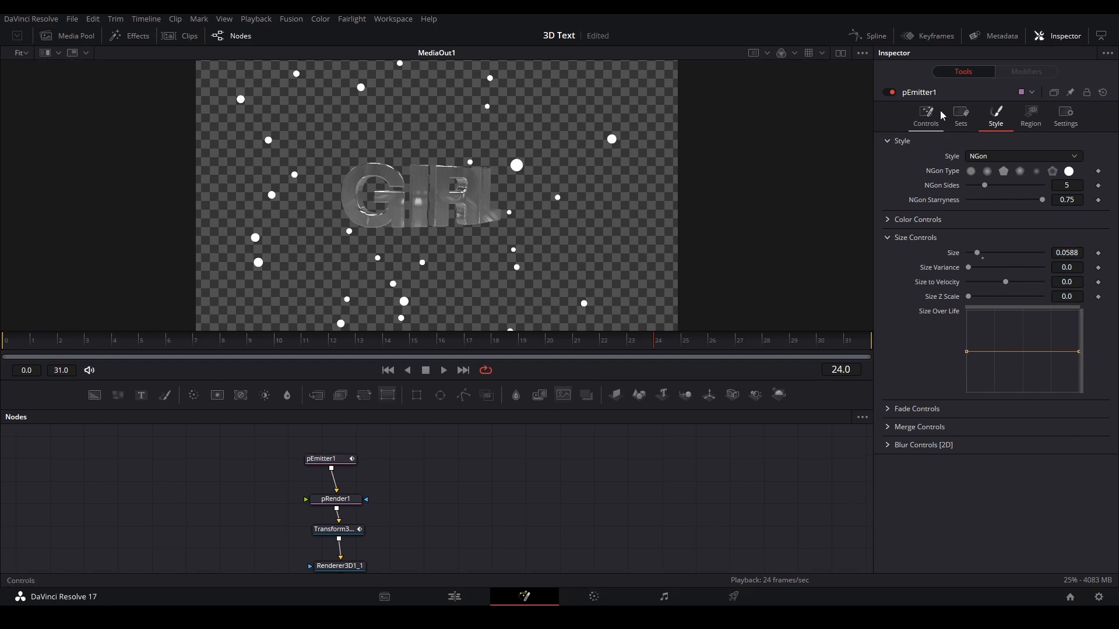
Uncheck Always Face Camera and add rotation variance so the particles tumble in 3D
left_click(924, 114)
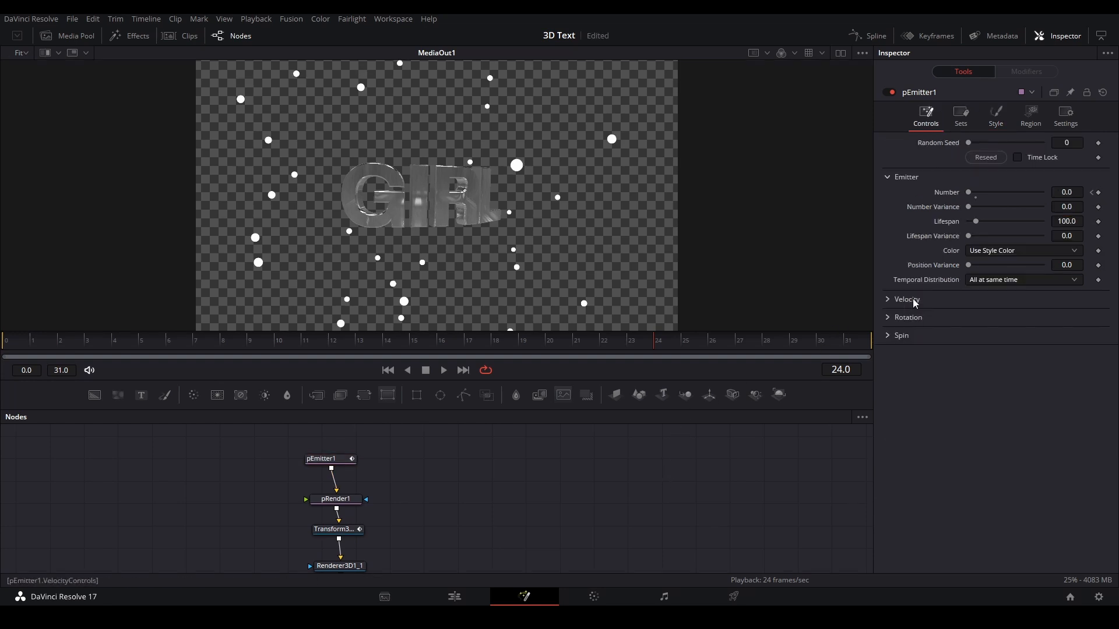
left_click(888, 317)
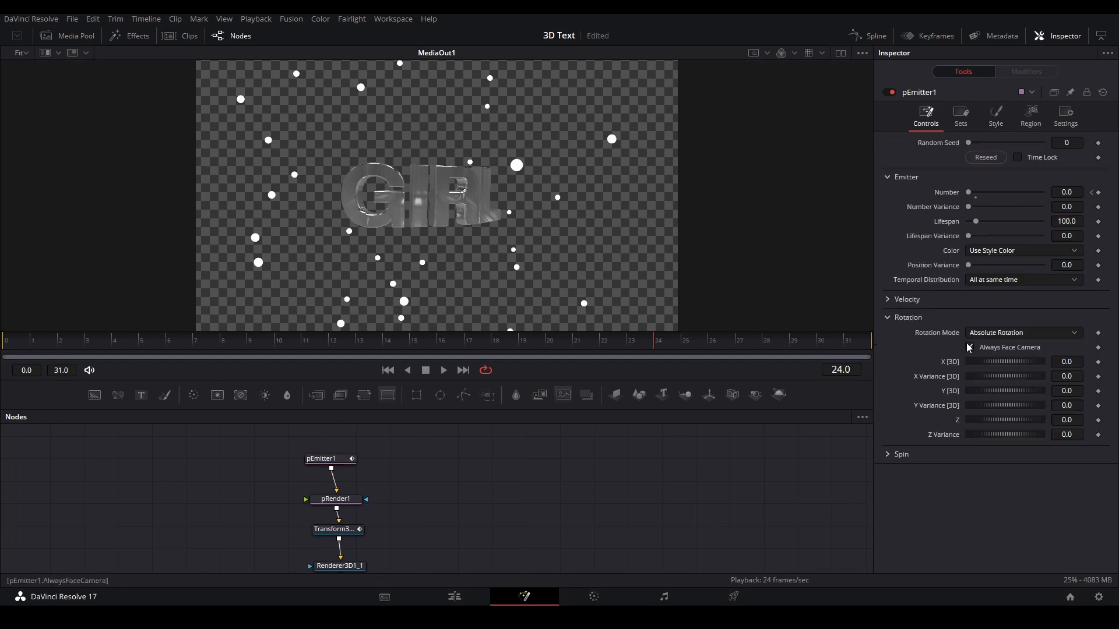
left_click(968, 348)
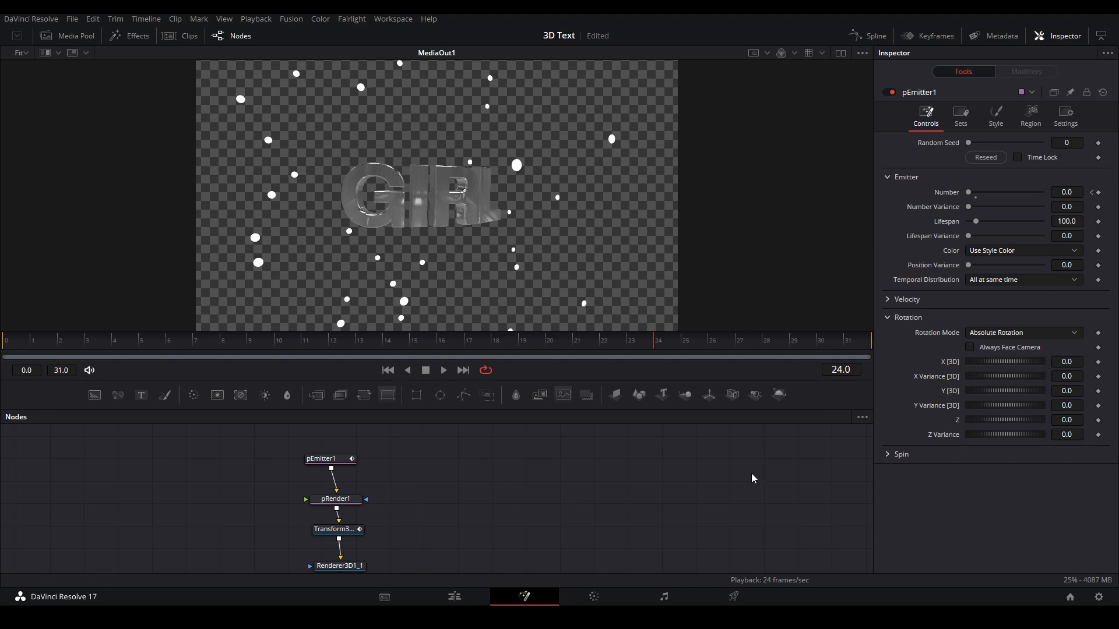
left_click_drag(967, 376, 1005, 376)
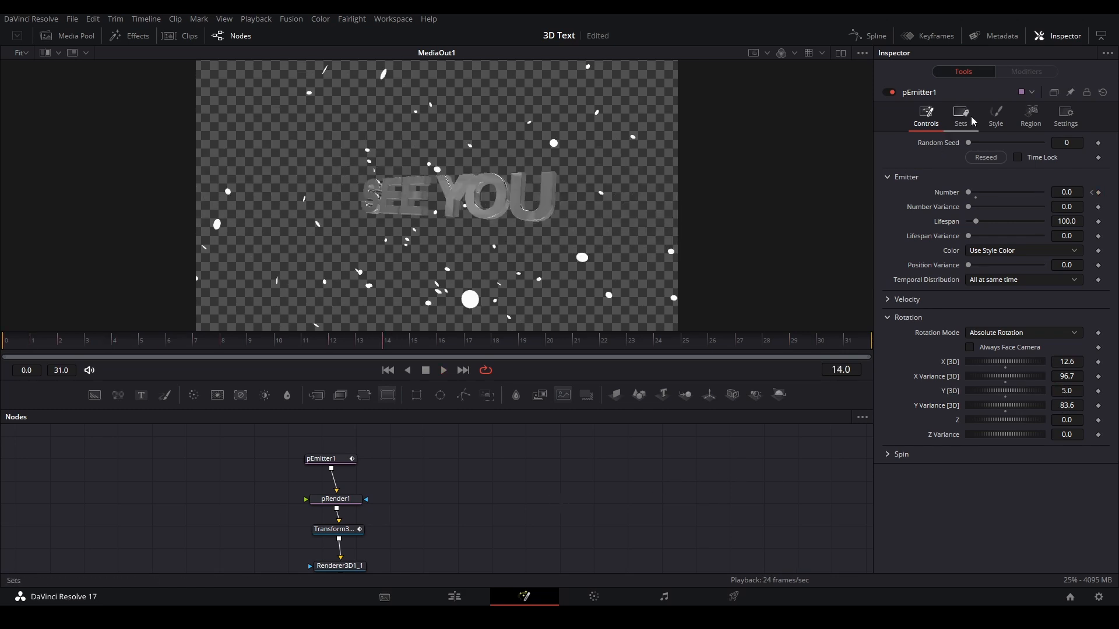
Shrink the particle Size to 0.0472 and reveal the colour variance controls
left_click(994, 115)
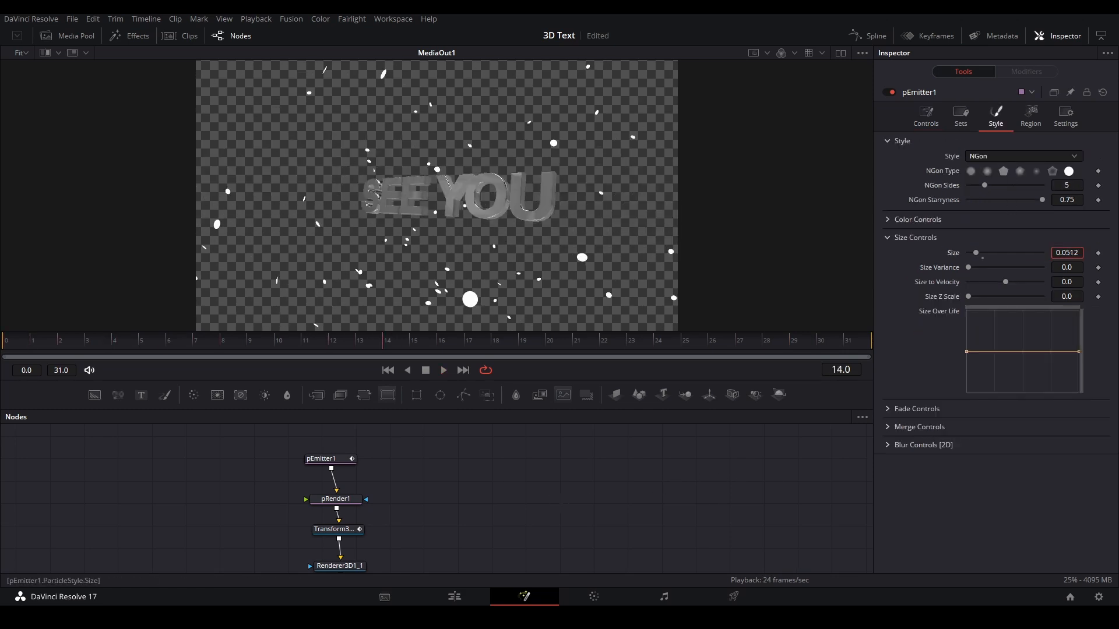
left_click(1068, 252)
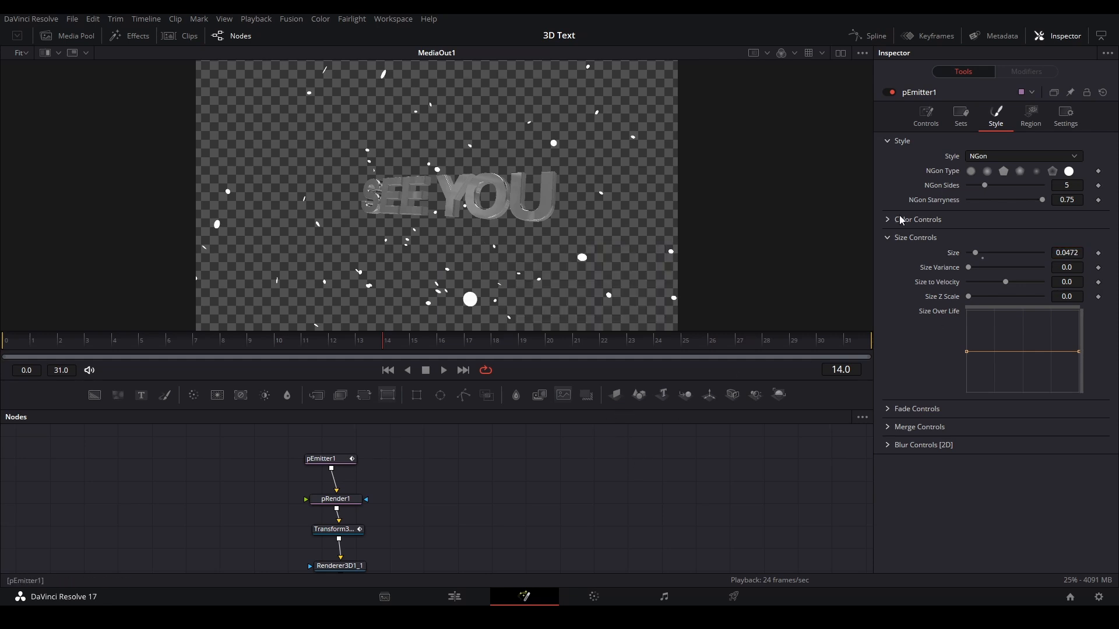
left_click(917, 219)
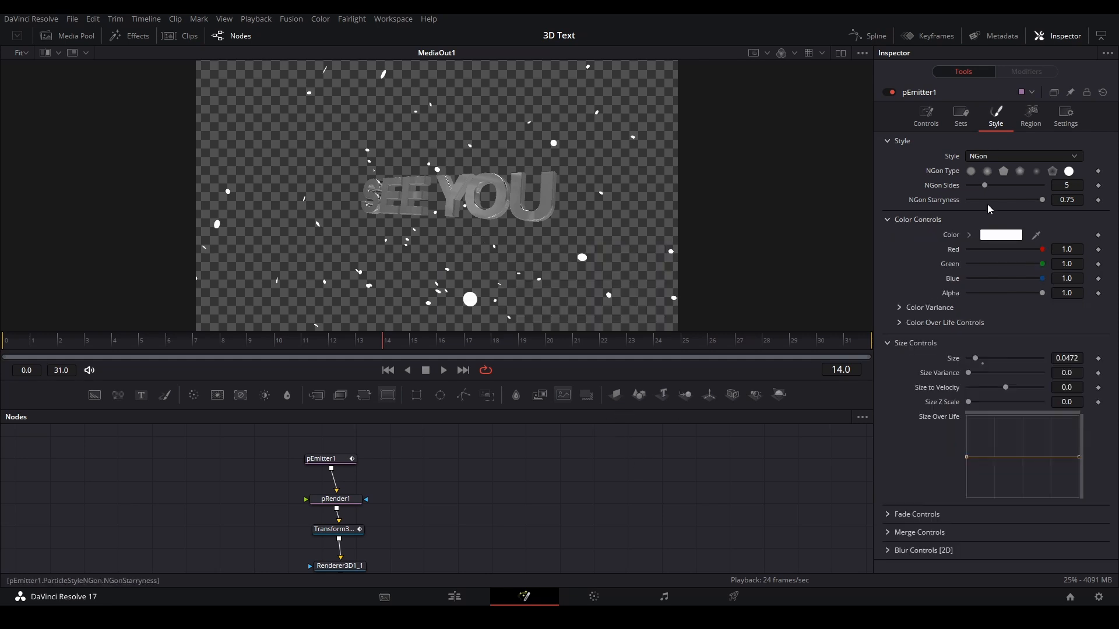
left_click(930, 307)
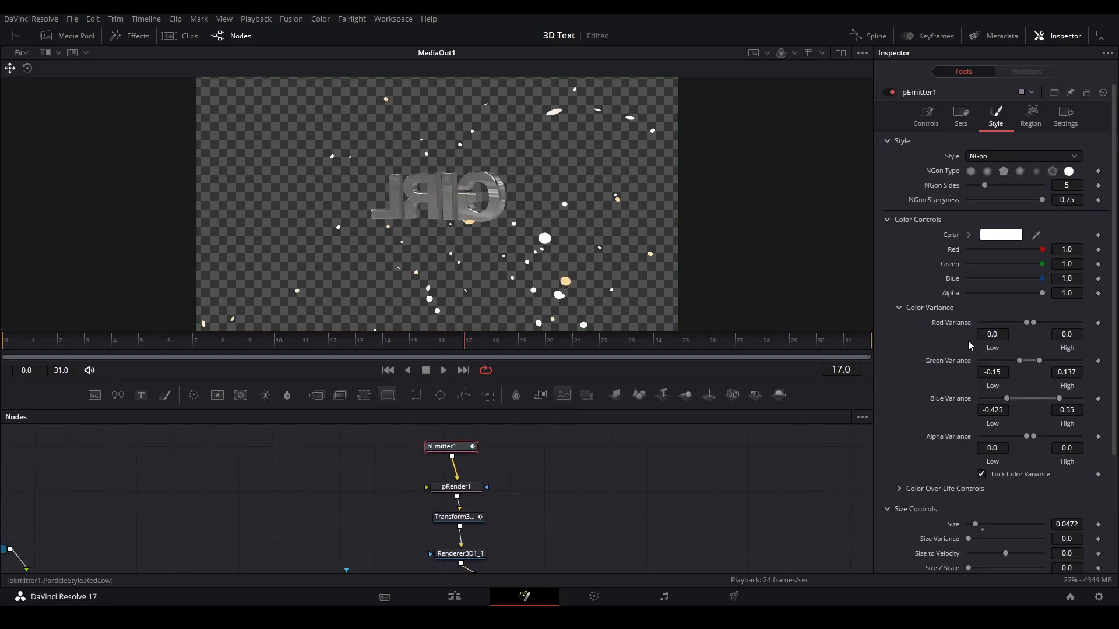
Set Green/Blue Variance low -1.0 and Green high 0.438 for red-white particles, then add a FastNoise
left_click_drag(1007, 360, 977, 360)
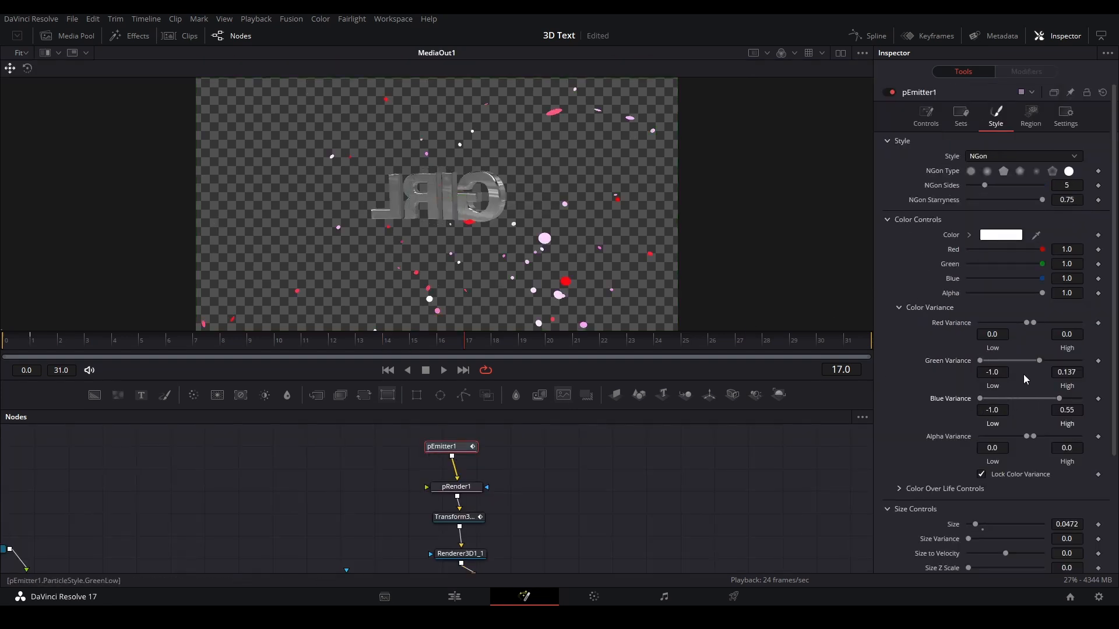
left_click_drag(1038, 360, 1055, 360)
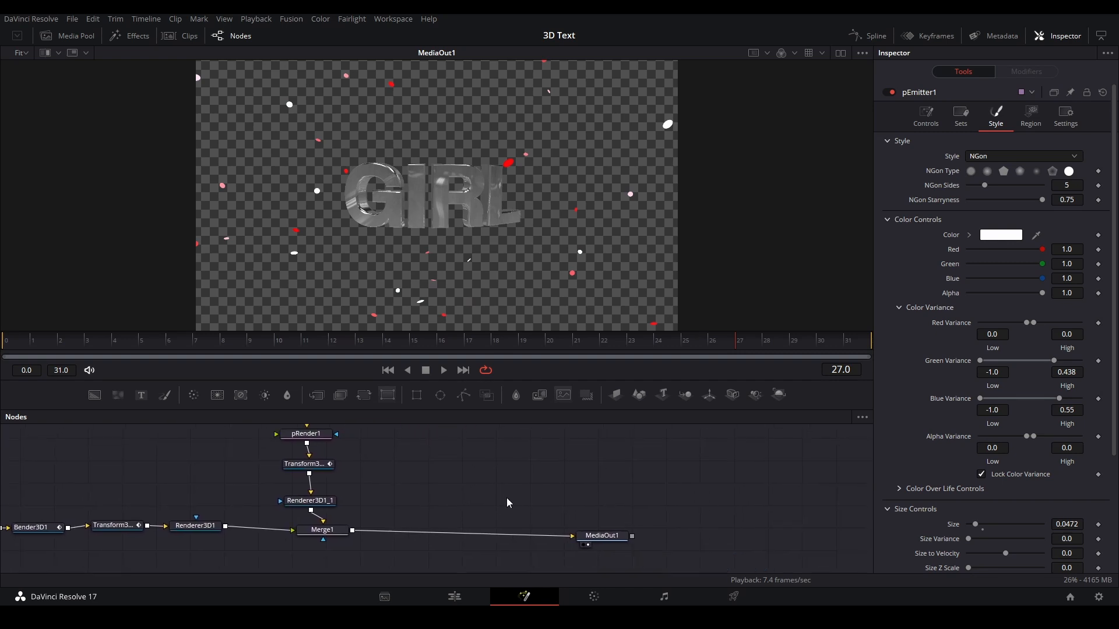
left_click(601, 534)
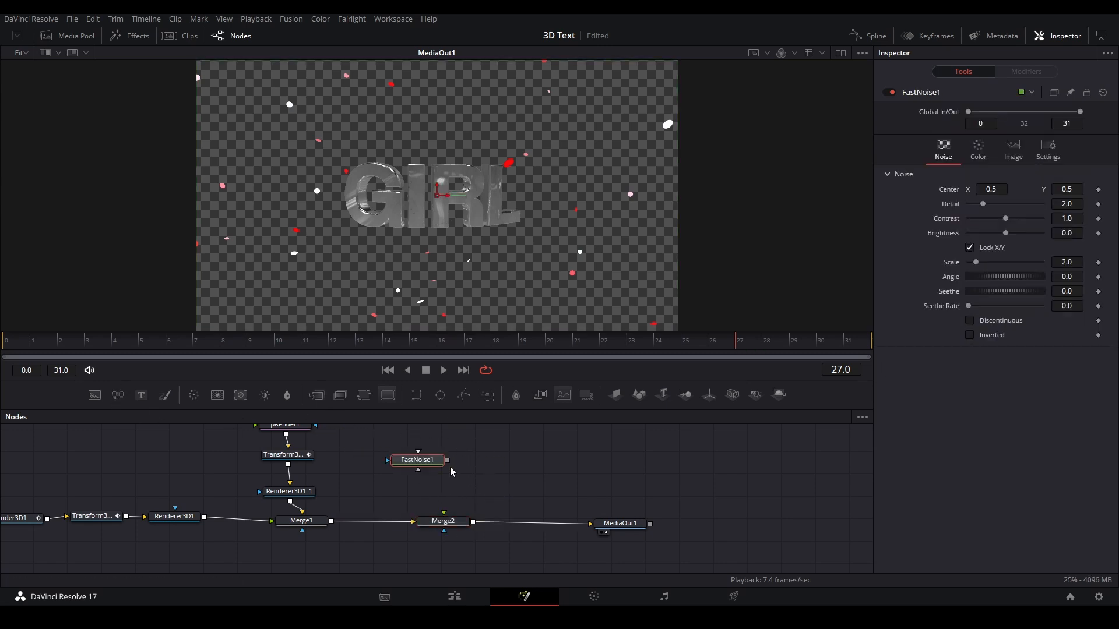
Wire FastNoise1 into the new Merge as the background and select it for editing
left_click_drag(417, 459, 431, 471)
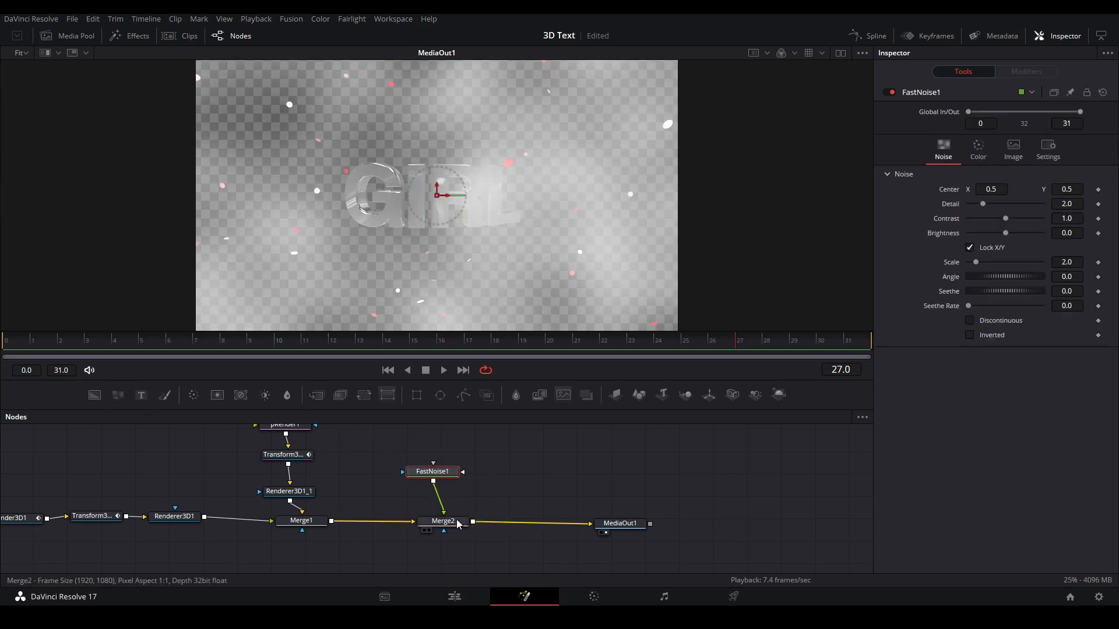
left_click(439, 520)
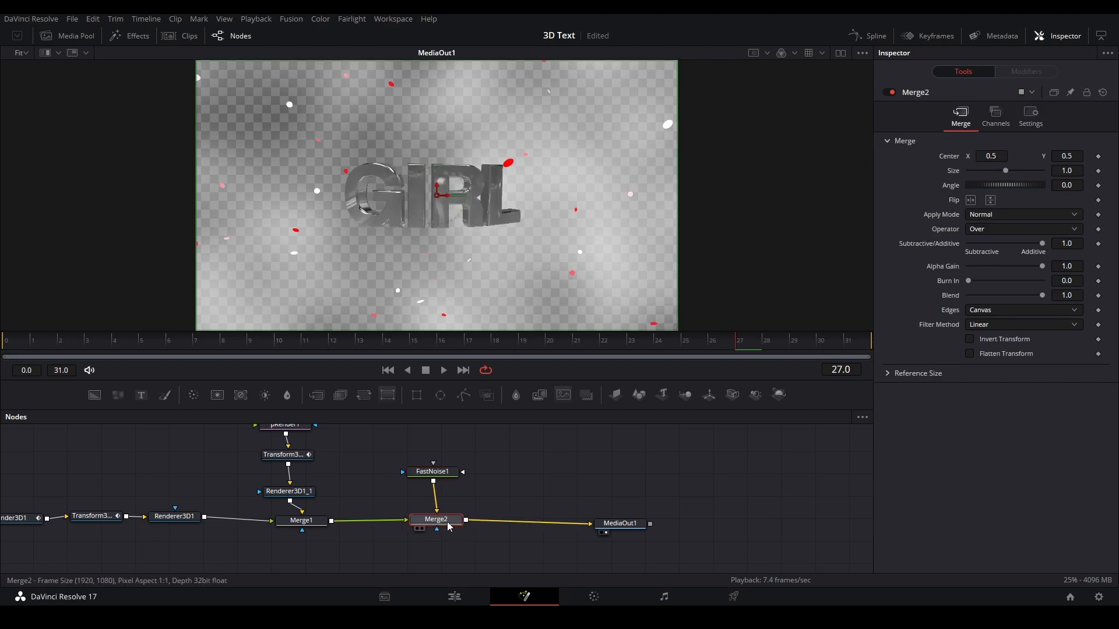
left_click(438, 480)
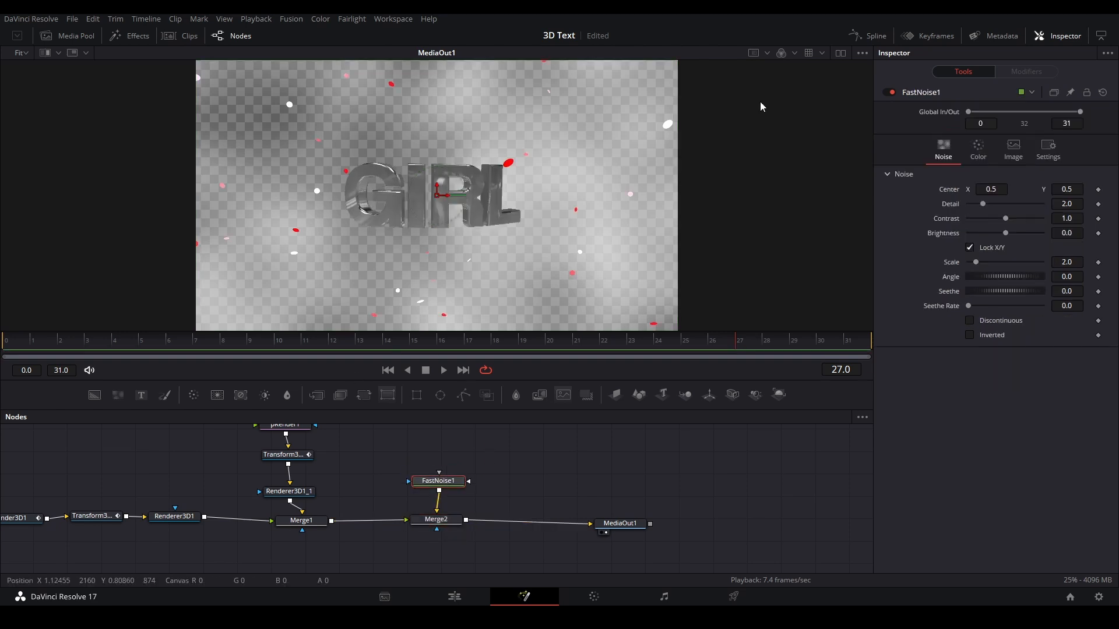
left_click(978, 150)
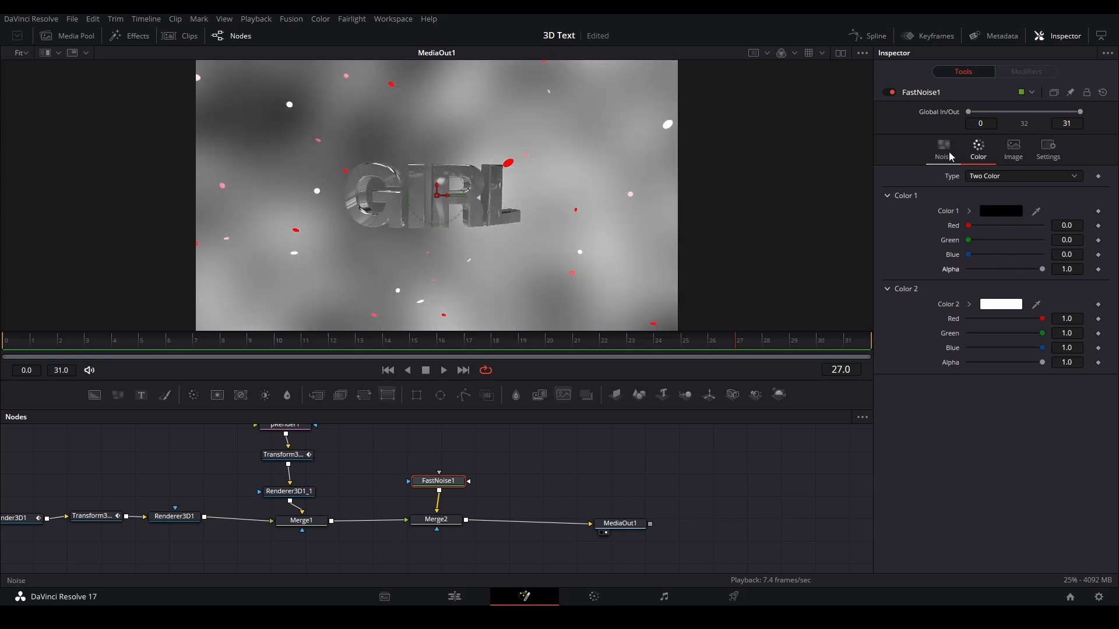
left_click(943, 150)
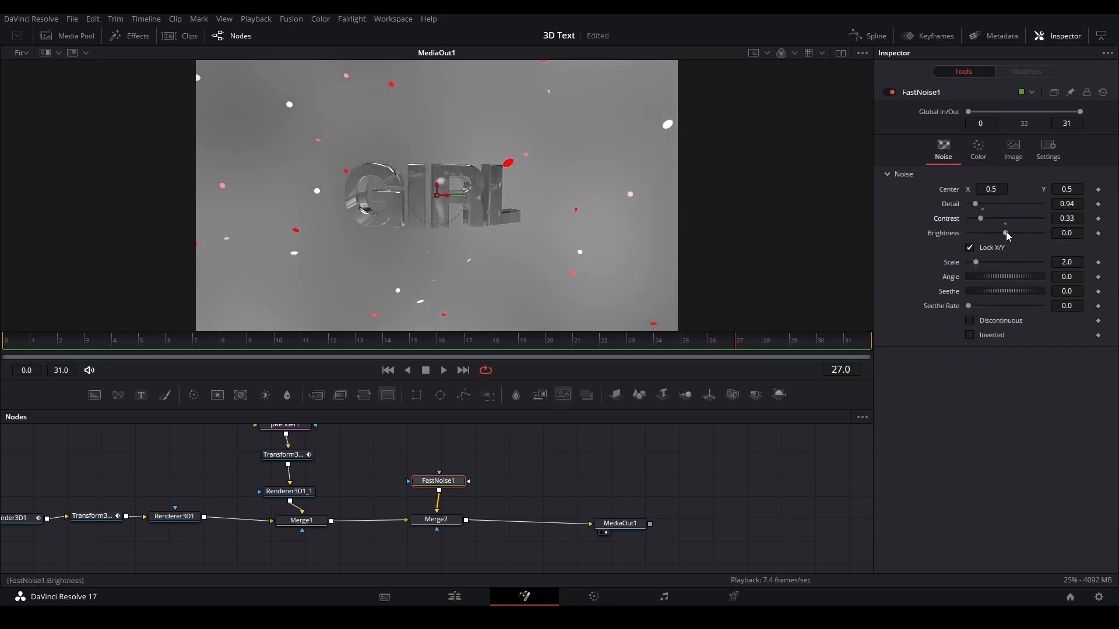
Darken the noise Brightness to about -0.56, raise Detail to 0.94 and set Scale near 1.1
left_click_drag(1006, 233, 981, 233)
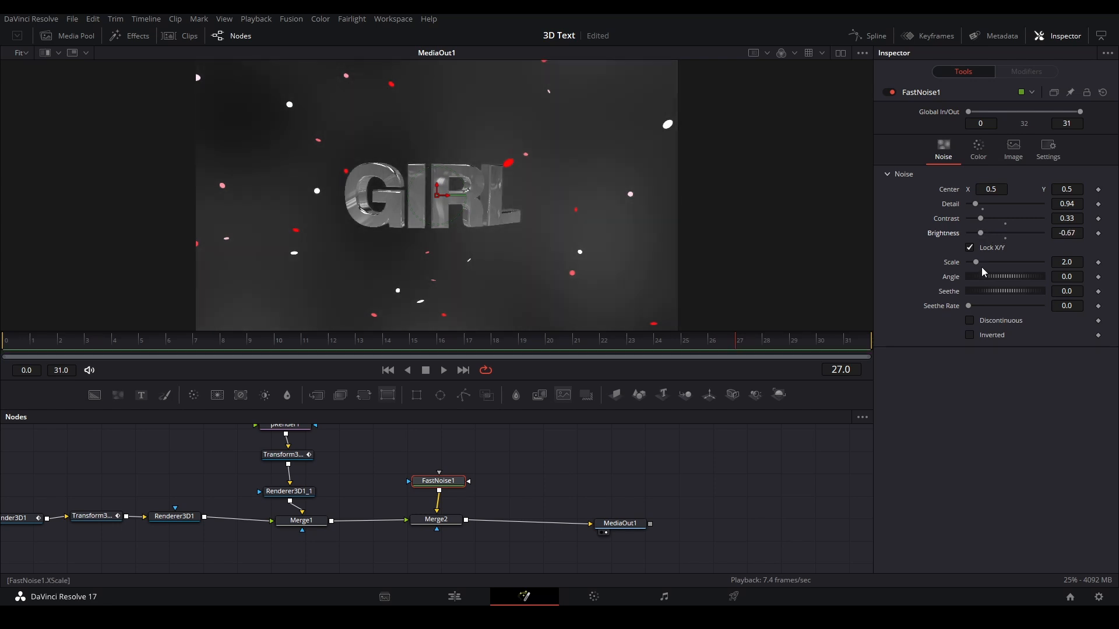
left_click_drag(1005, 262, 976, 262)
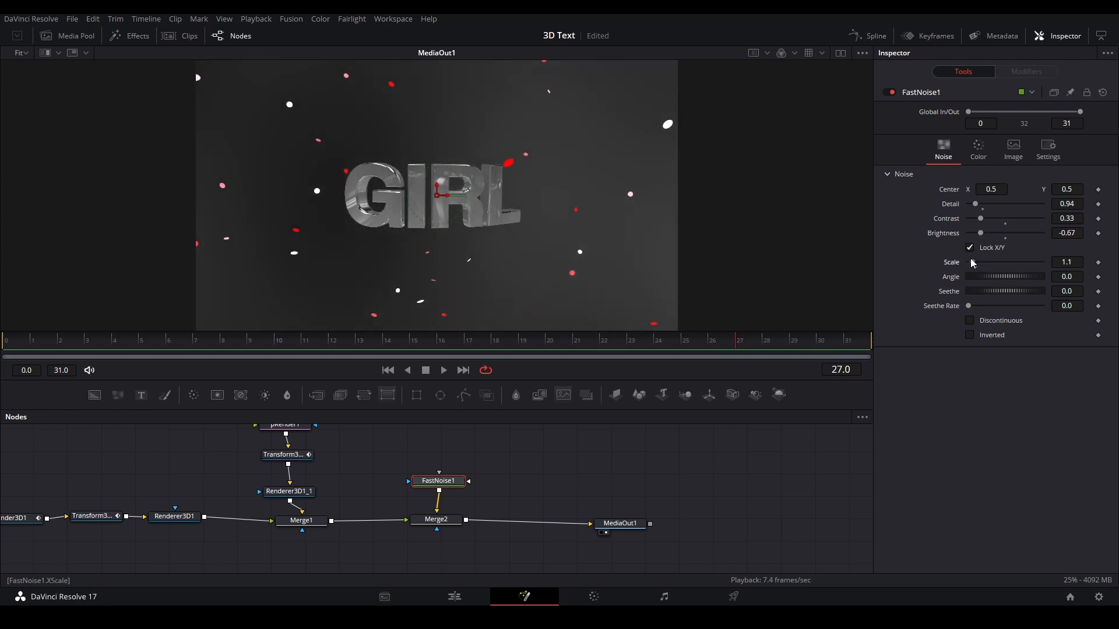
left_click(1066, 306)
type("0.283")
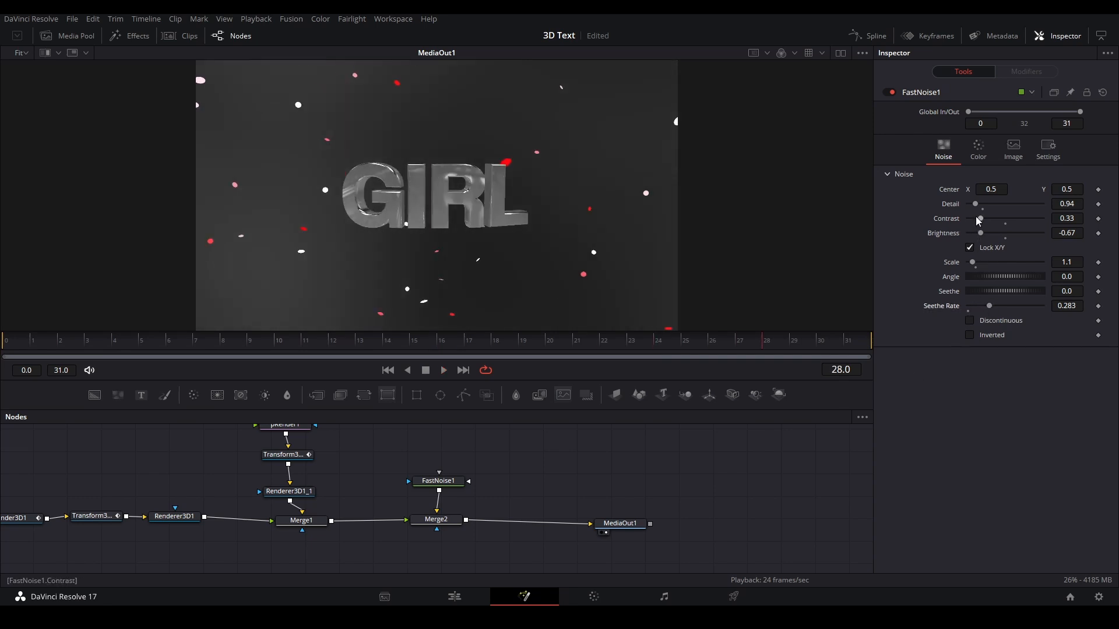
left_click_drag(980, 233, 988, 233)
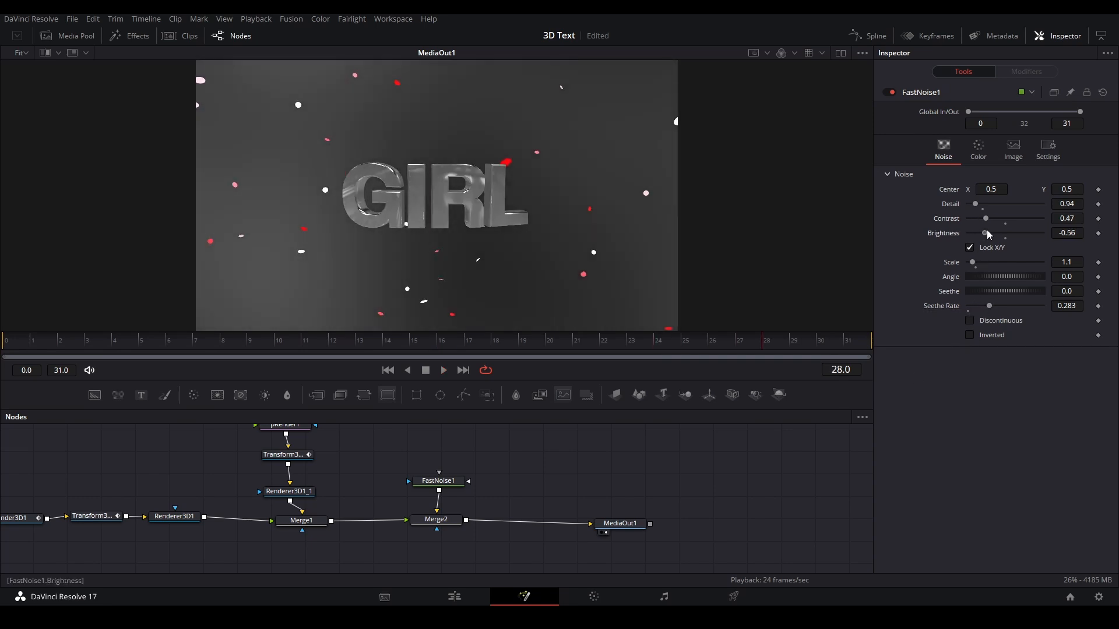
left_click_drag(988, 233, 976, 233)
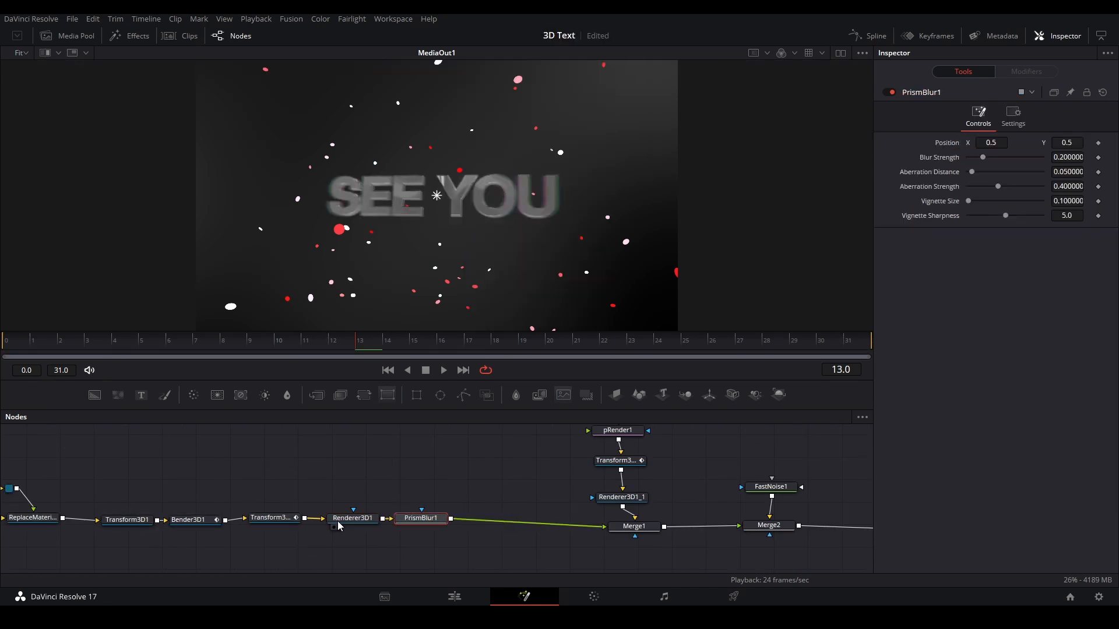
Set PrismBlur1 aberration Distance 0.276 and Blur Strength 0.354 with stronger red fringes
left_click(1012, 116)
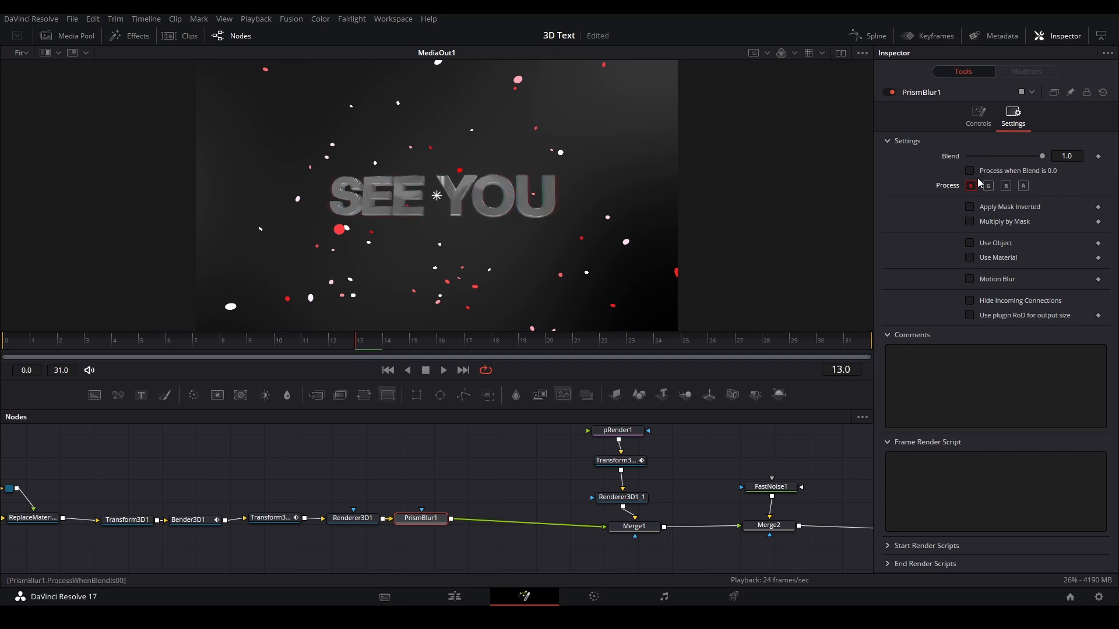
left_click(977, 116)
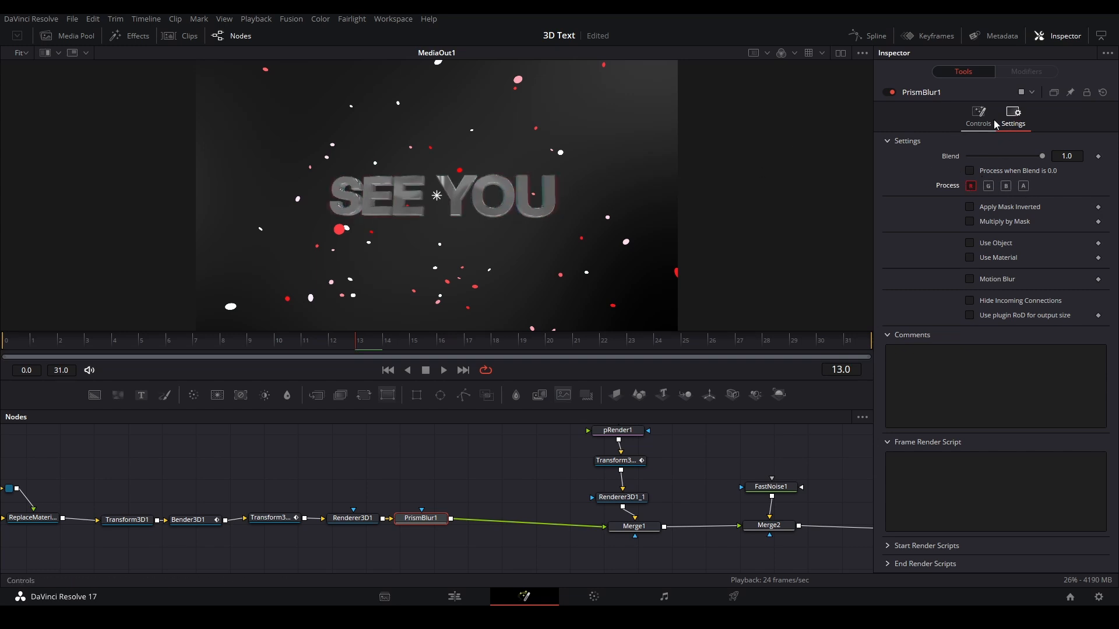
left_click(978, 114)
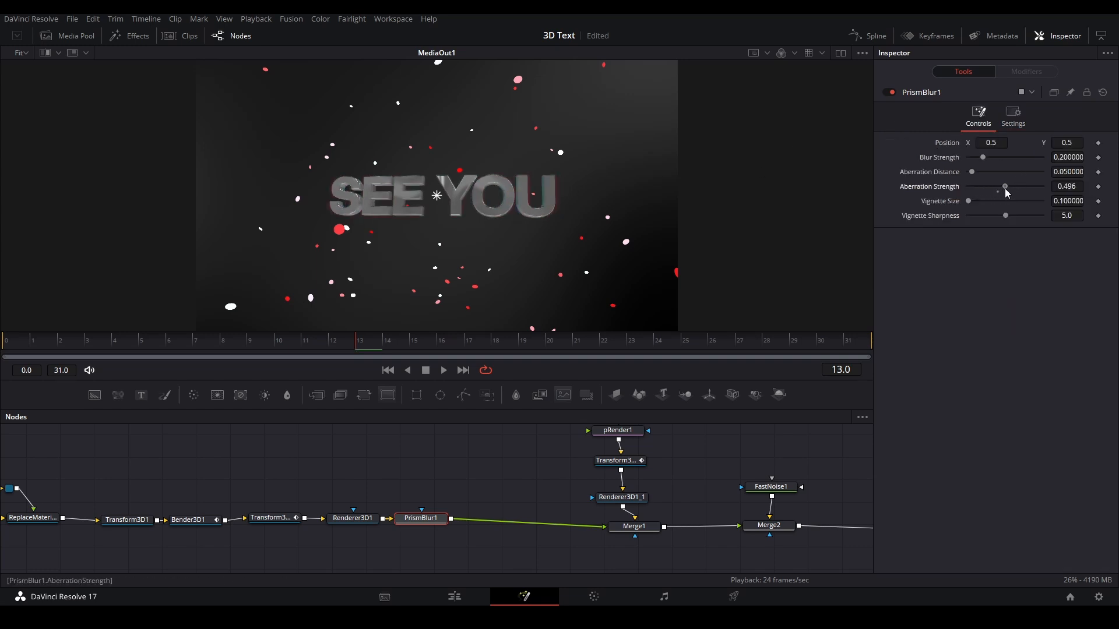
left_click_drag(1005, 187, 1016, 187)
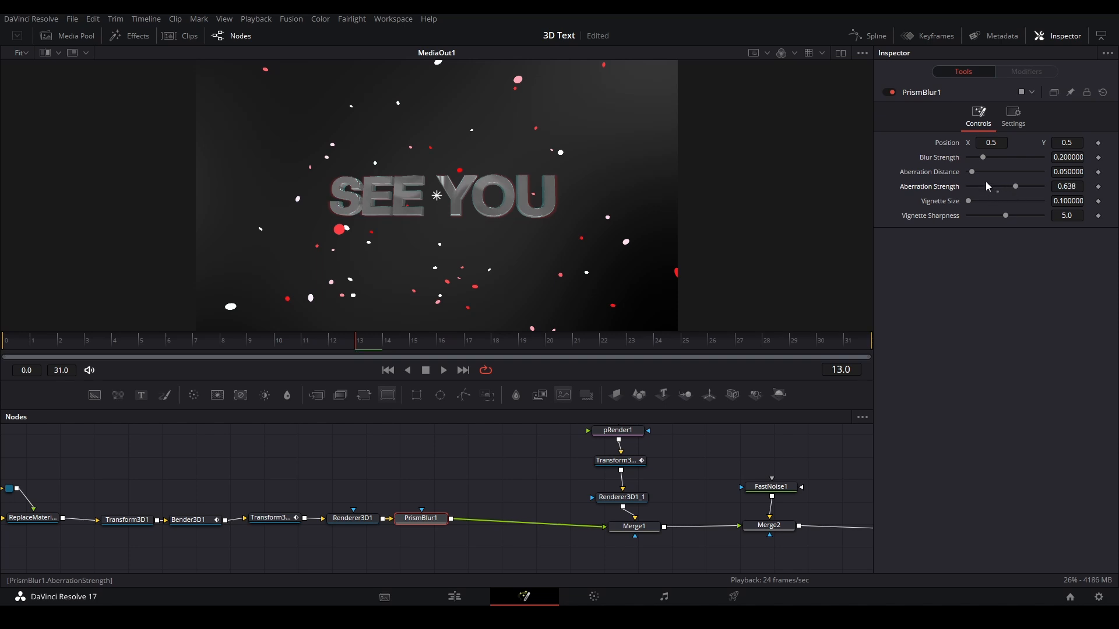
left_click_drag(971, 173, 988, 172)
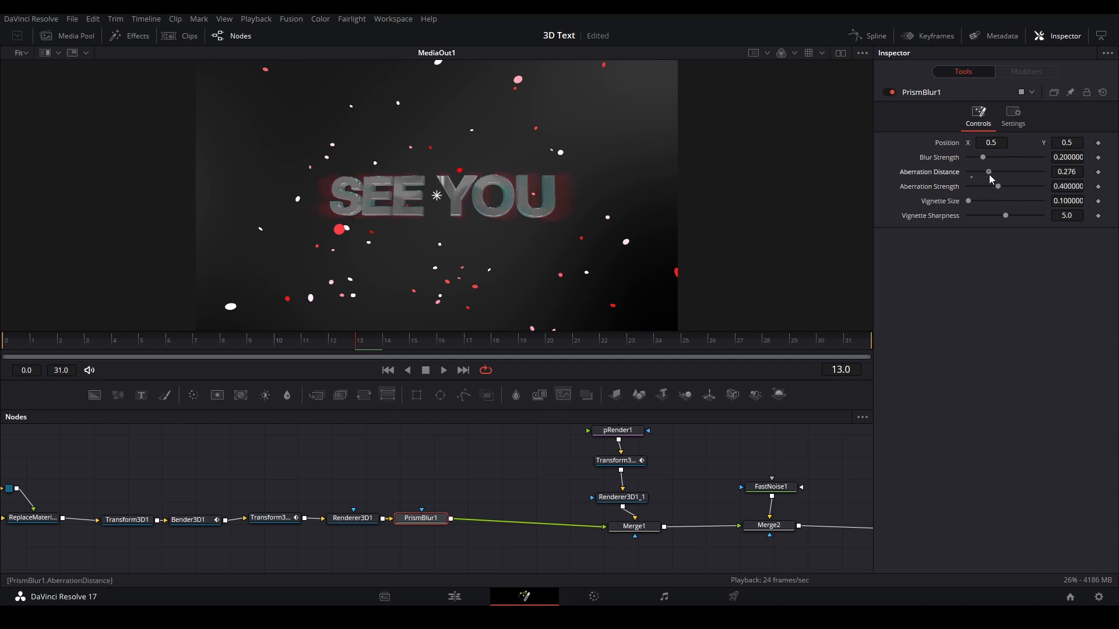
left_click_drag(984, 158, 994, 158)
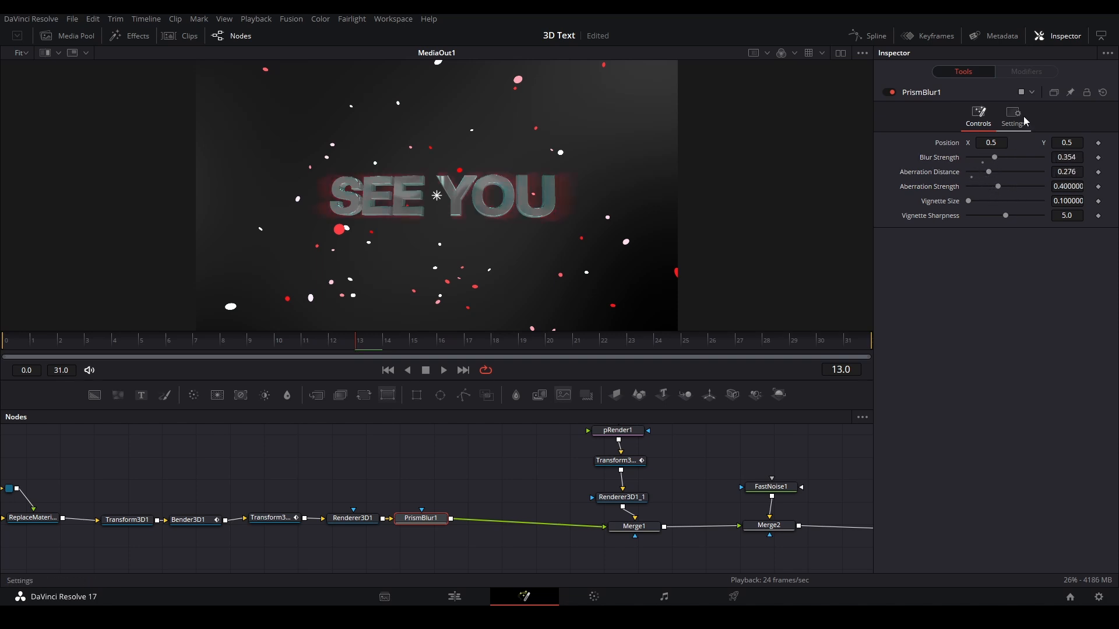
Lower PrismBlur1's Blend to about 0.386 so the blur only partly mixes in
left_click(1013, 114)
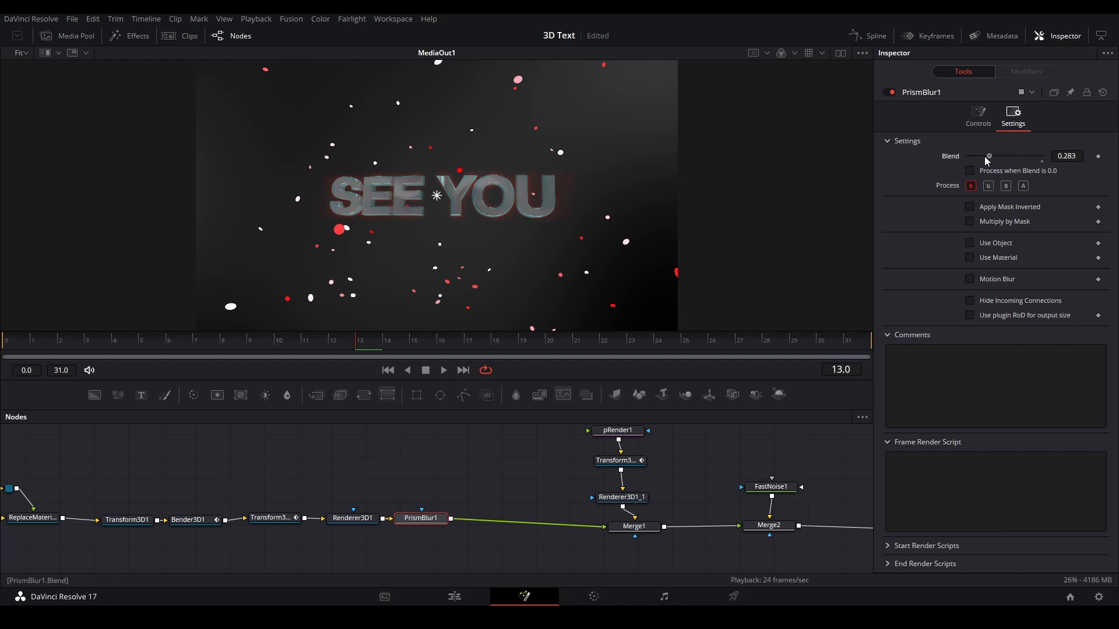
left_click_drag(988, 156, 996, 157)
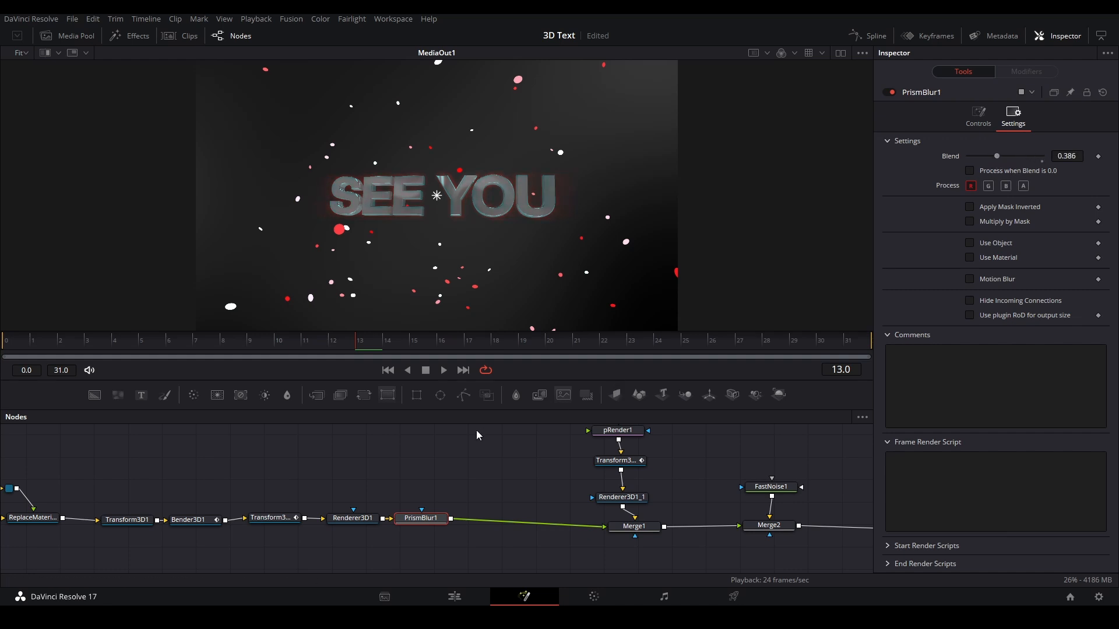
left_click(443, 369)
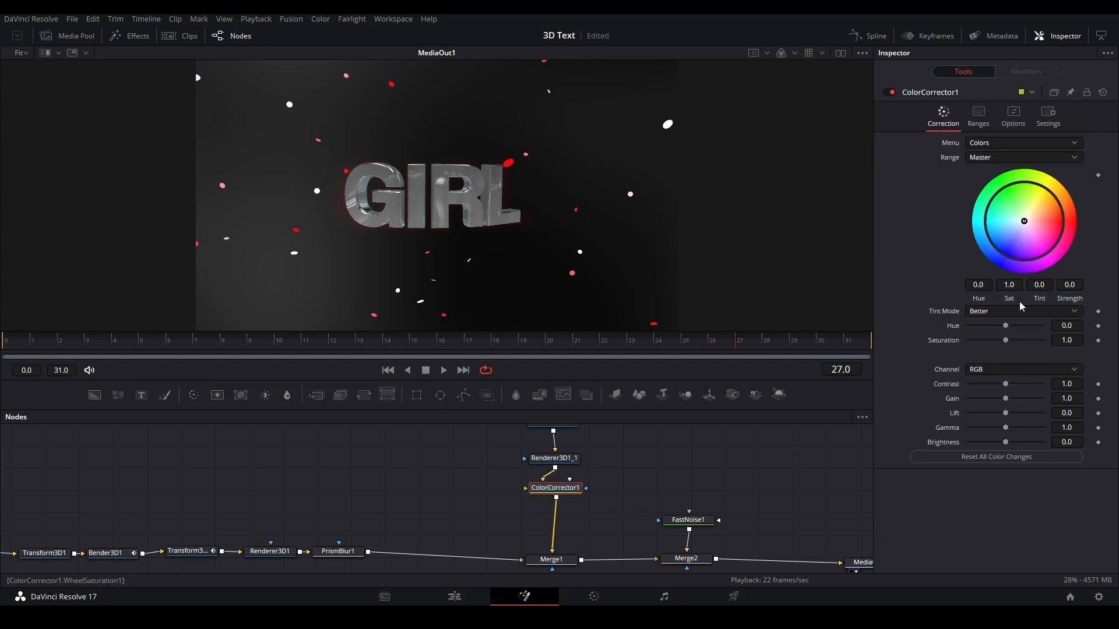
Set ColorCorrector1 Saturation 2.0 and add a Soft Glow with Gain 0.551 on the particles
left_click_drag(1005, 340, 1013, 340)
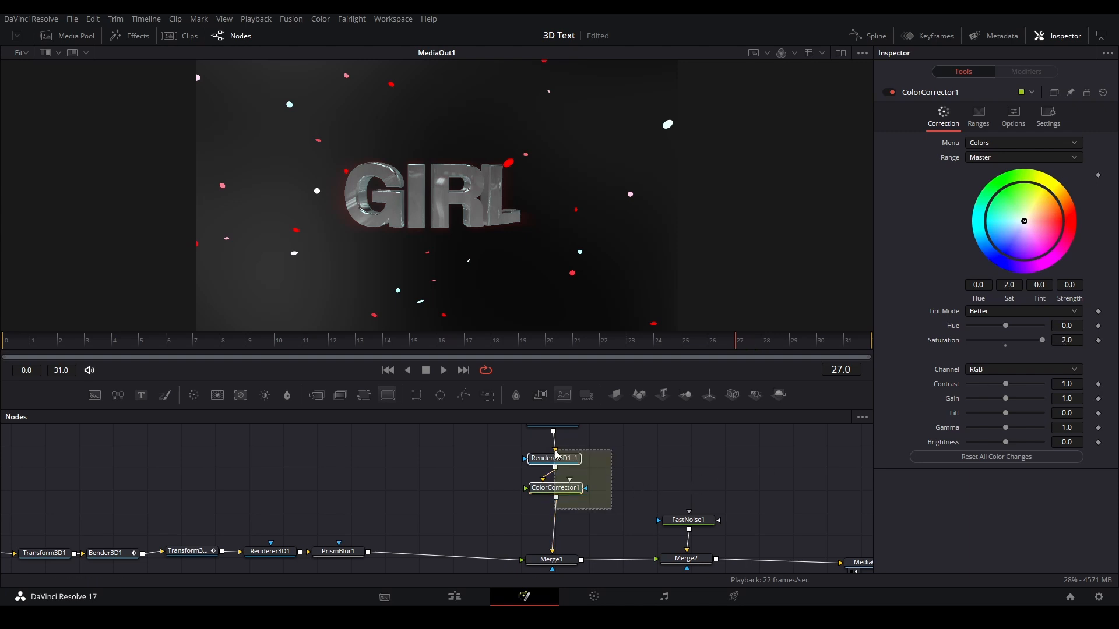
left_click(555, 487)
type("soft")
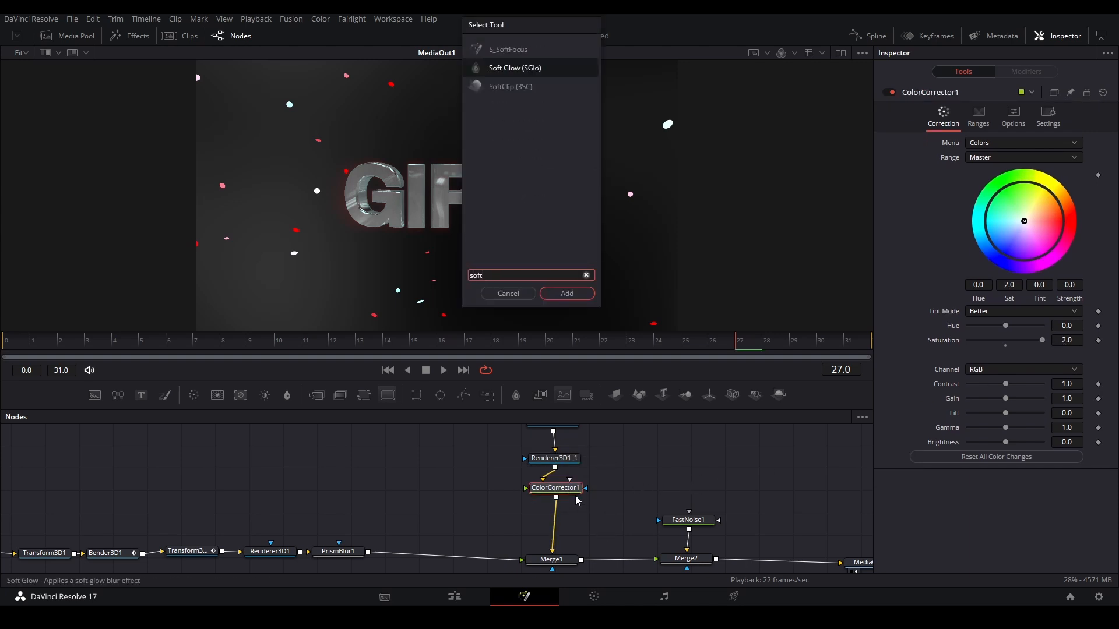
left_click(567, 294)
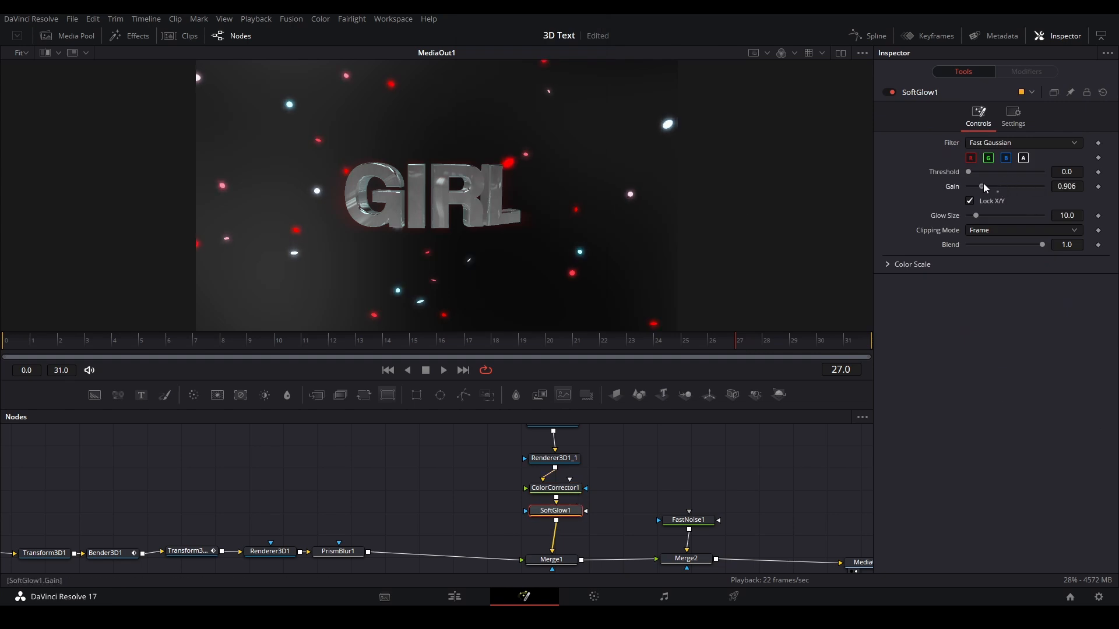
left_click_drag(983, 186, 977, 187)
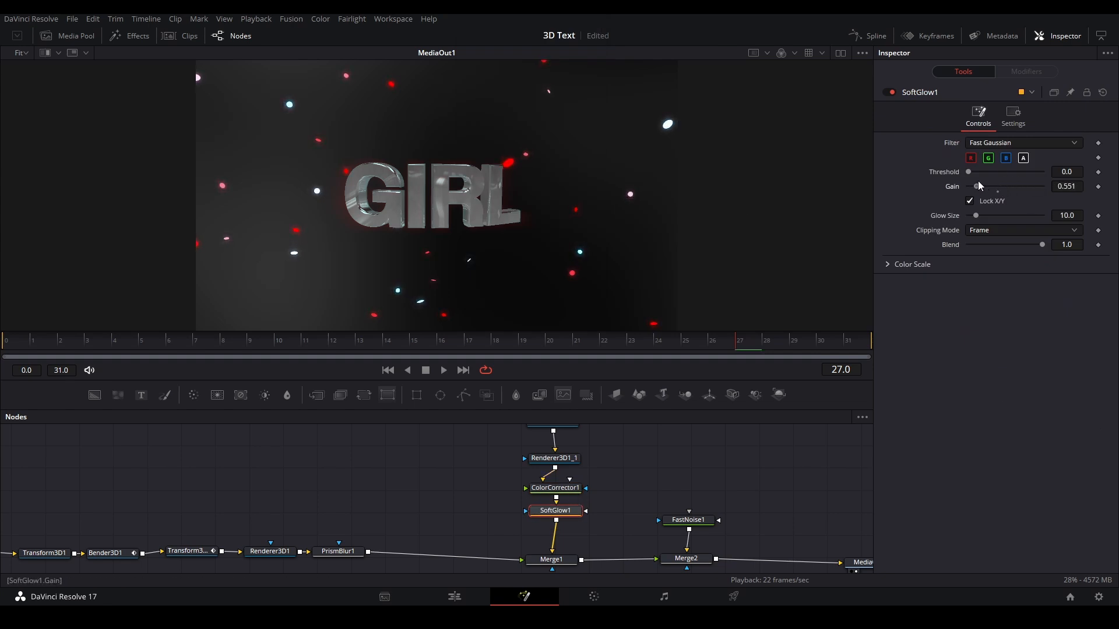
left_click_drag(975, 215, 987, 216)
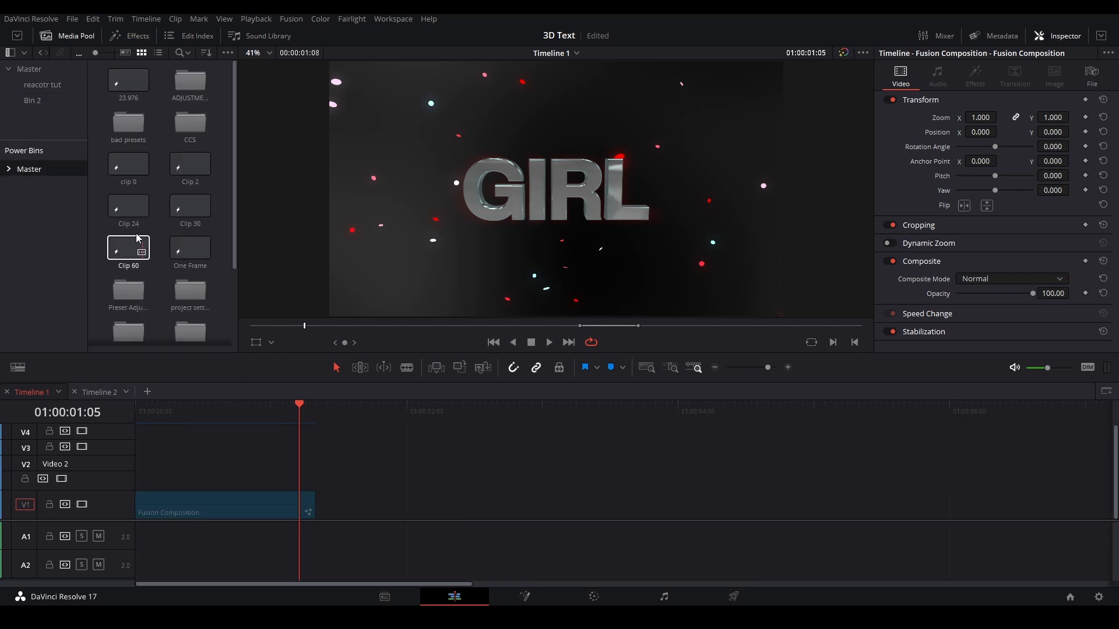
Place Clip 24 on V2 at the composition's end and add a Dent node to it in Fusion
left_click_drag(128, 203, 301, 471)
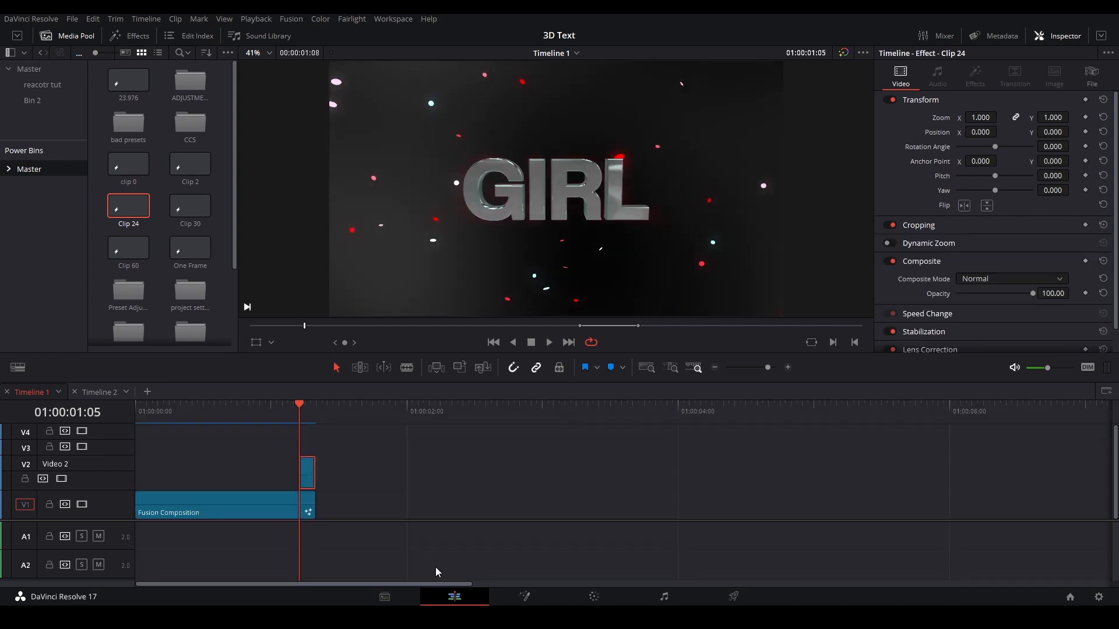
left_click(524, 597)
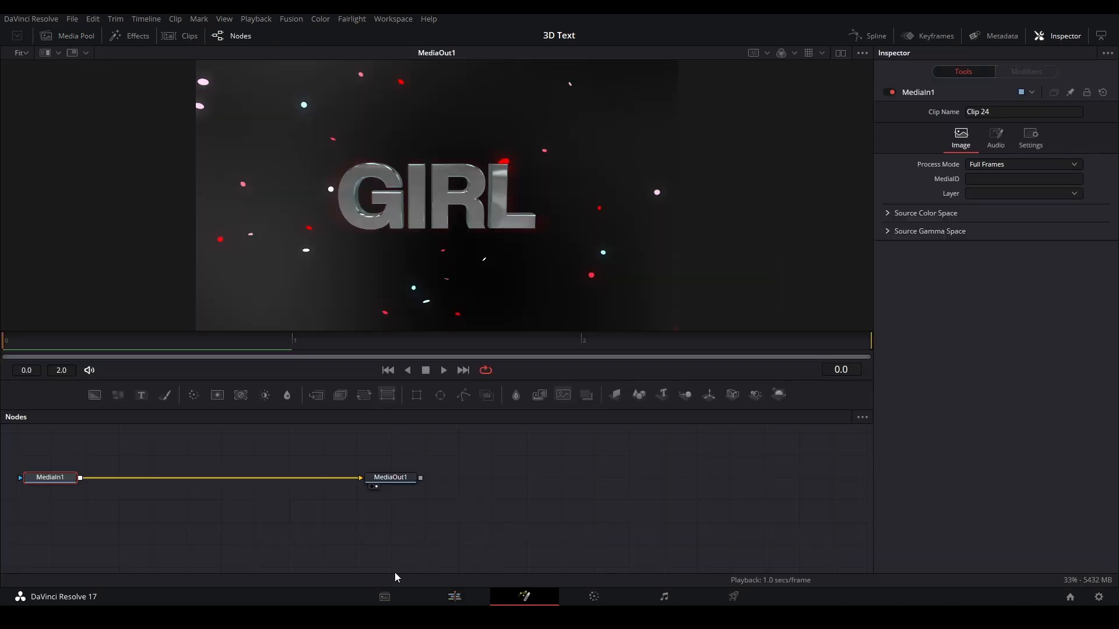
type("de")
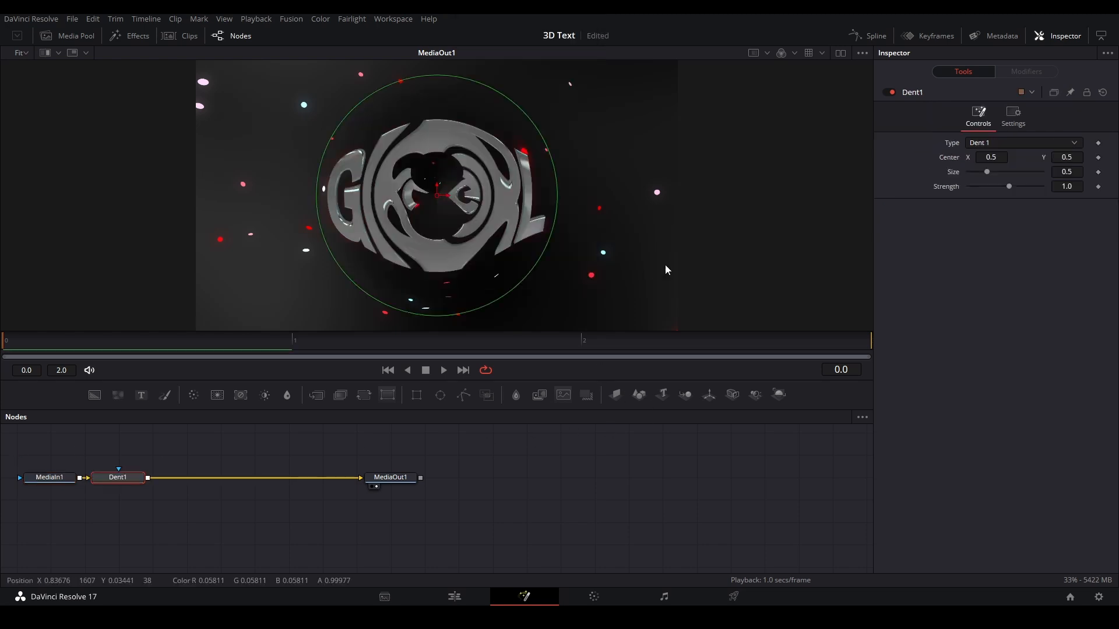
Set the Dent to type Dent 3, size 0.64 over GIRL, with keyframed strength returning to zero
left_click_drag(987, 173, 980, 173)
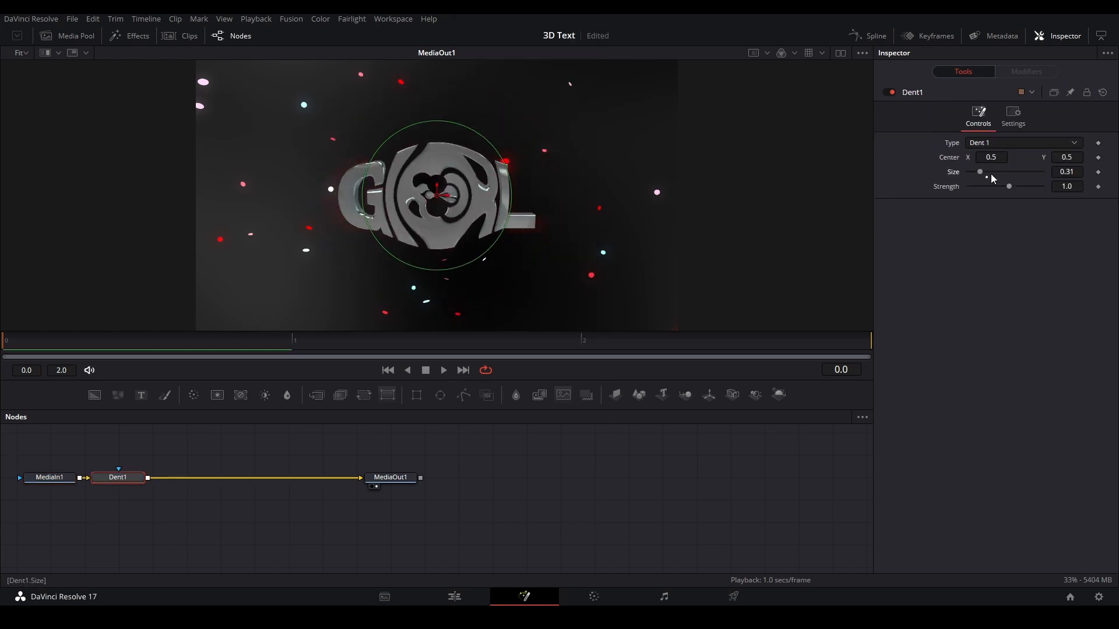
left_click_drag(1008, 186, 1003, 186)
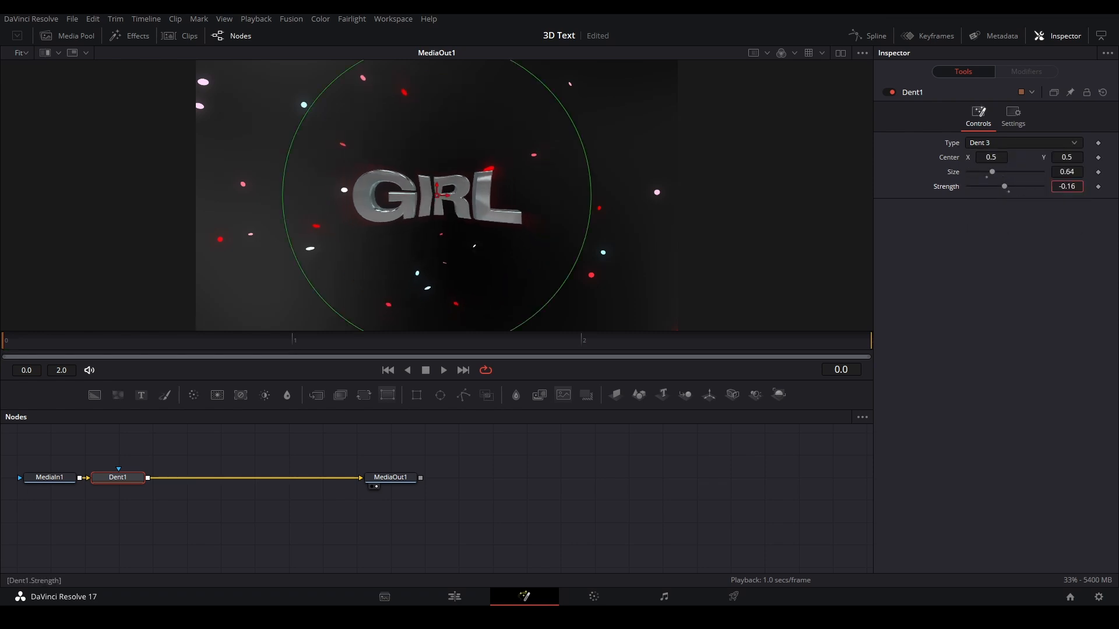
left_click_drag(1003, 186, 1009, 187)
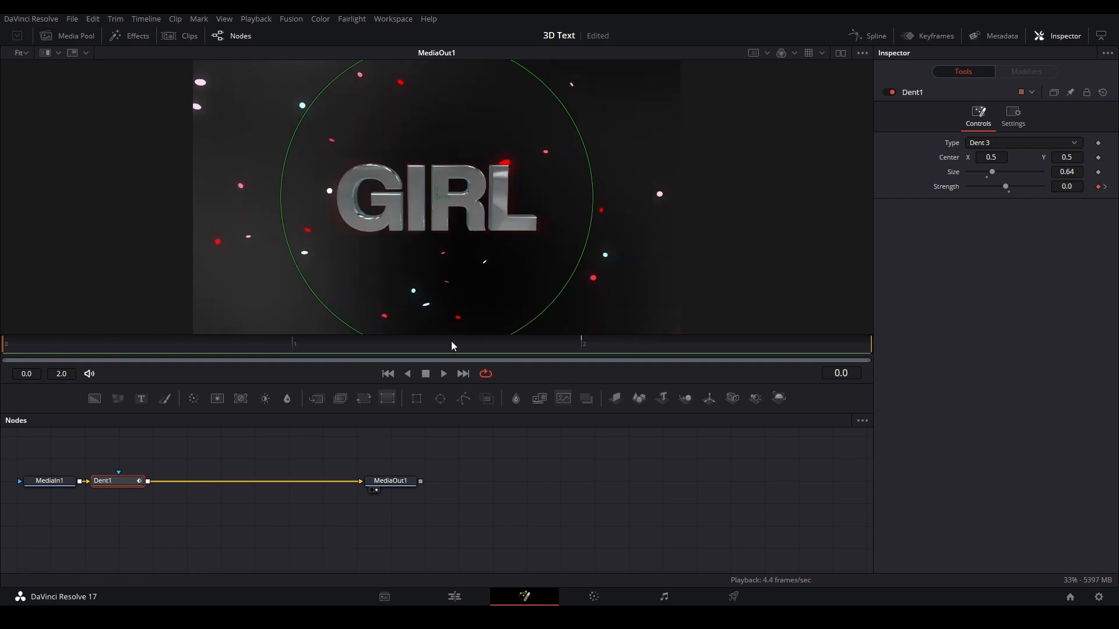
left_click(453, 596)
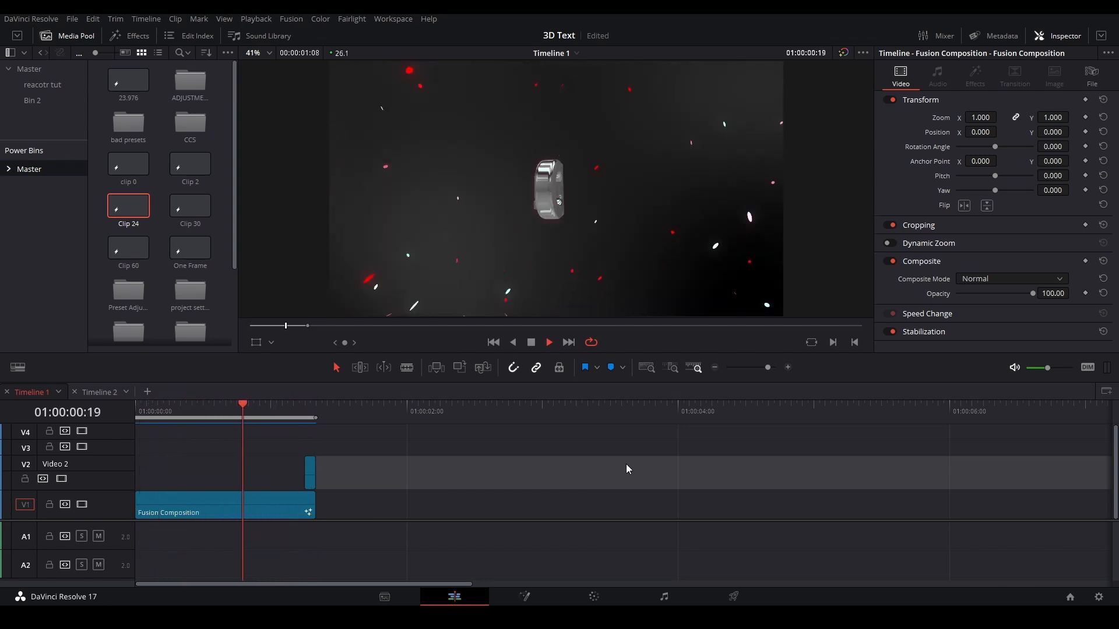
Scrub Timeline 1 back to its start and play the finished intro
left_click_drag(242, 403, 152, 403)
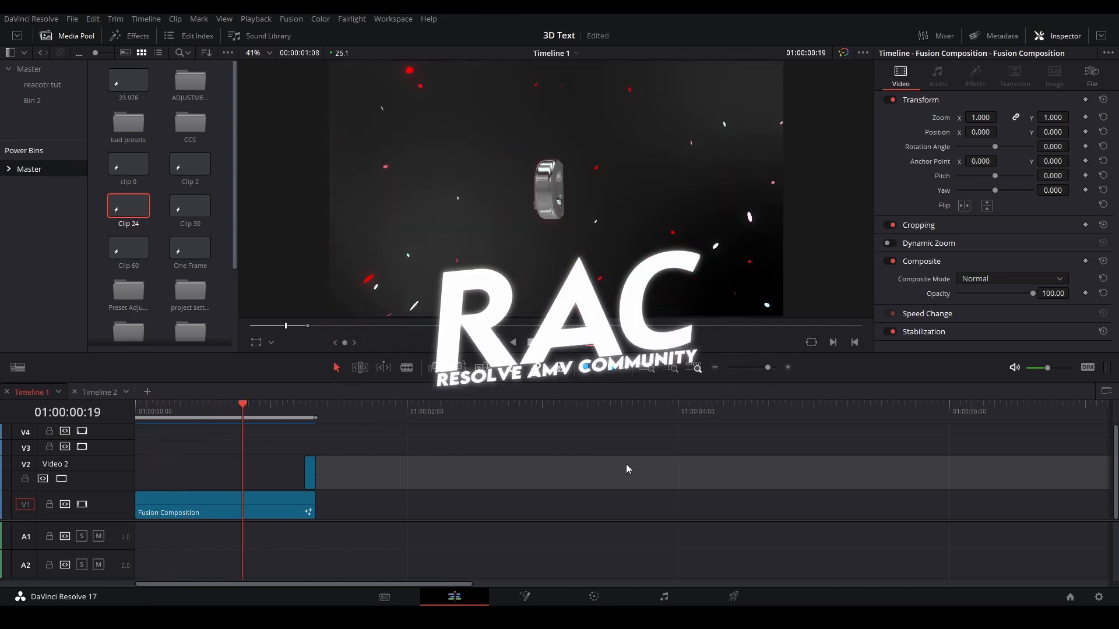
left_click(548, 341)
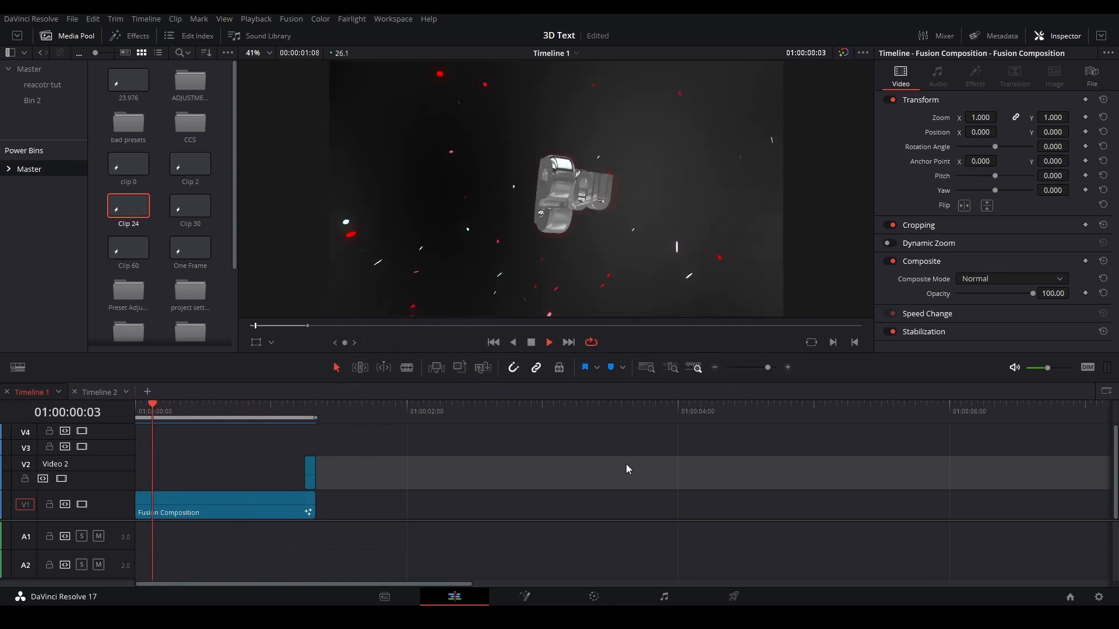